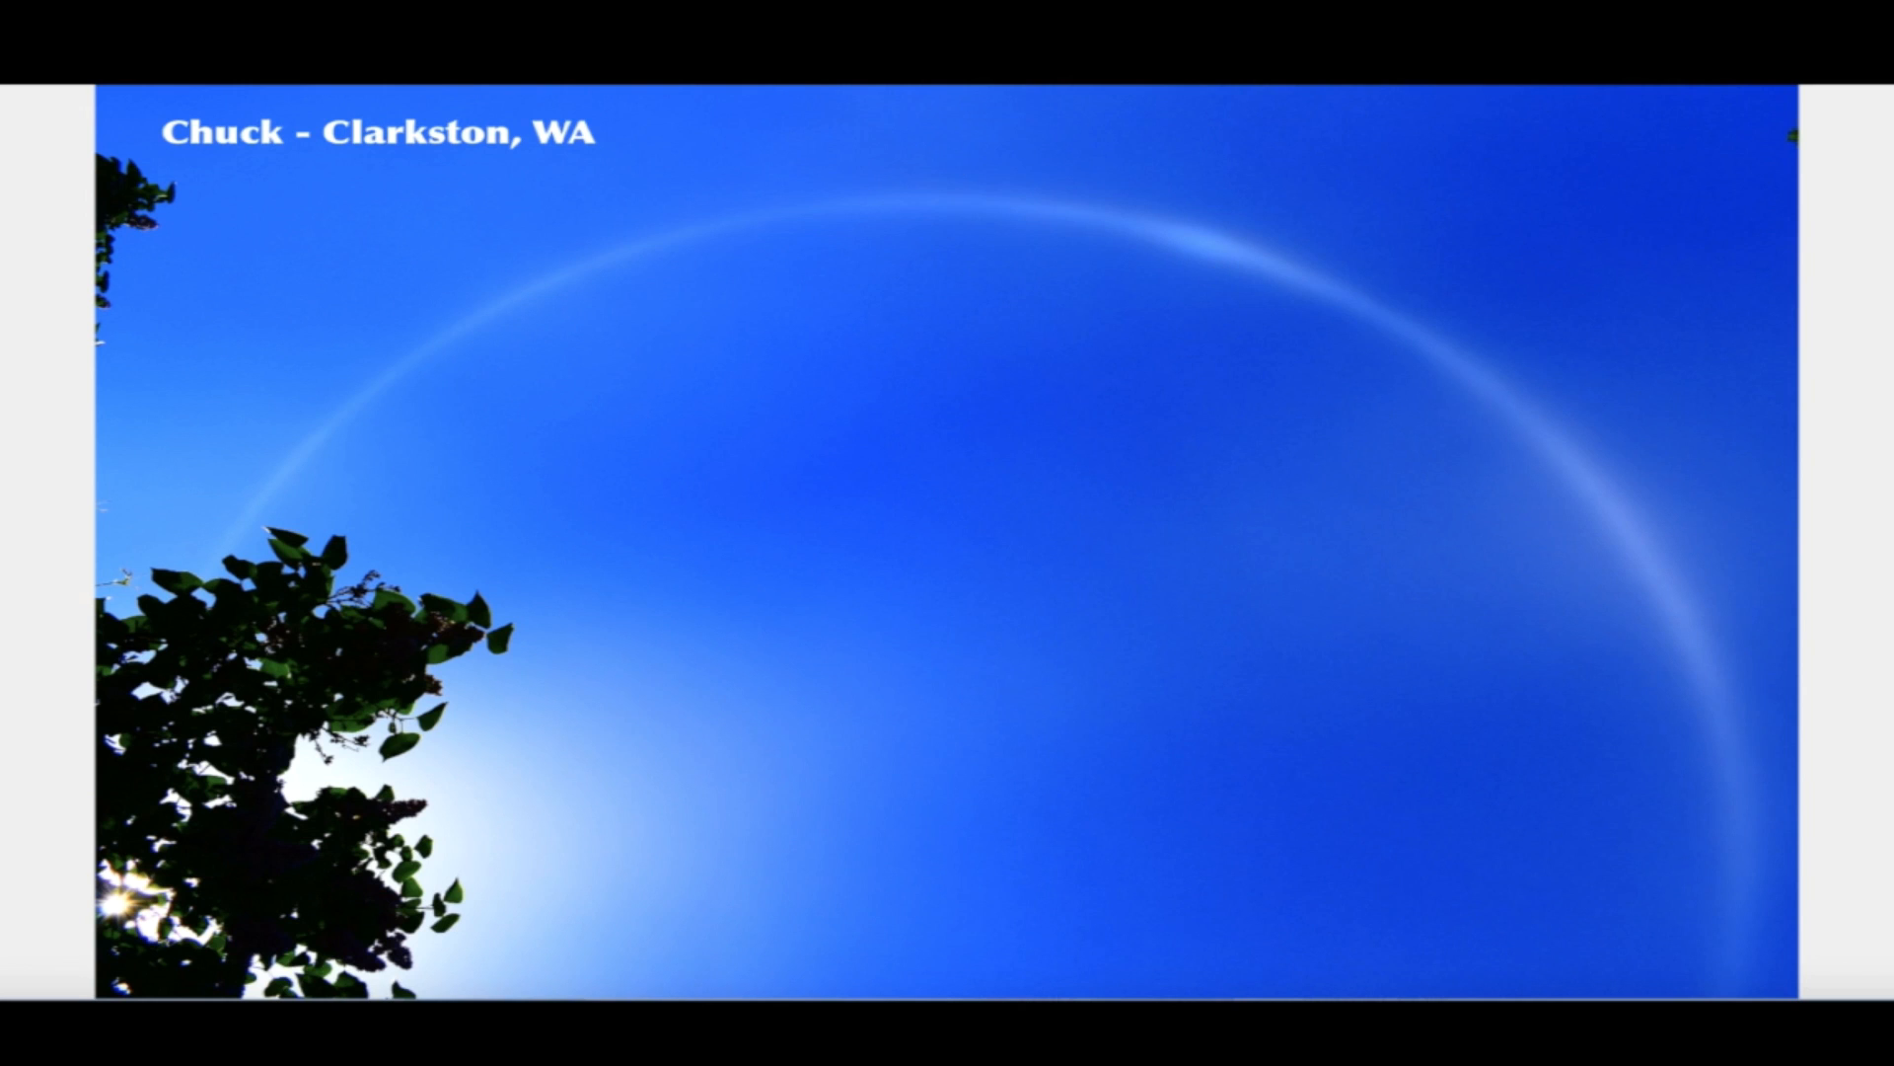
mouse_move(928, 121)
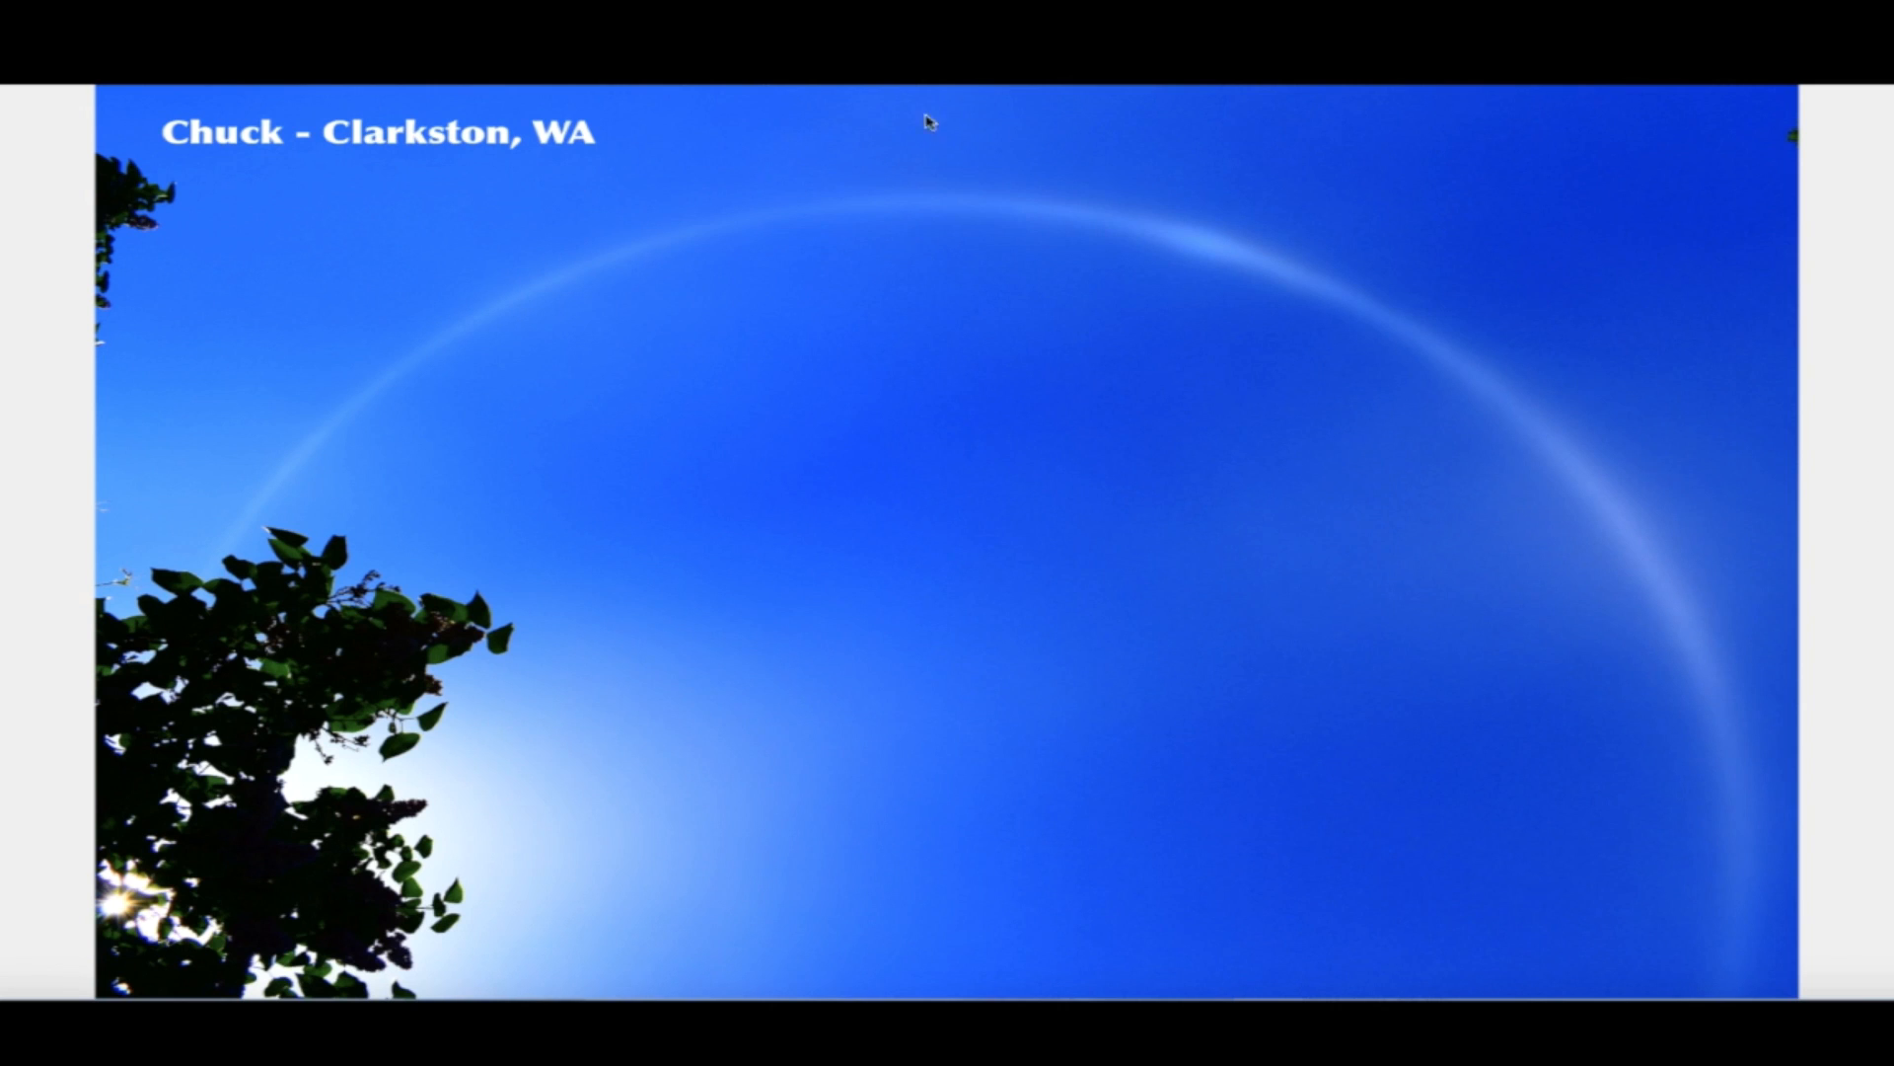
mouse_move(1416, 163)
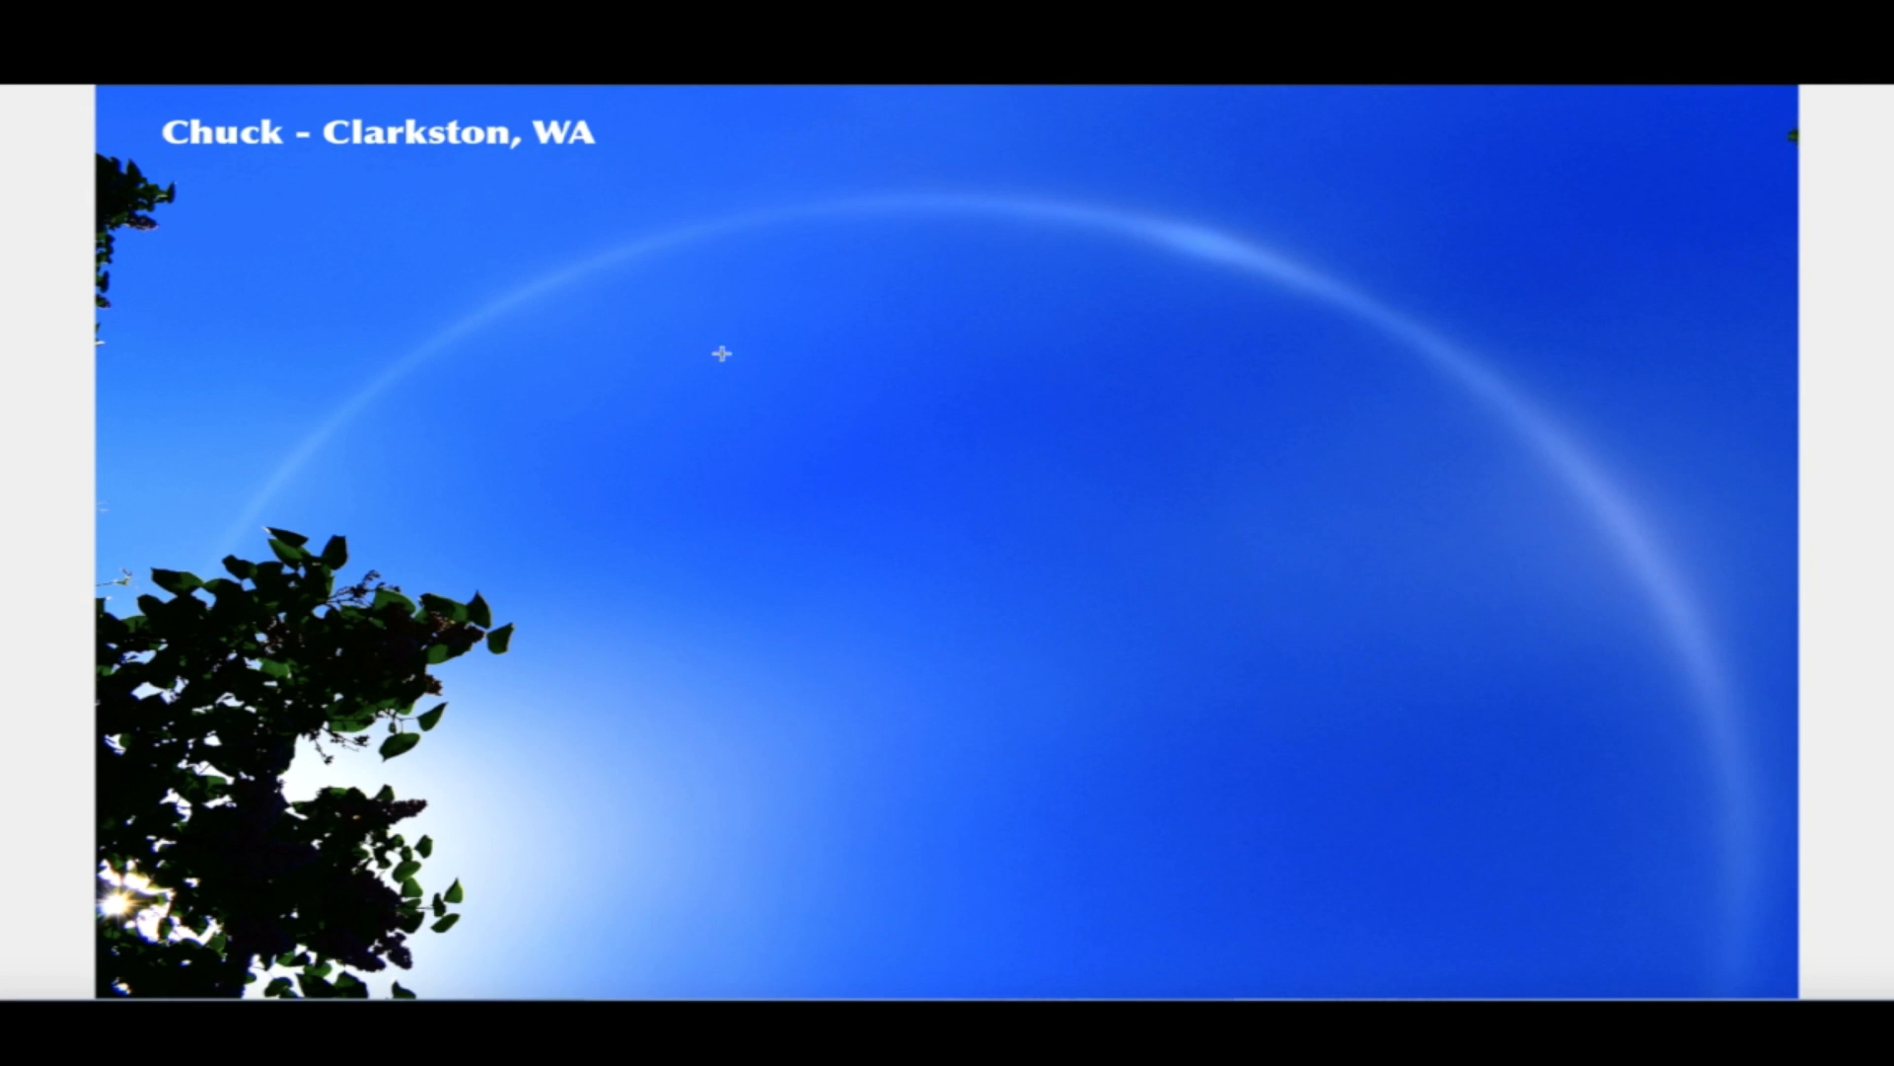
mouse_move(505, 435)
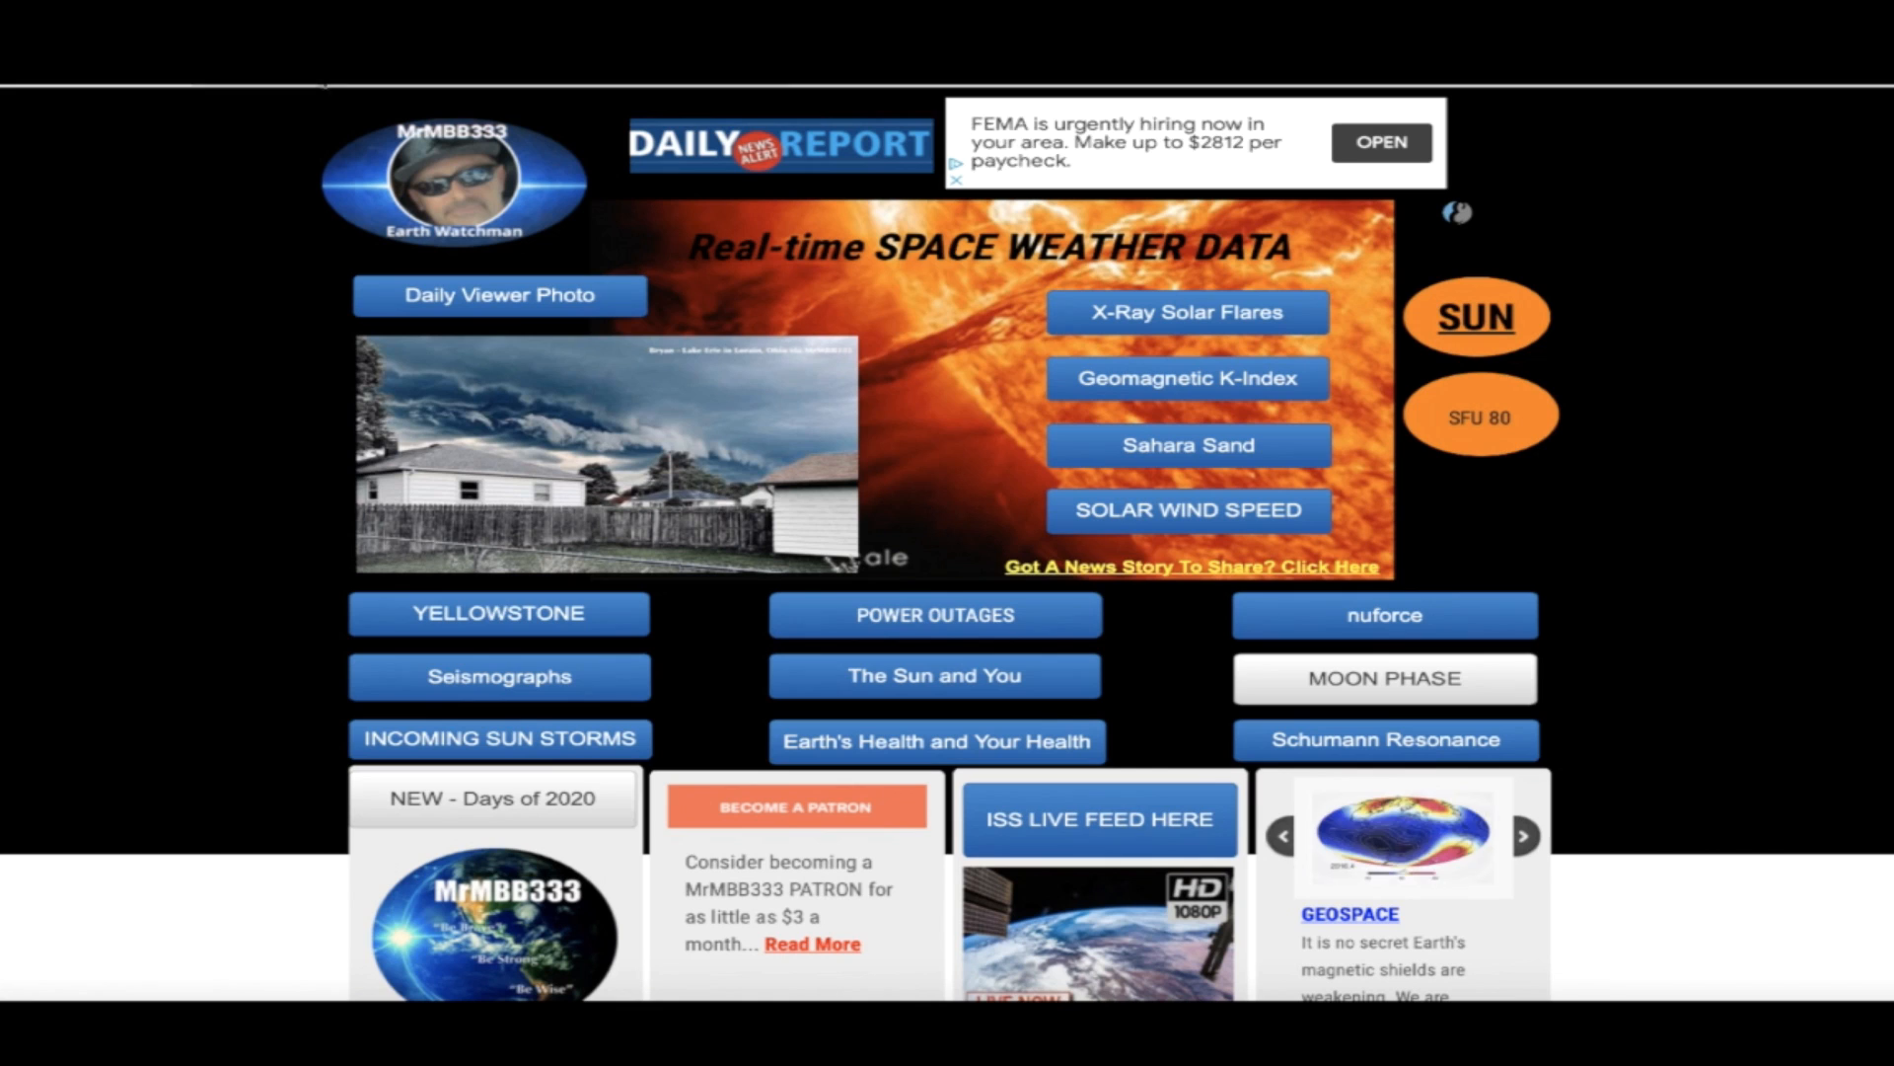
Bring up the Schumann resonance spectrogram for 22–24 June 2021
click(1387, 739)
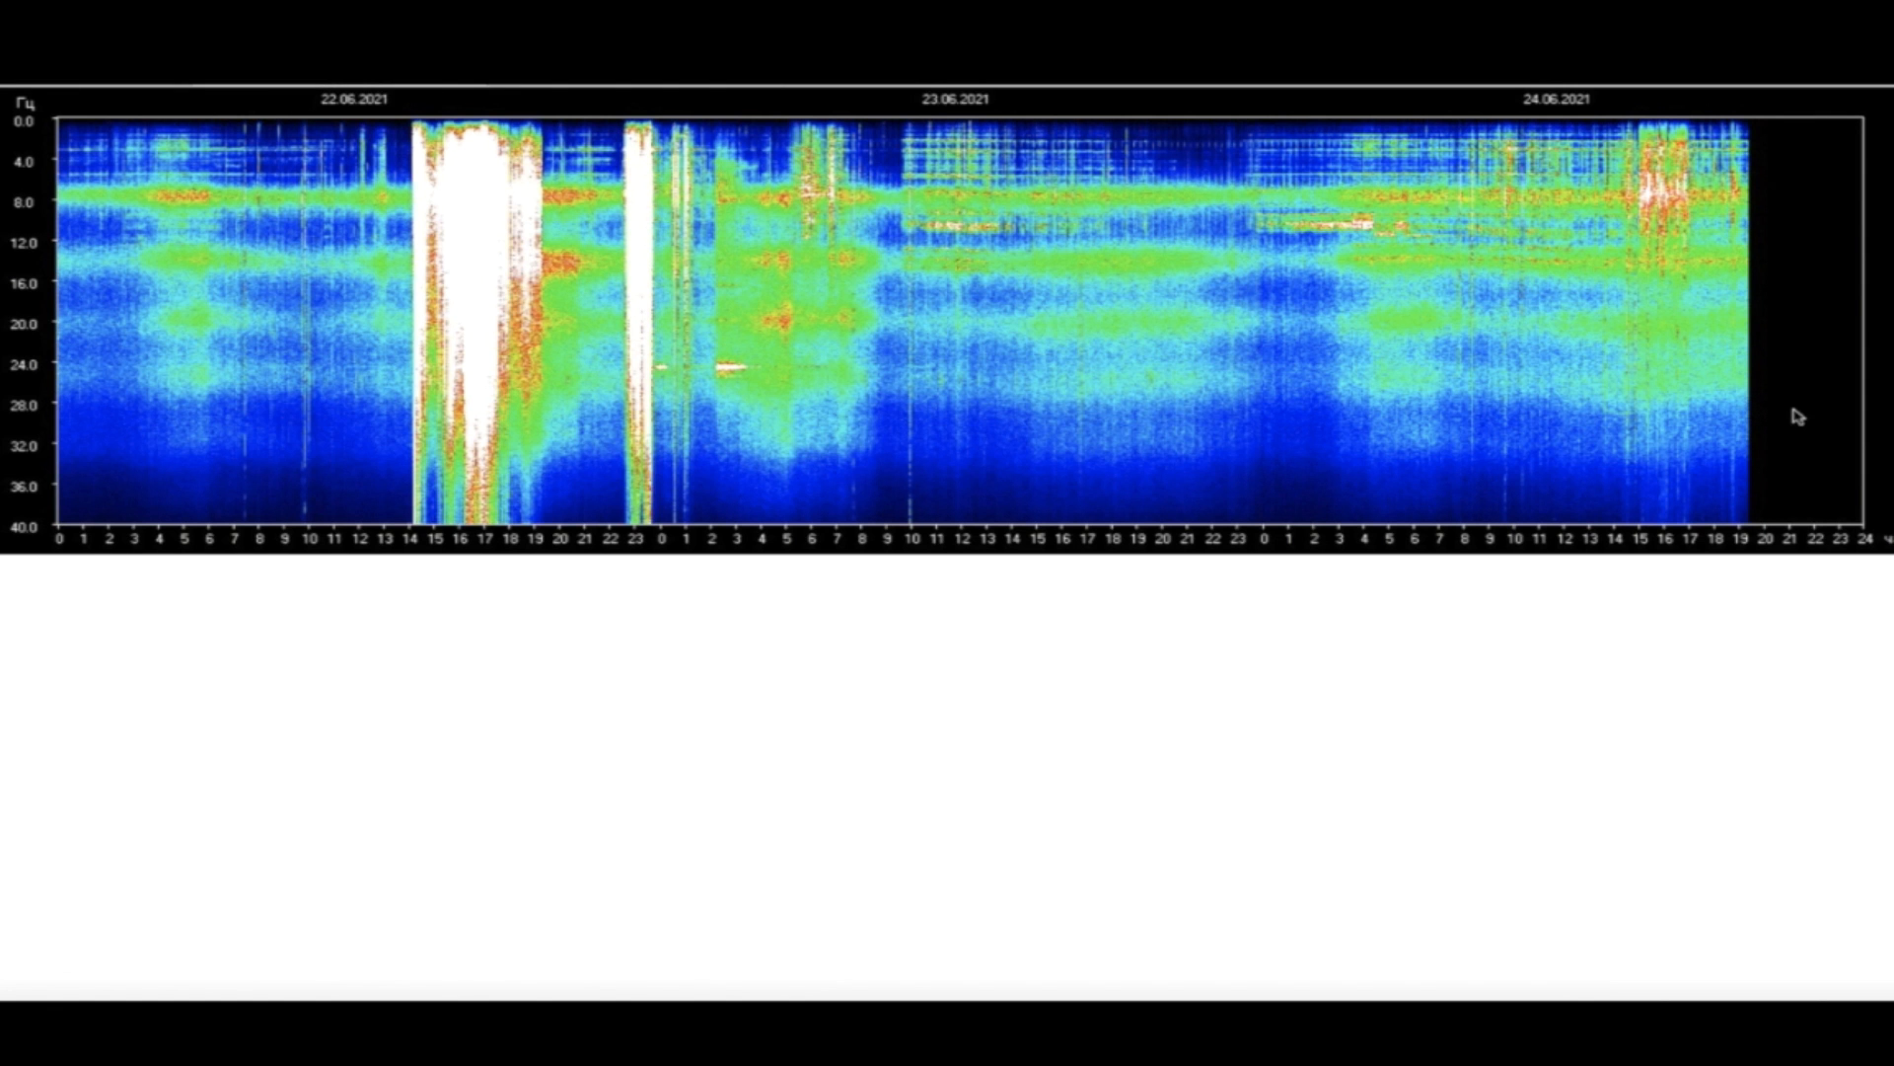
mouse_move(1562, 239)
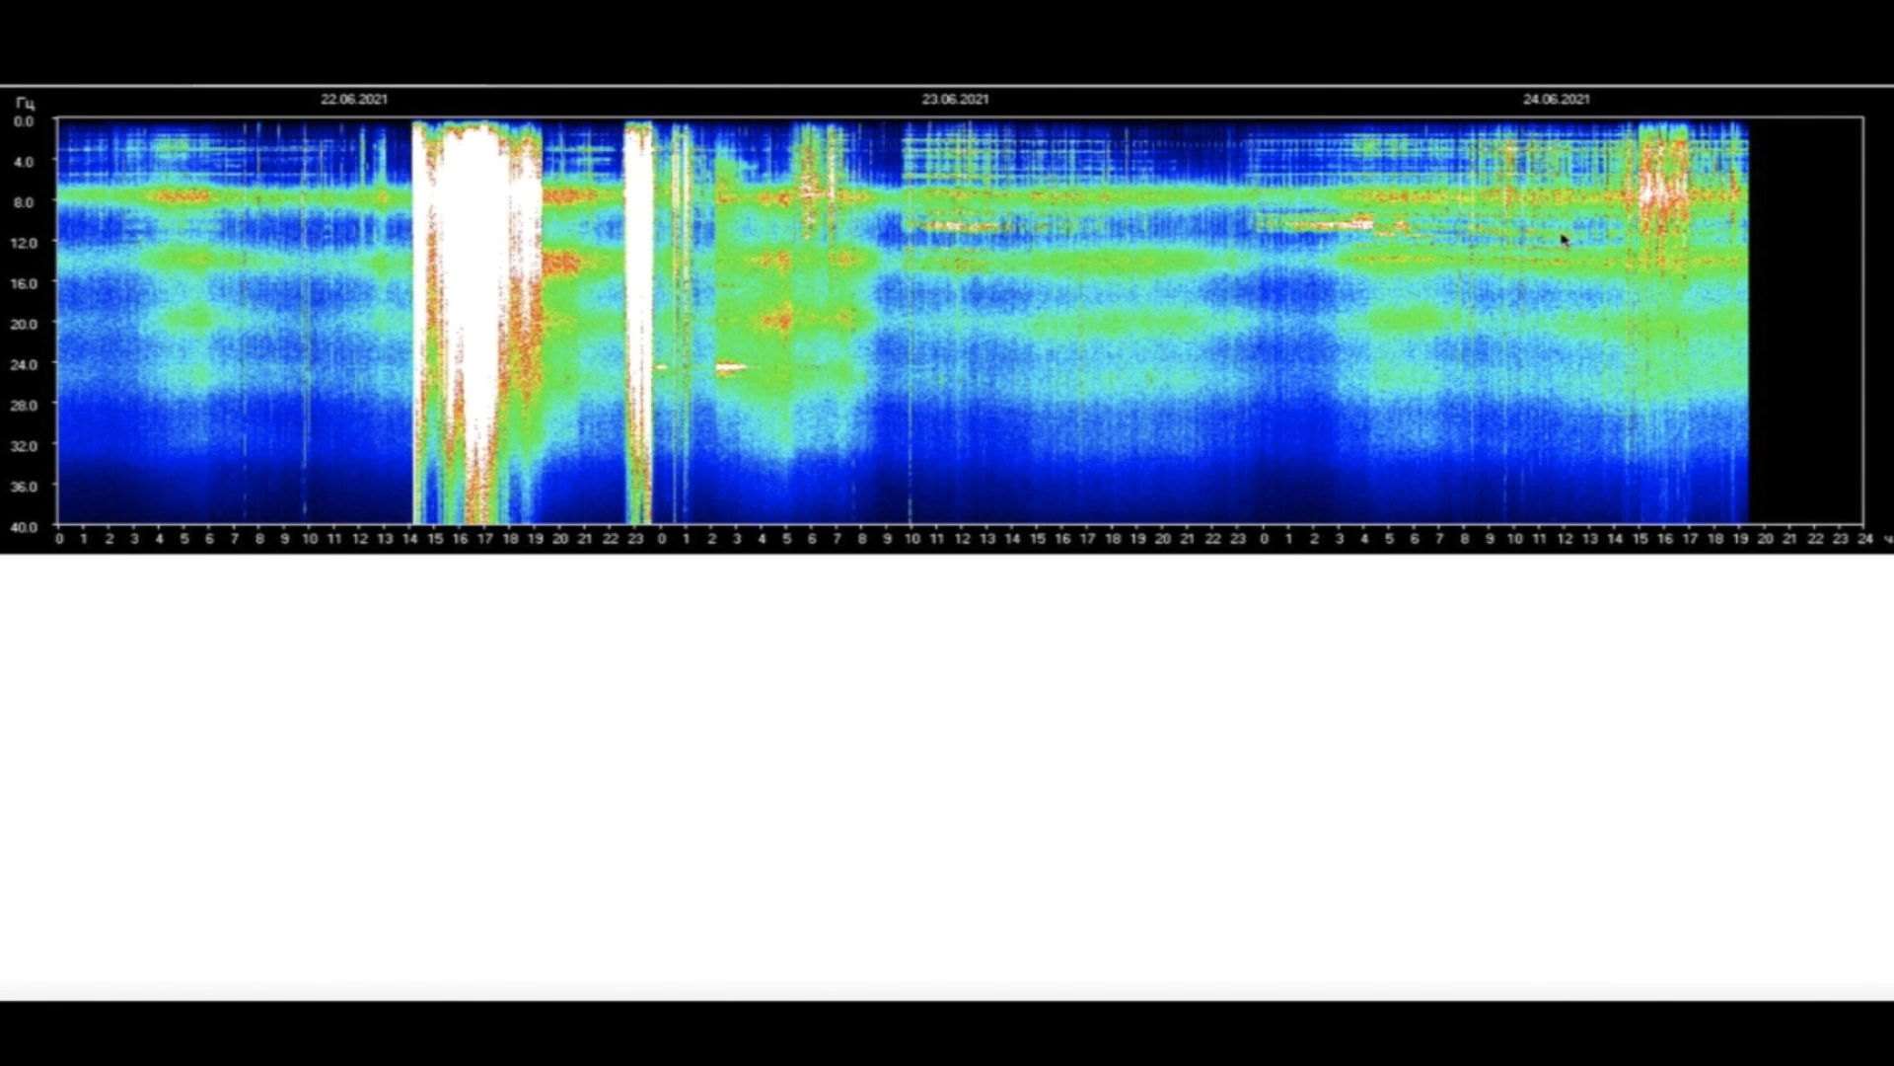
mouse_move(242, 217)
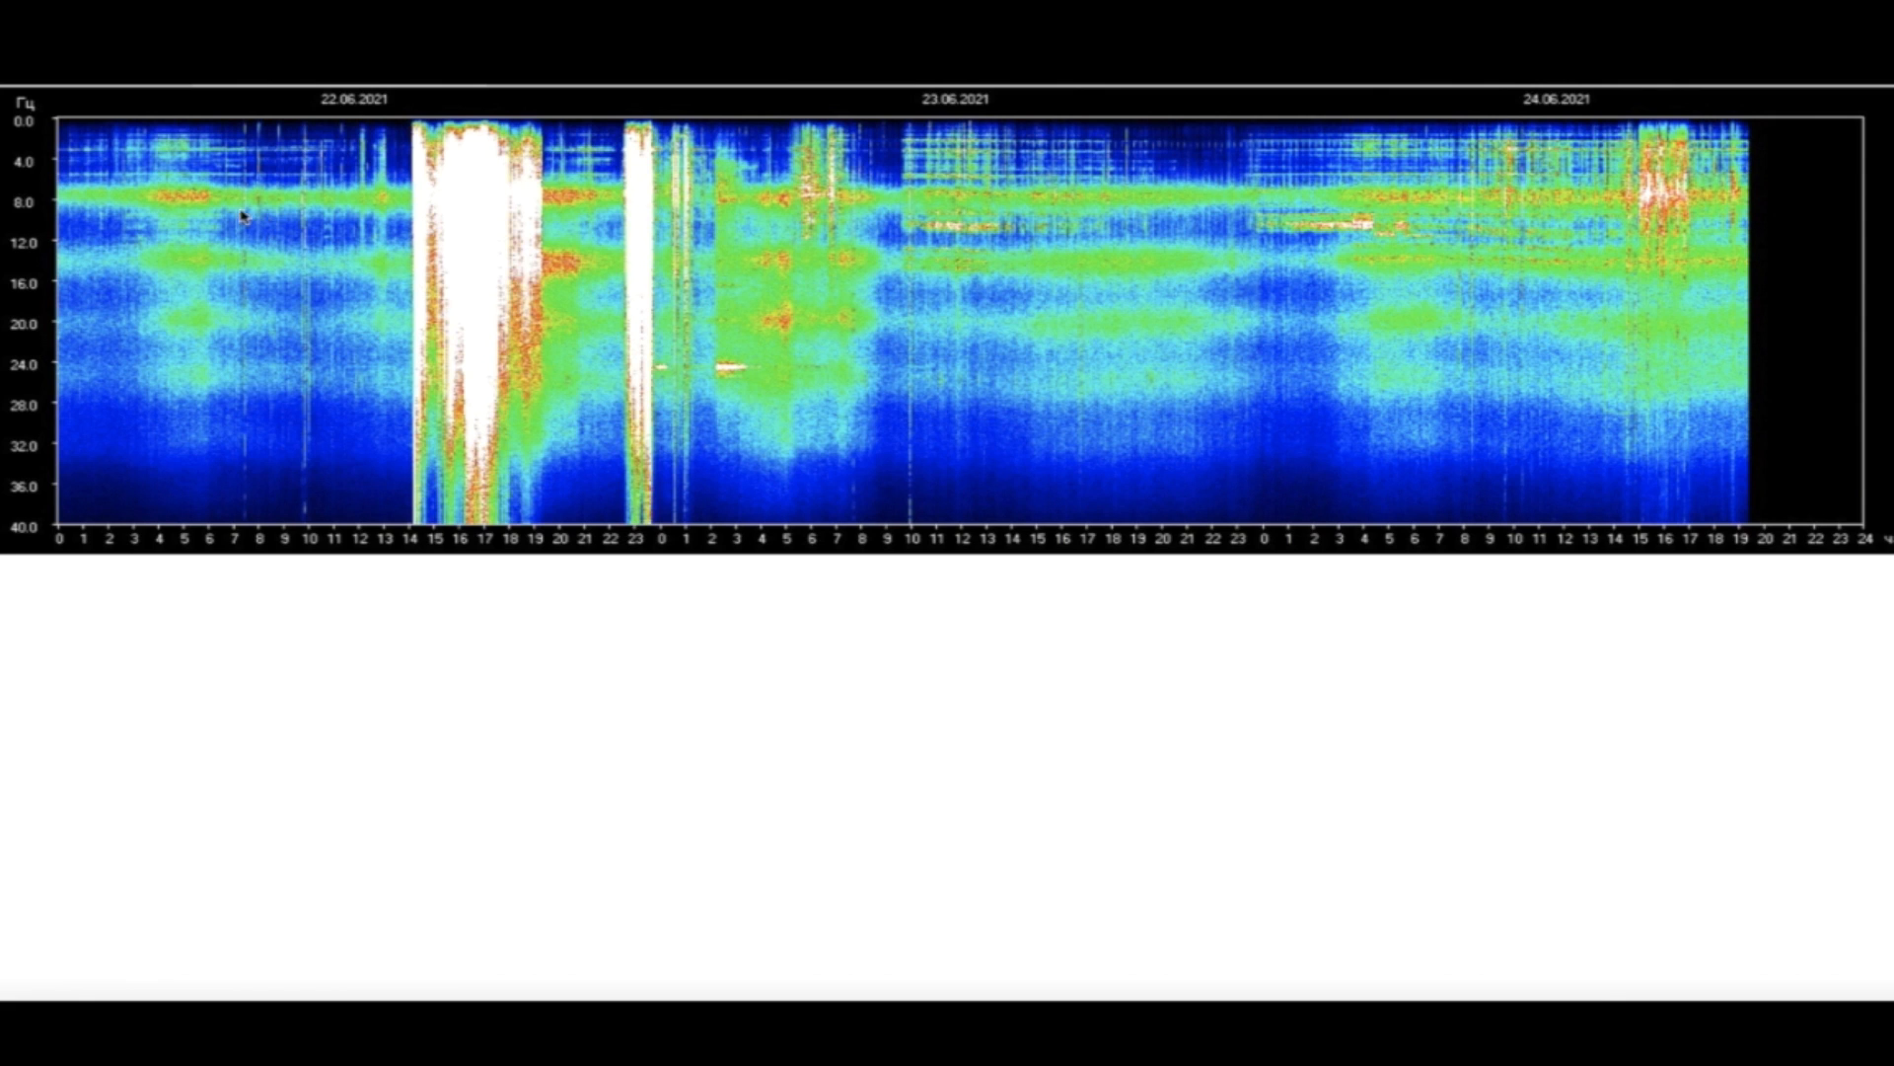
mouse_move(671, 88)
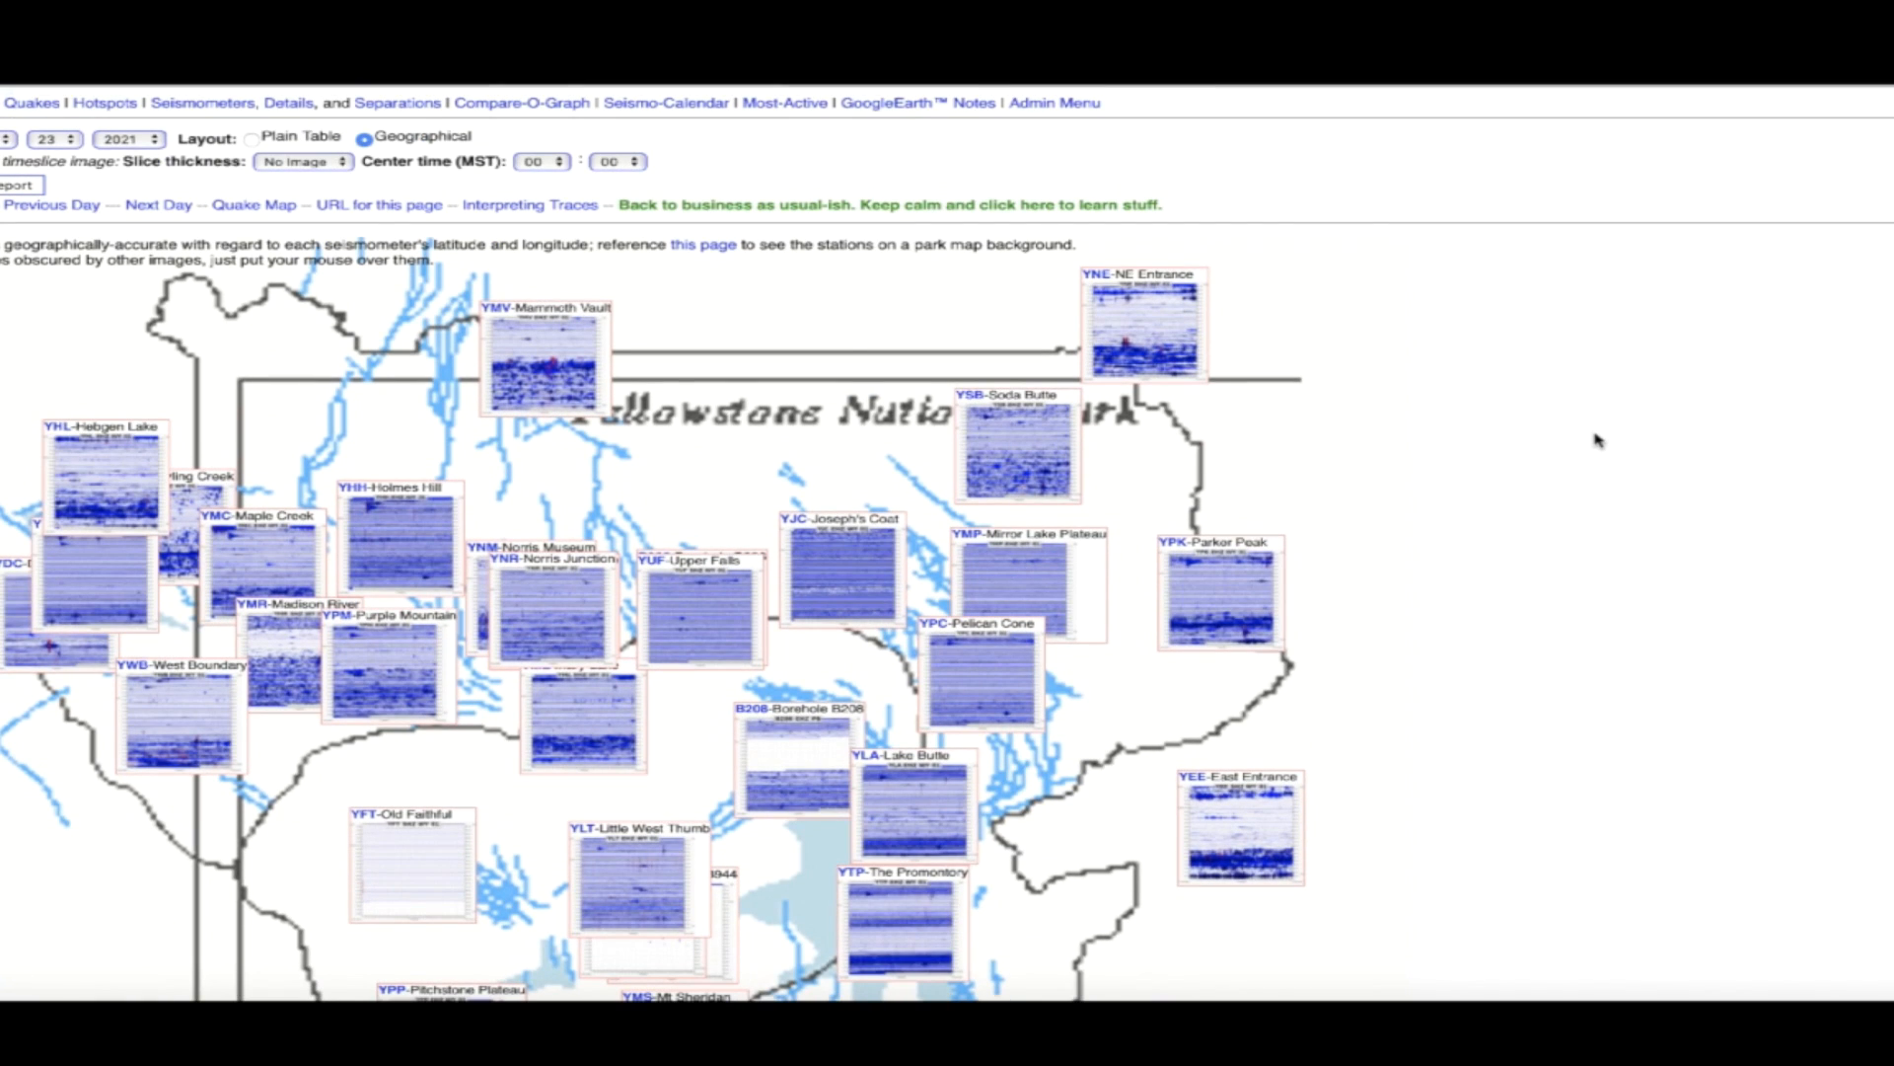
Scroll down the Yellowstone station map to view the seismogram traces
scroll(down, 3)
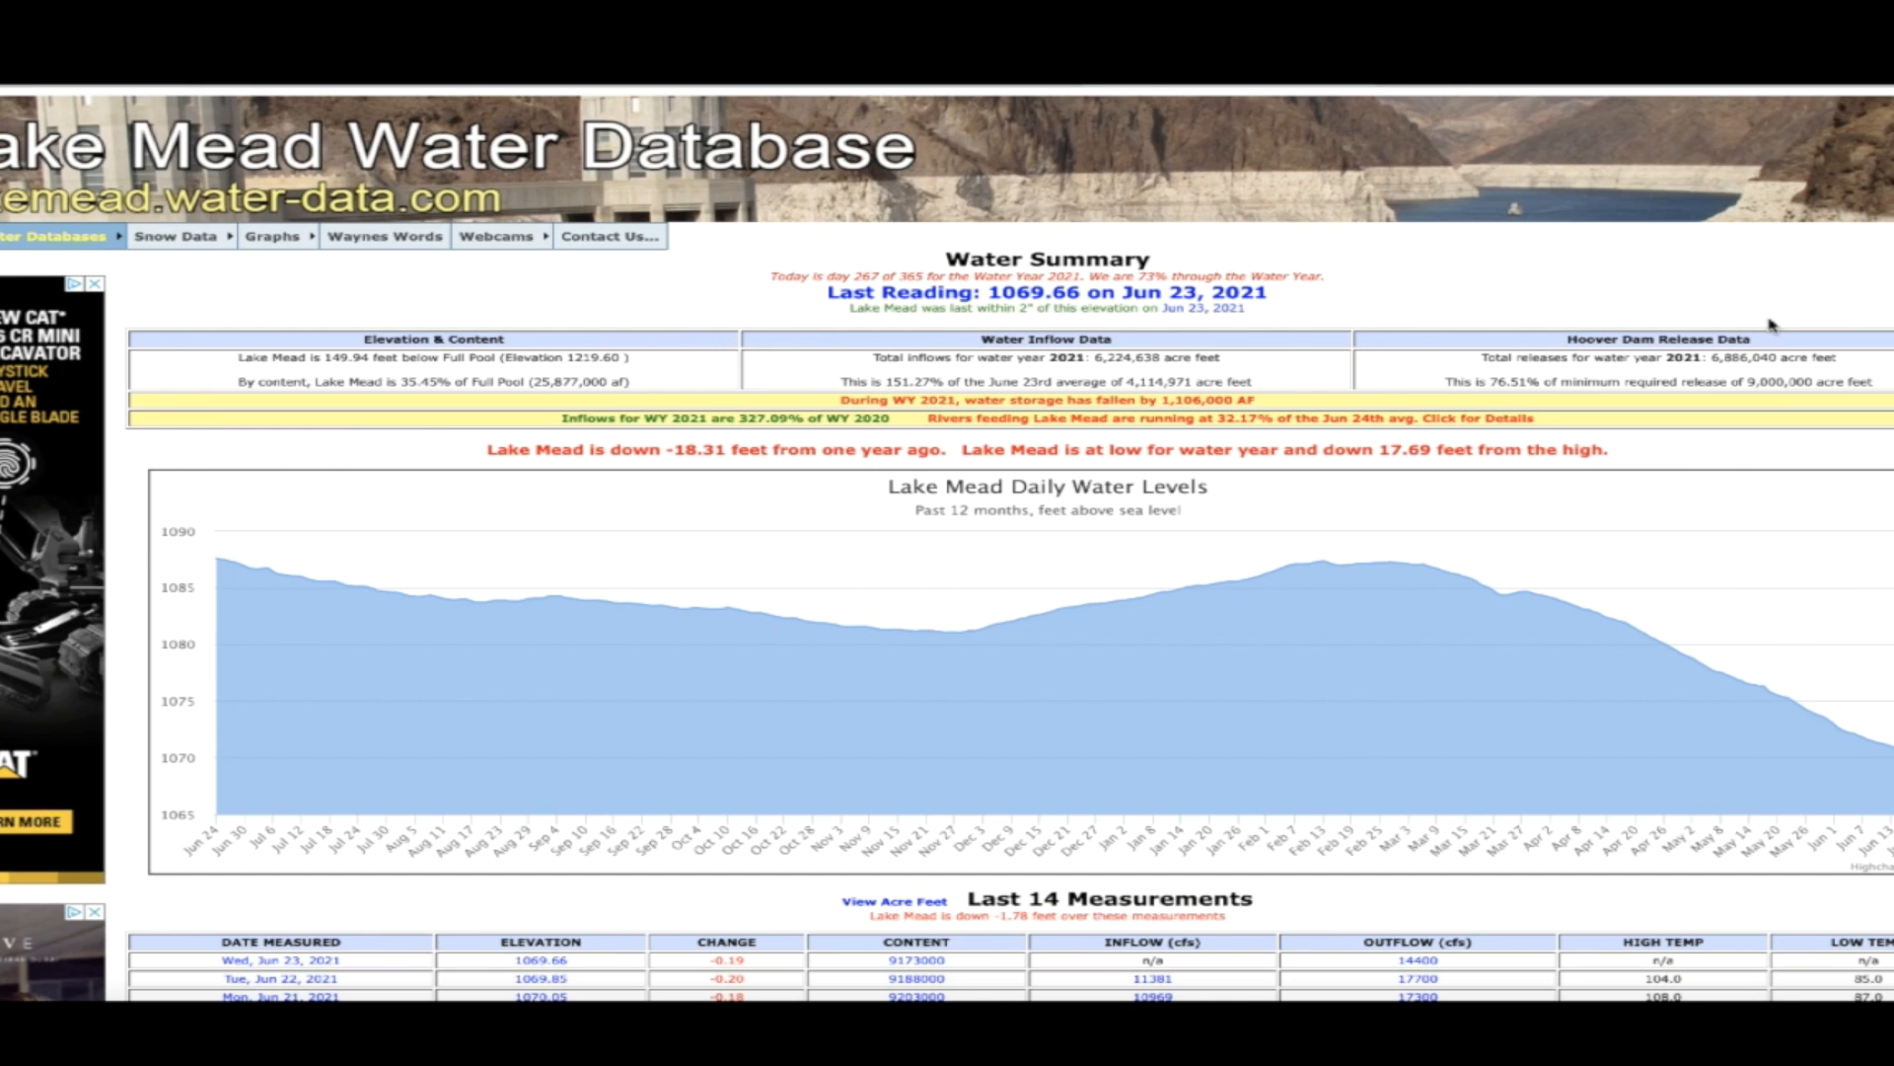
Review Lake Mead's water summary chart, last 14 measurements and June 24th averages
scroll(down, 3)
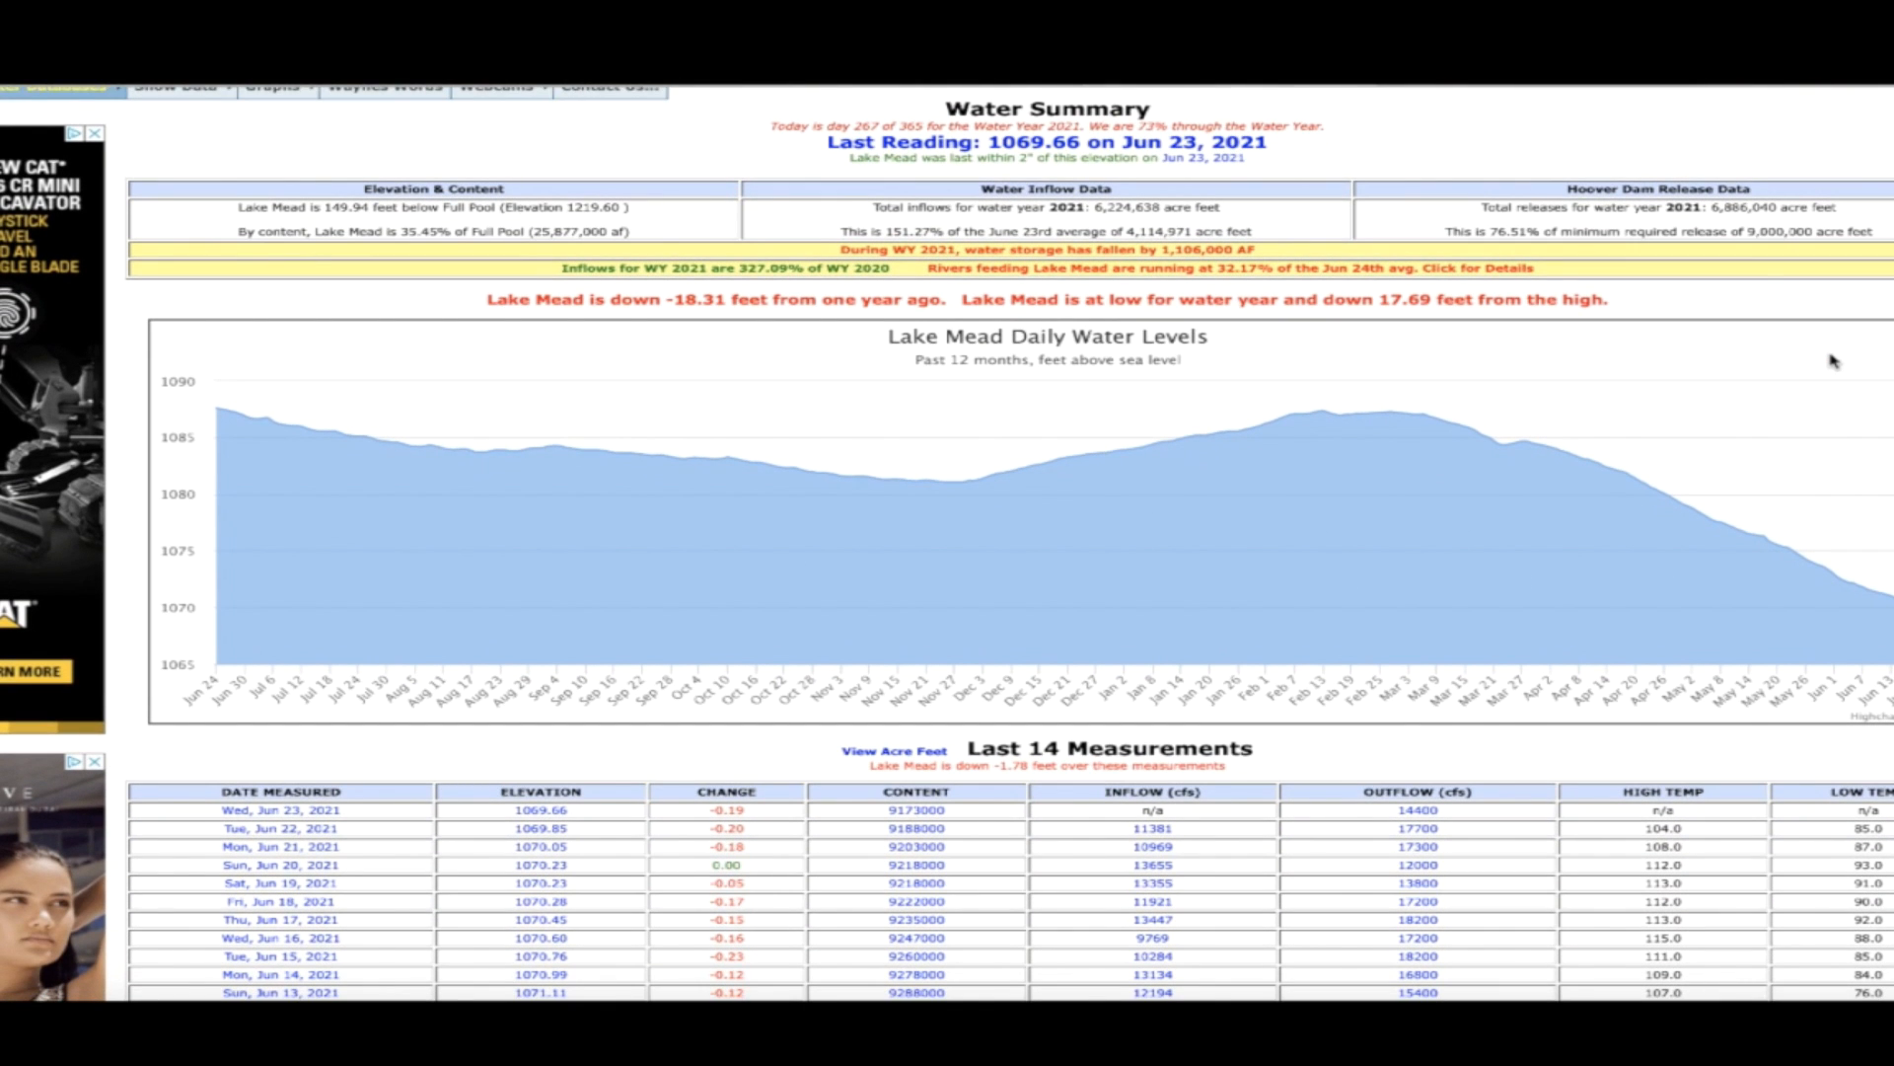
scroll(down, 3)
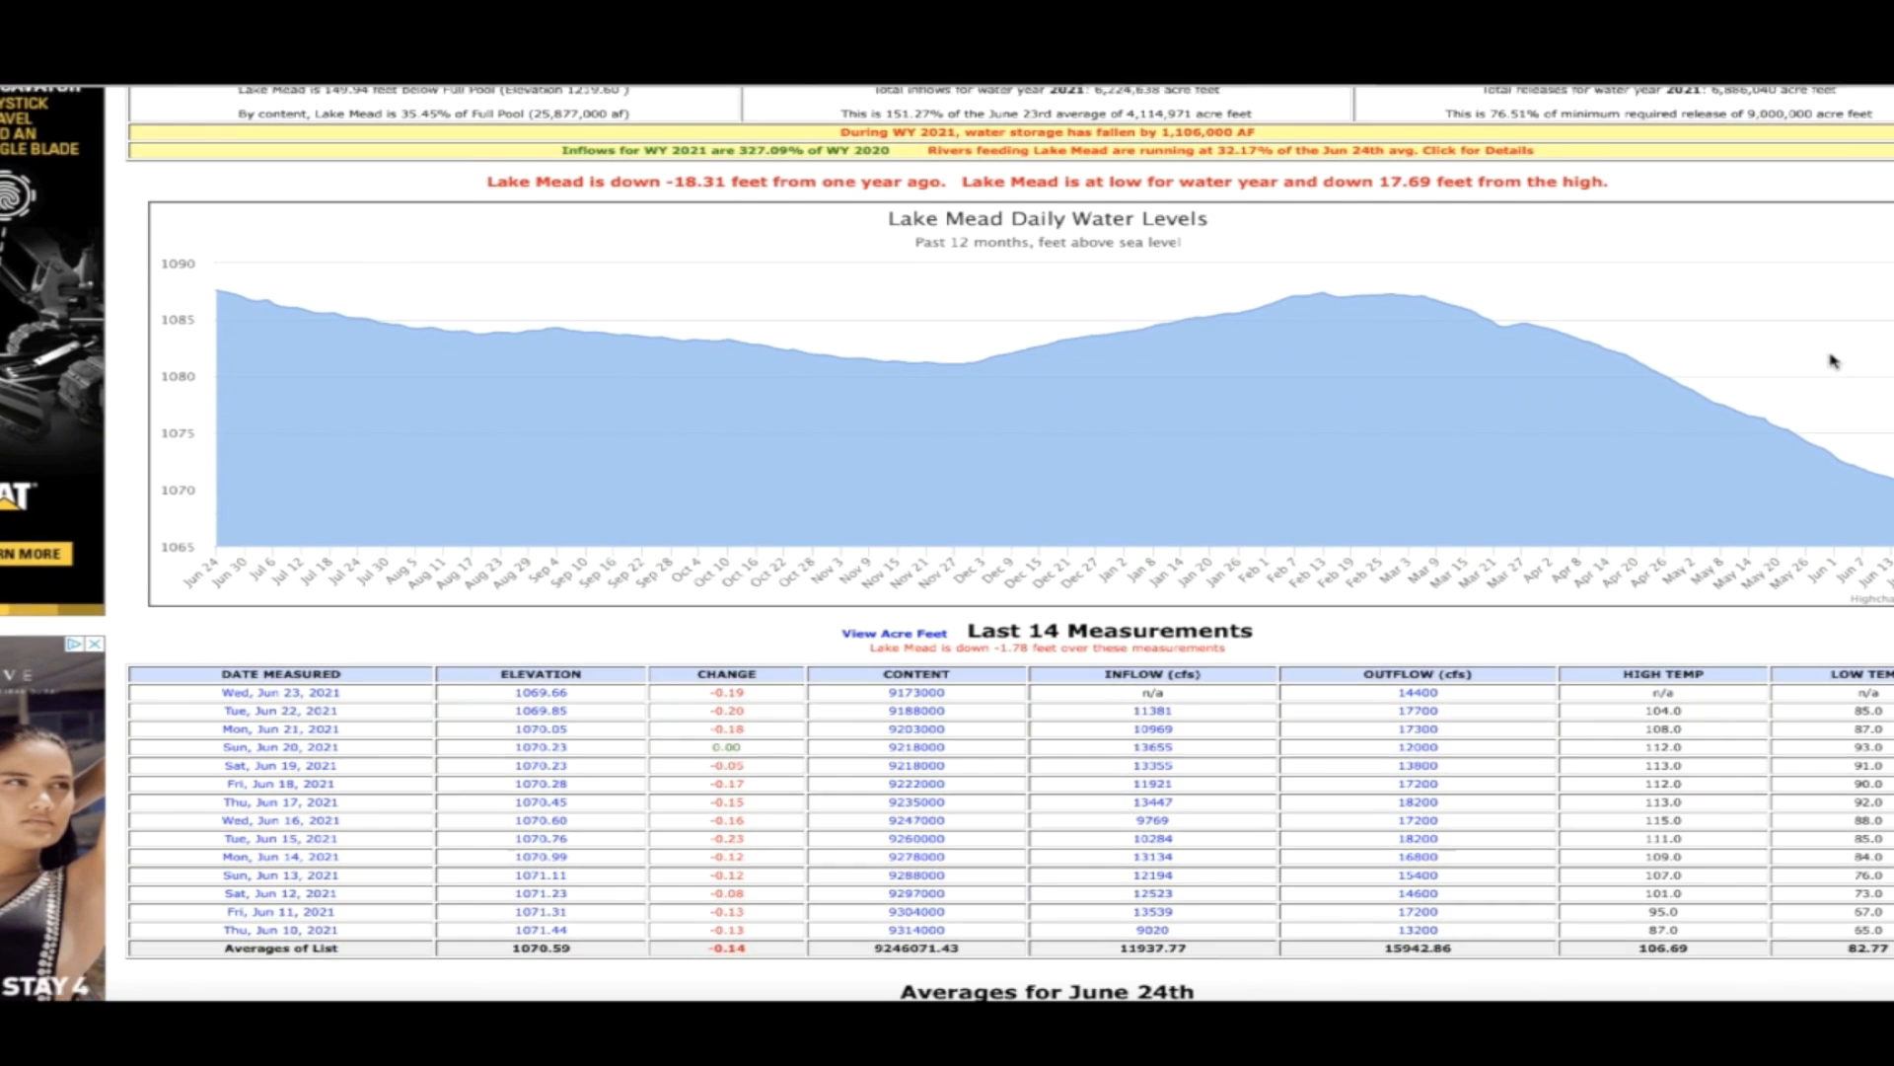
scroll(up, 3)
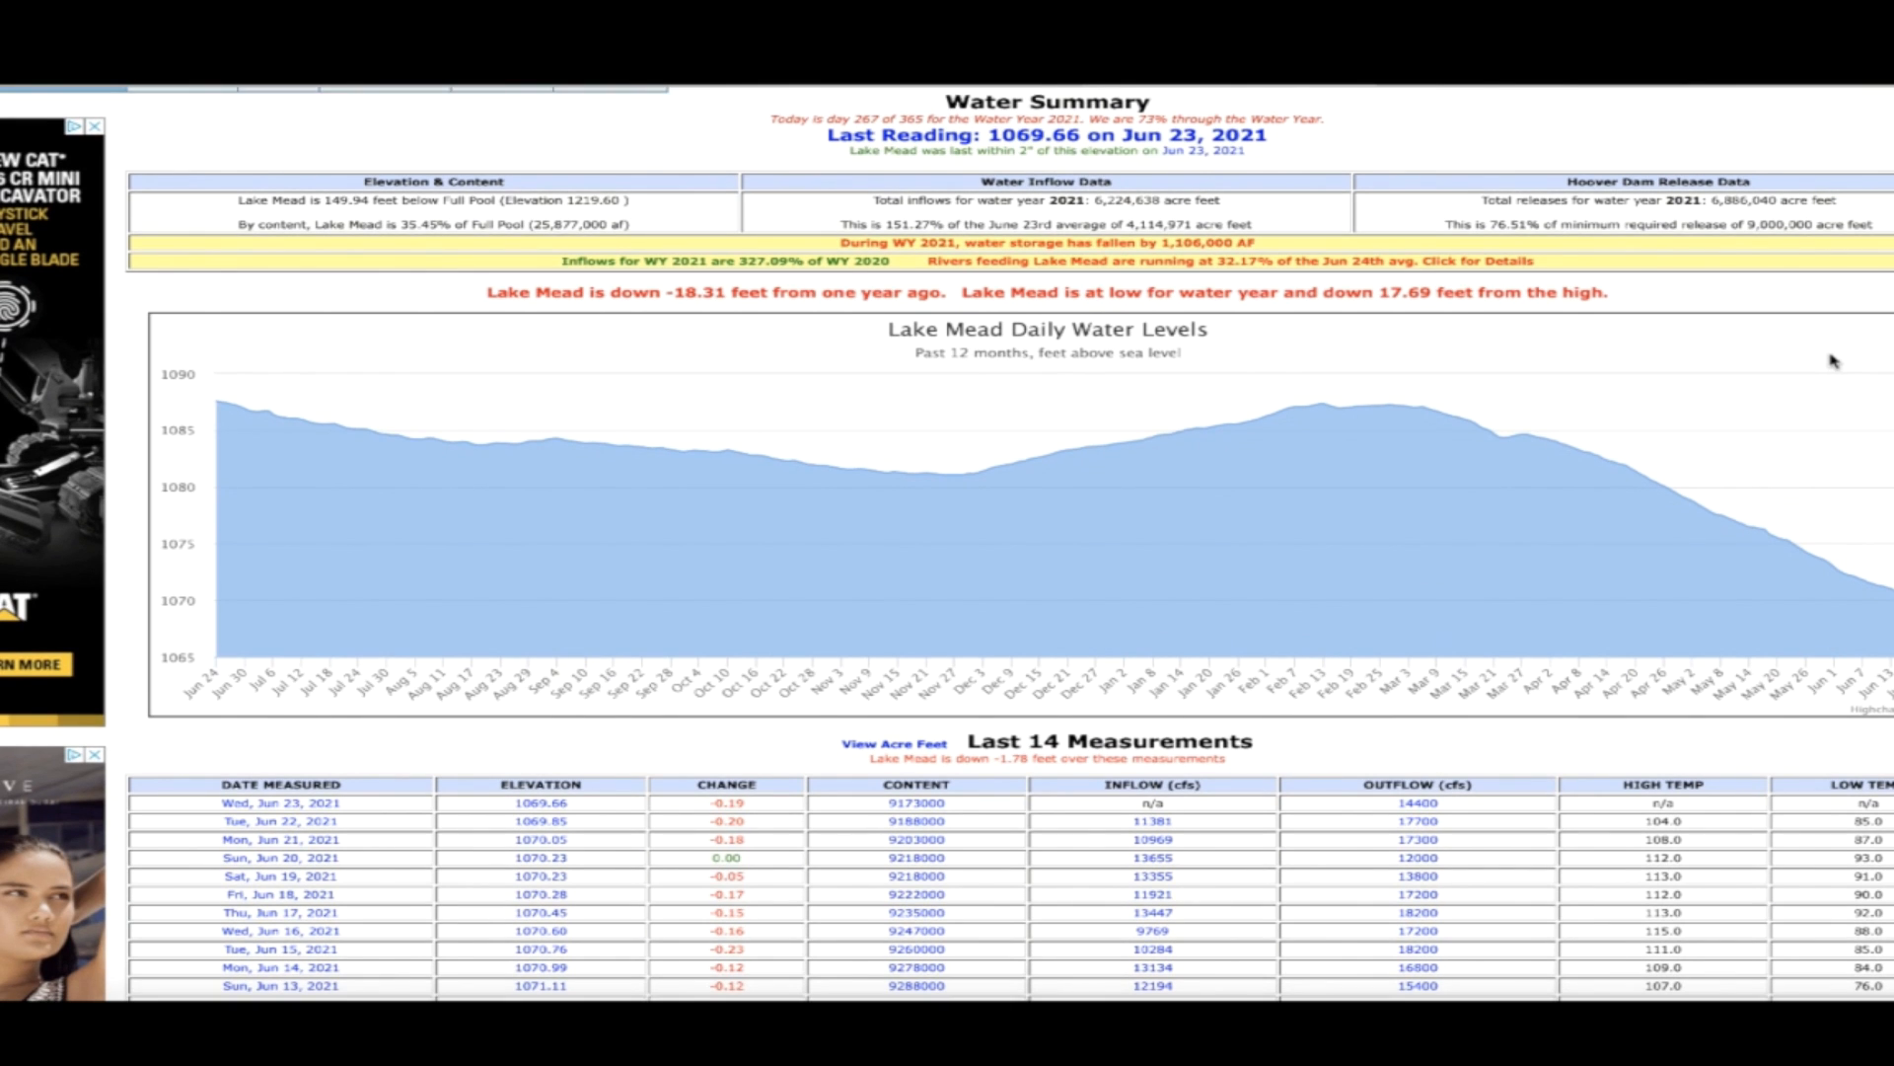
scroll(down, 3)
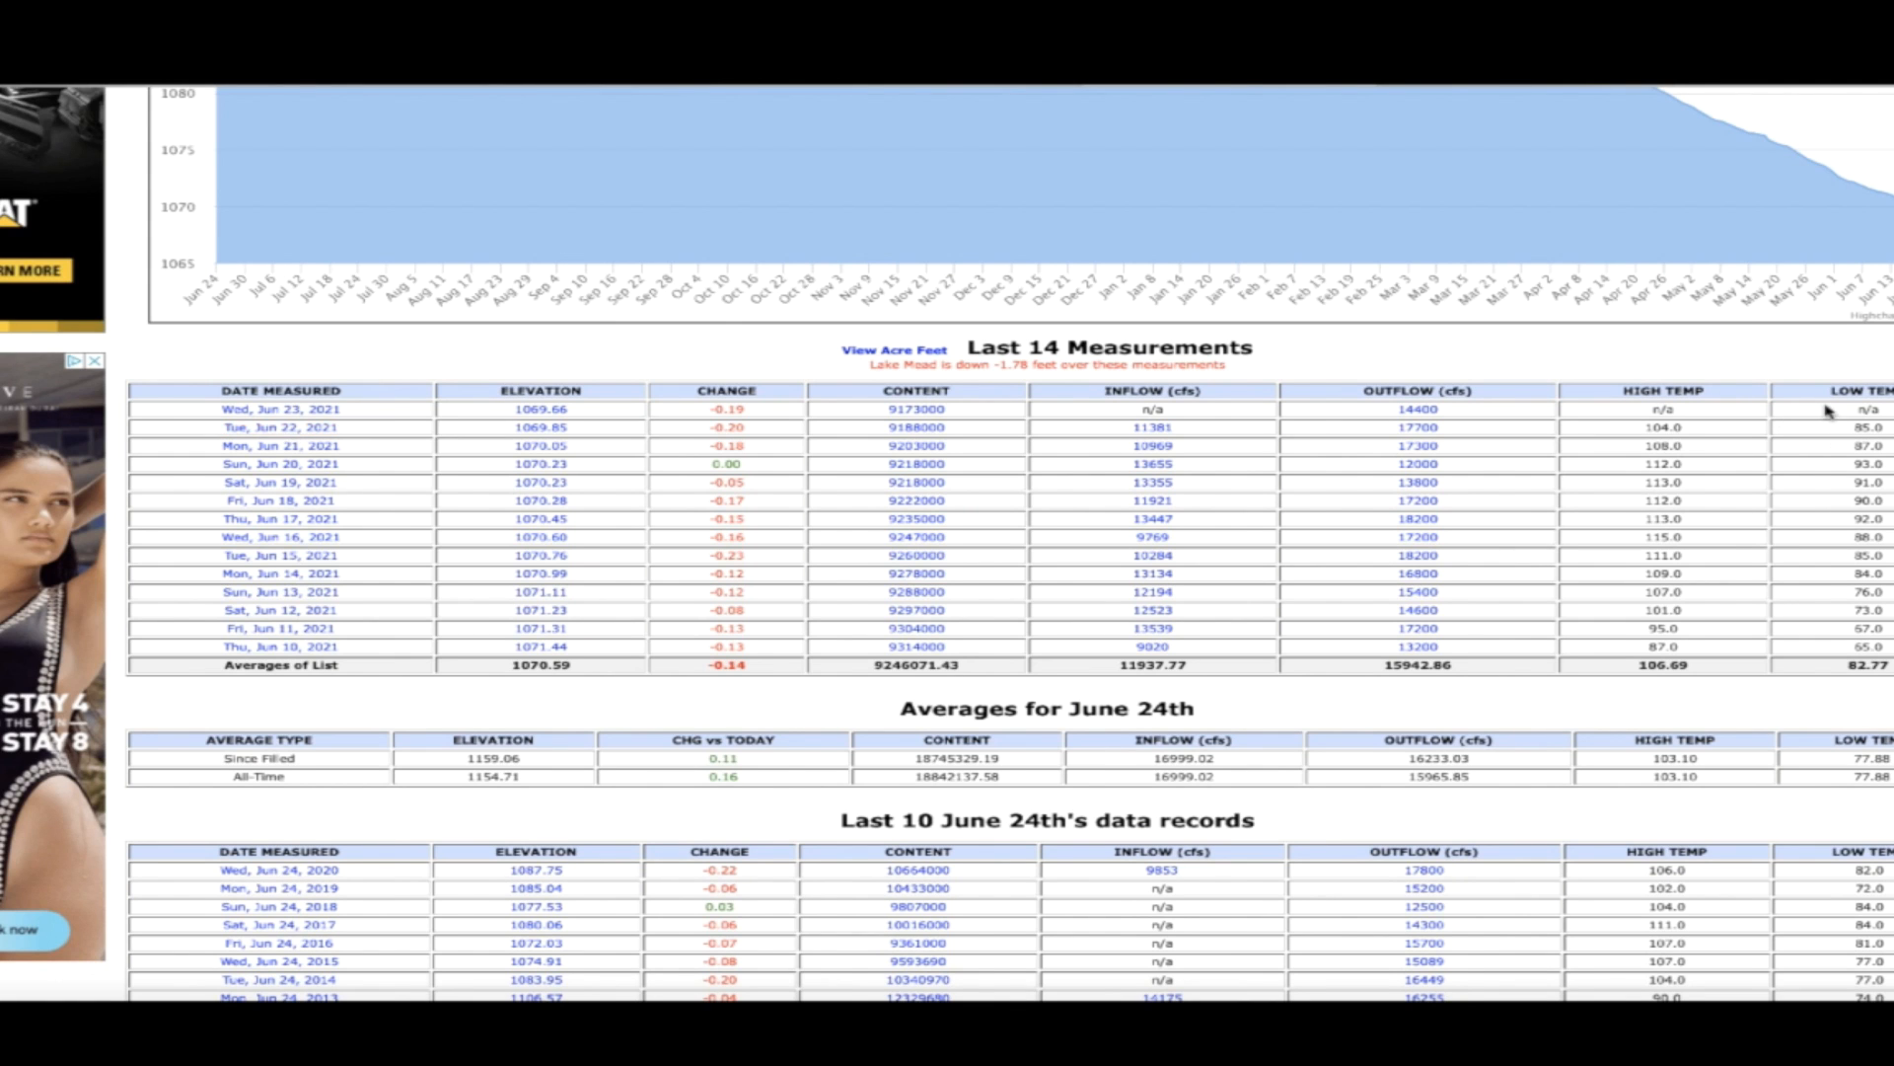
scroll(up, 3)
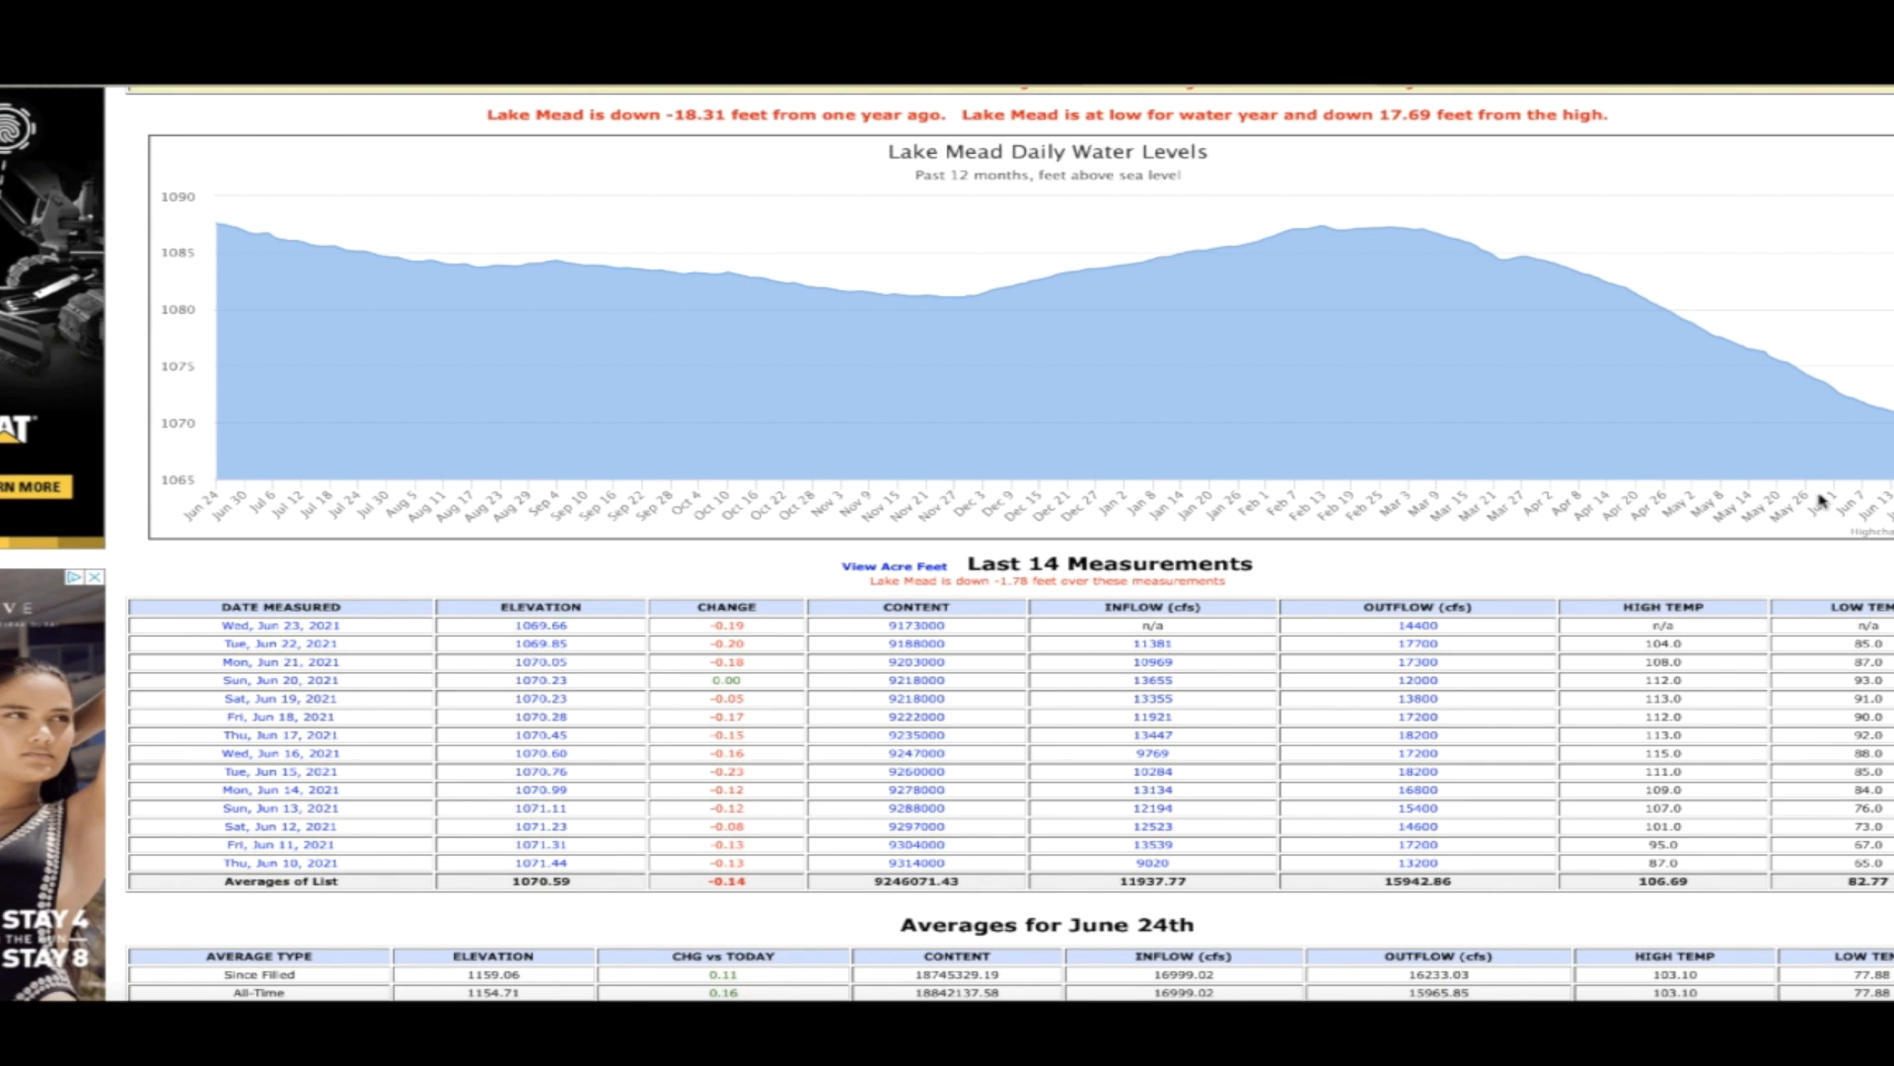
scroll(up, 3)
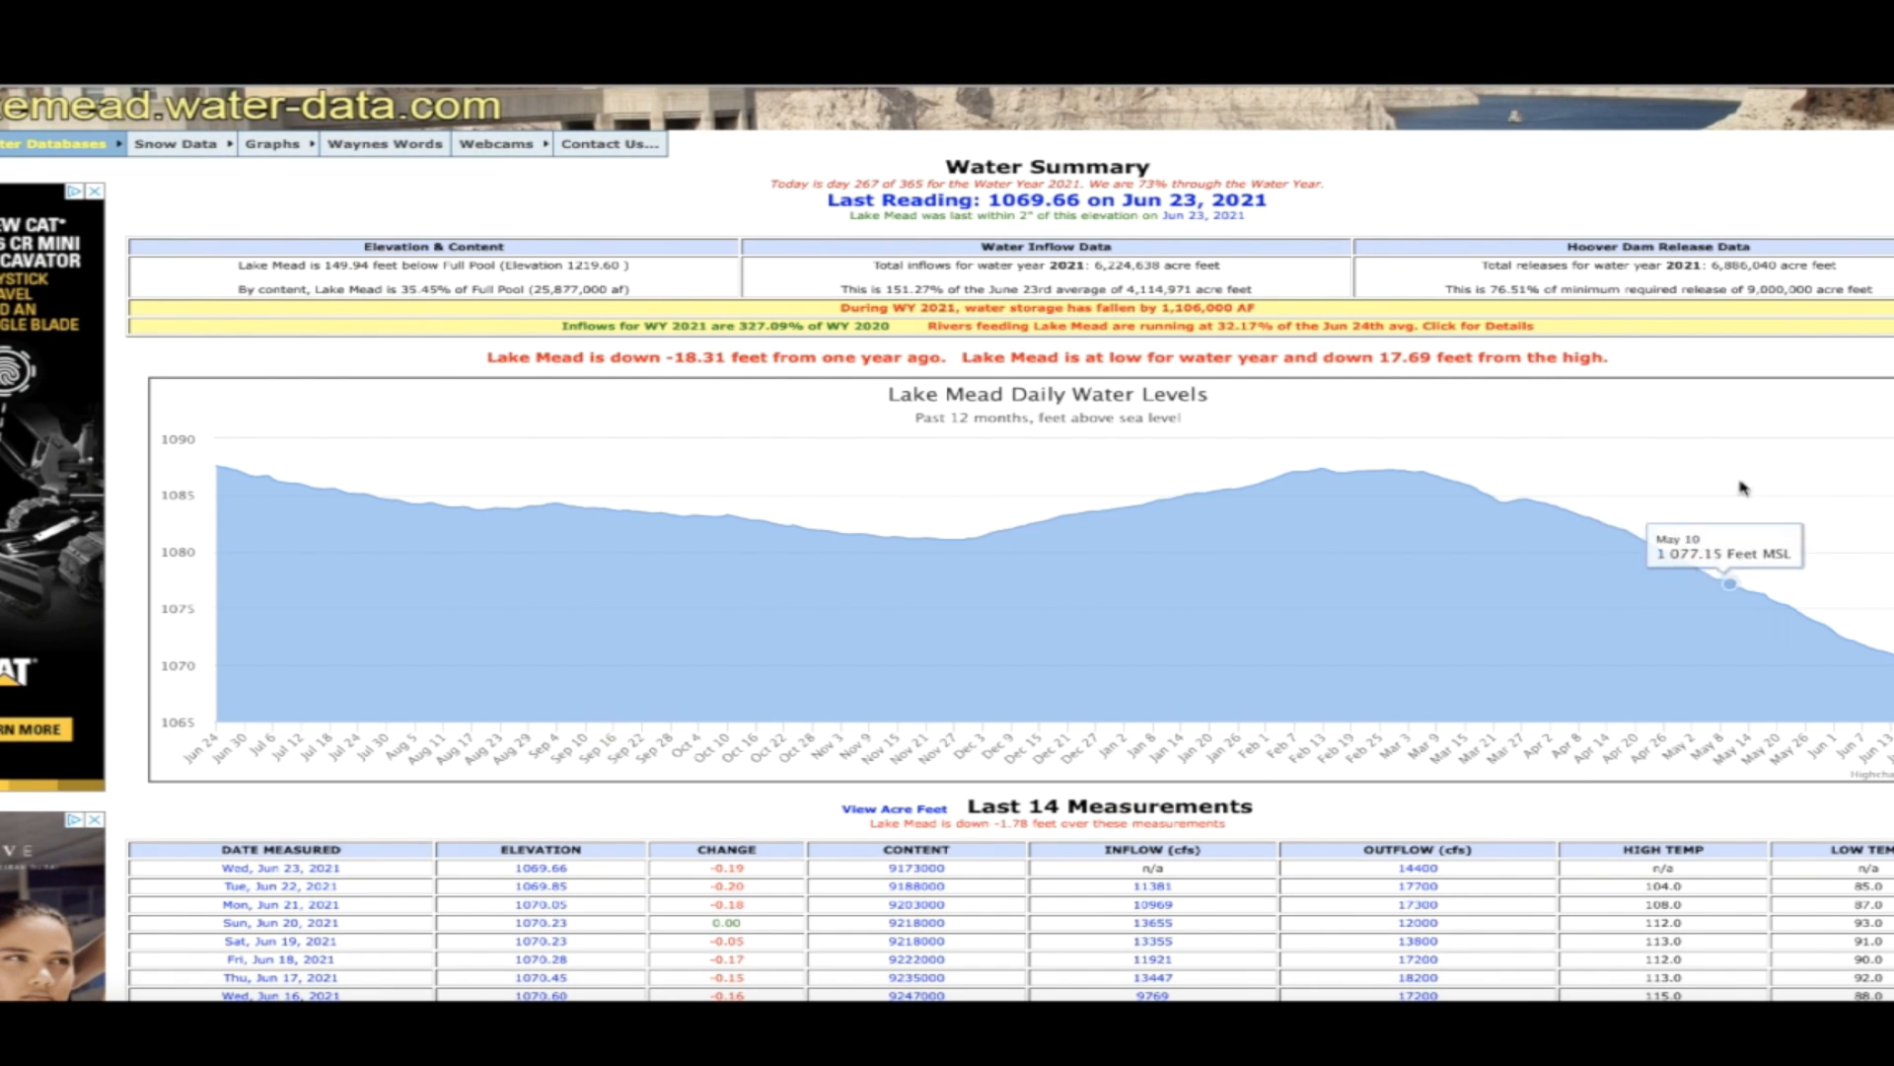
mouse_move(1743, 489)
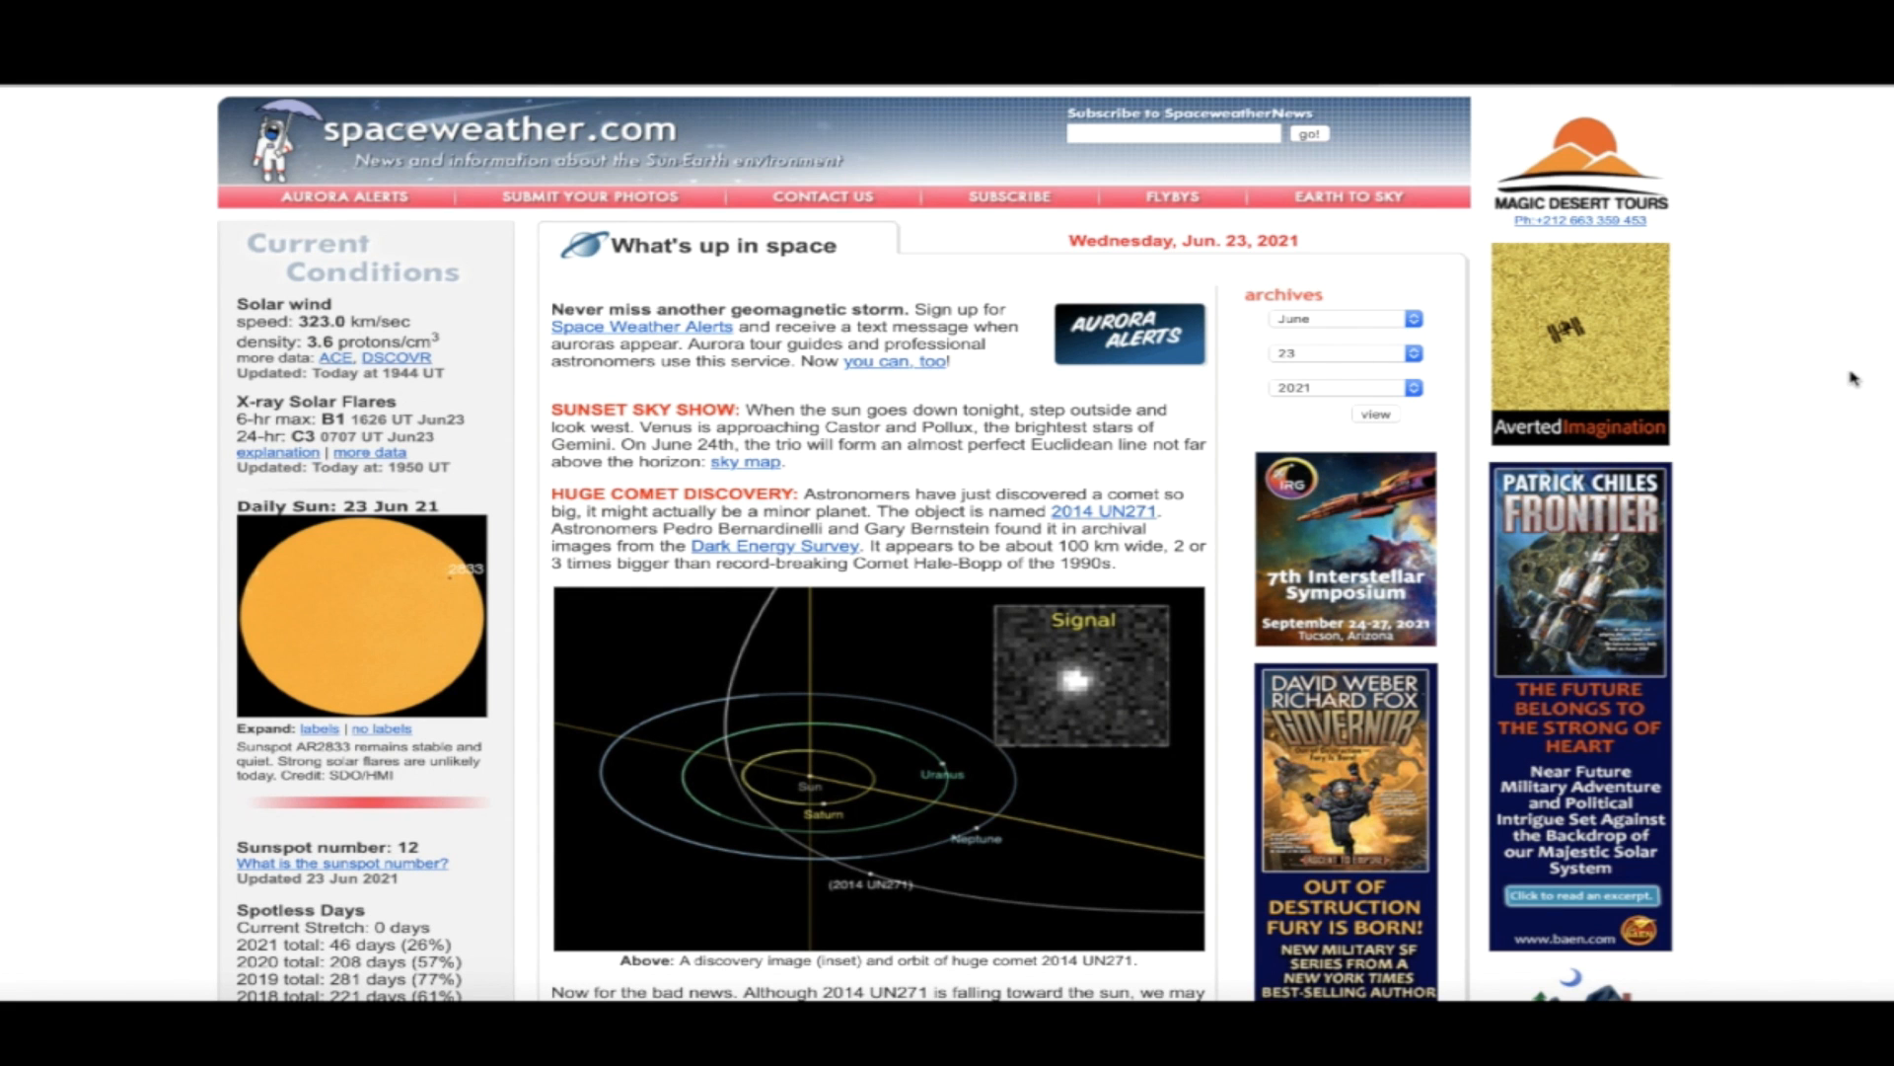
Read through the spaceweather.com story on comet 2014 UN271
scroll(down, 3)
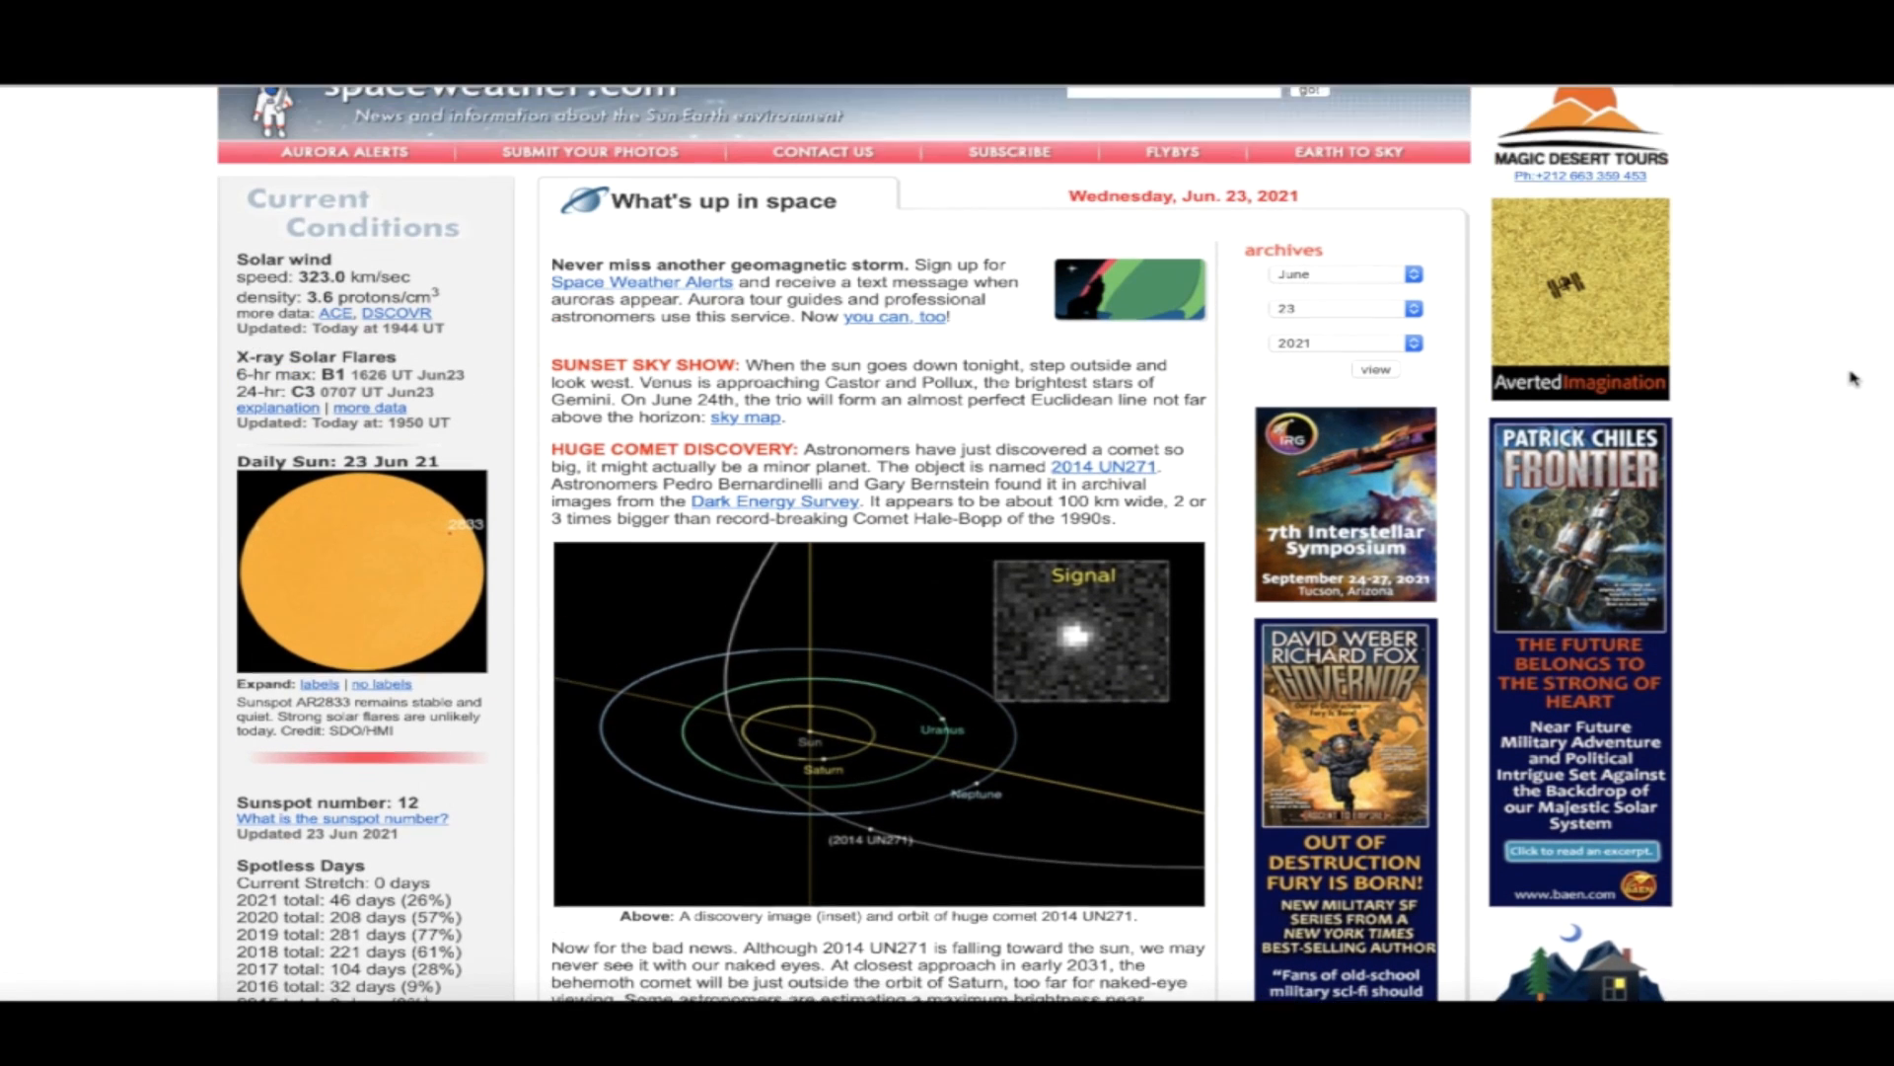
scroll(down, 3)
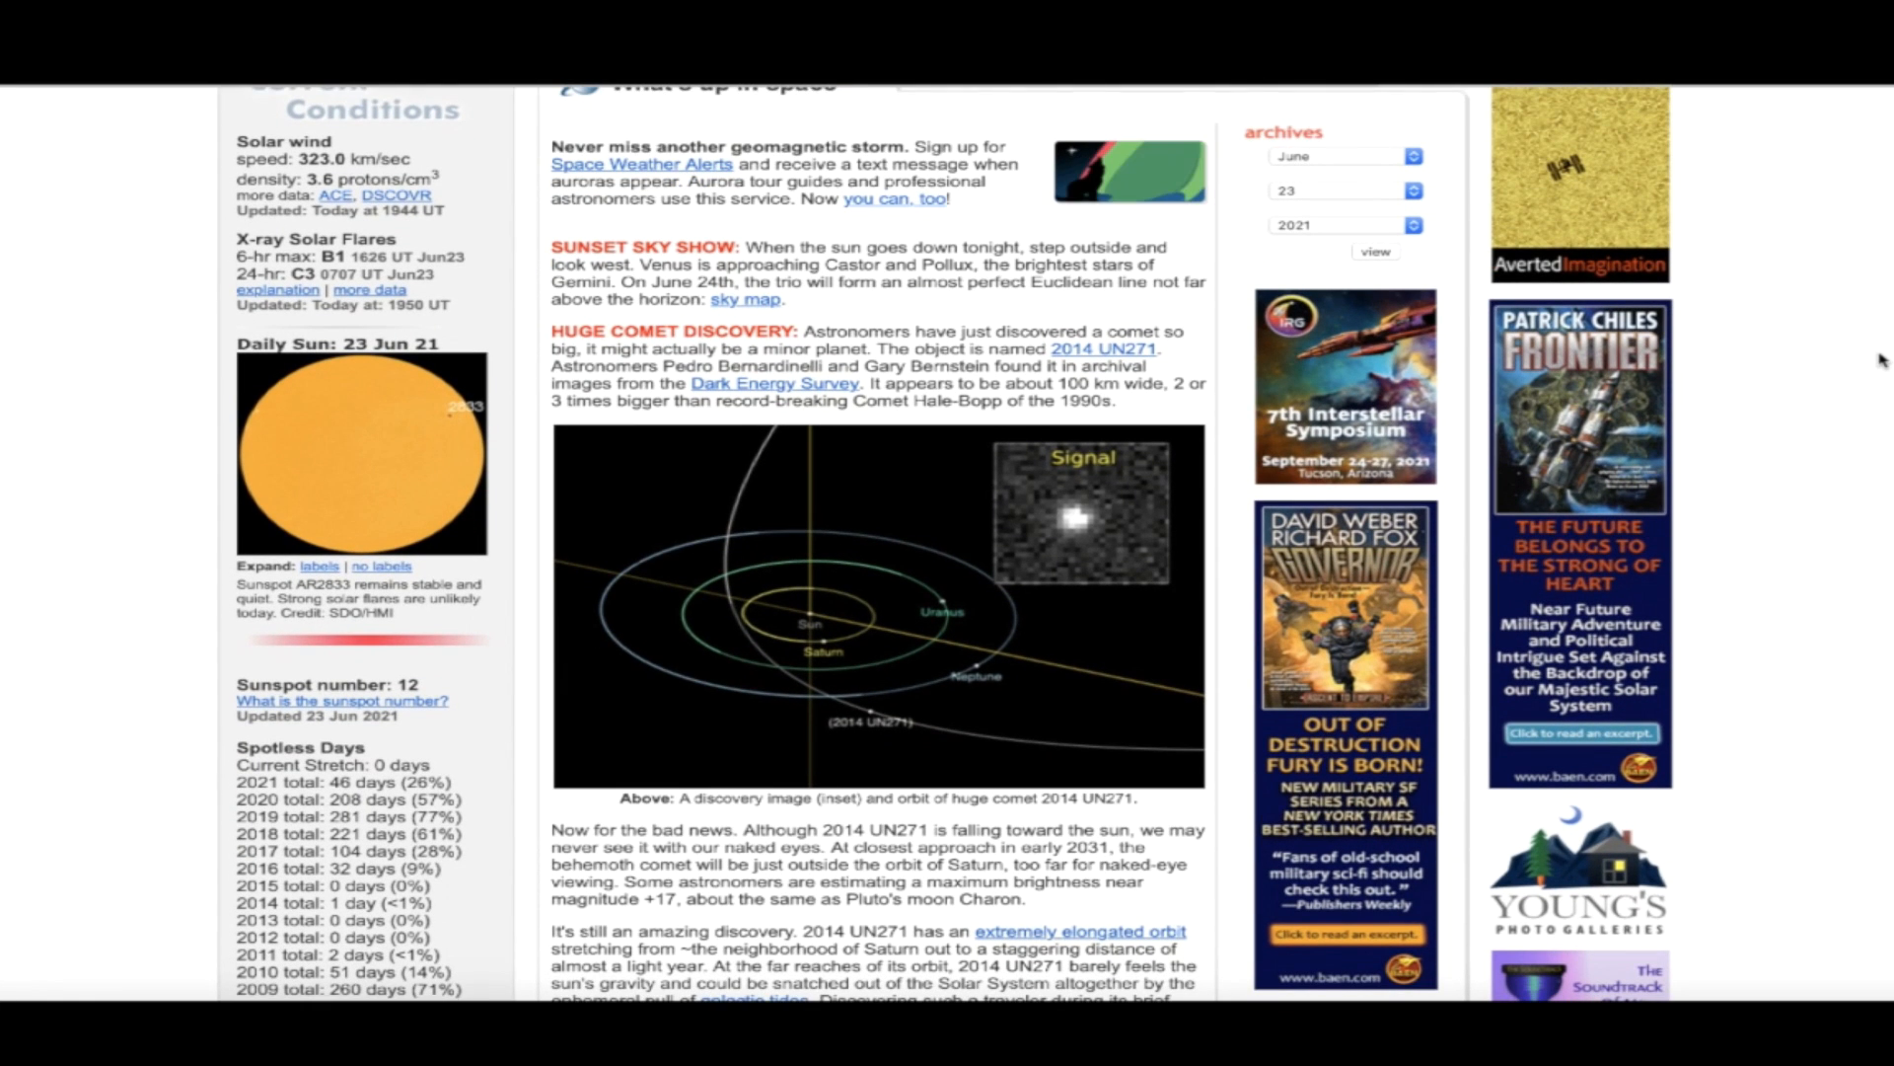
scroll(down, 3)
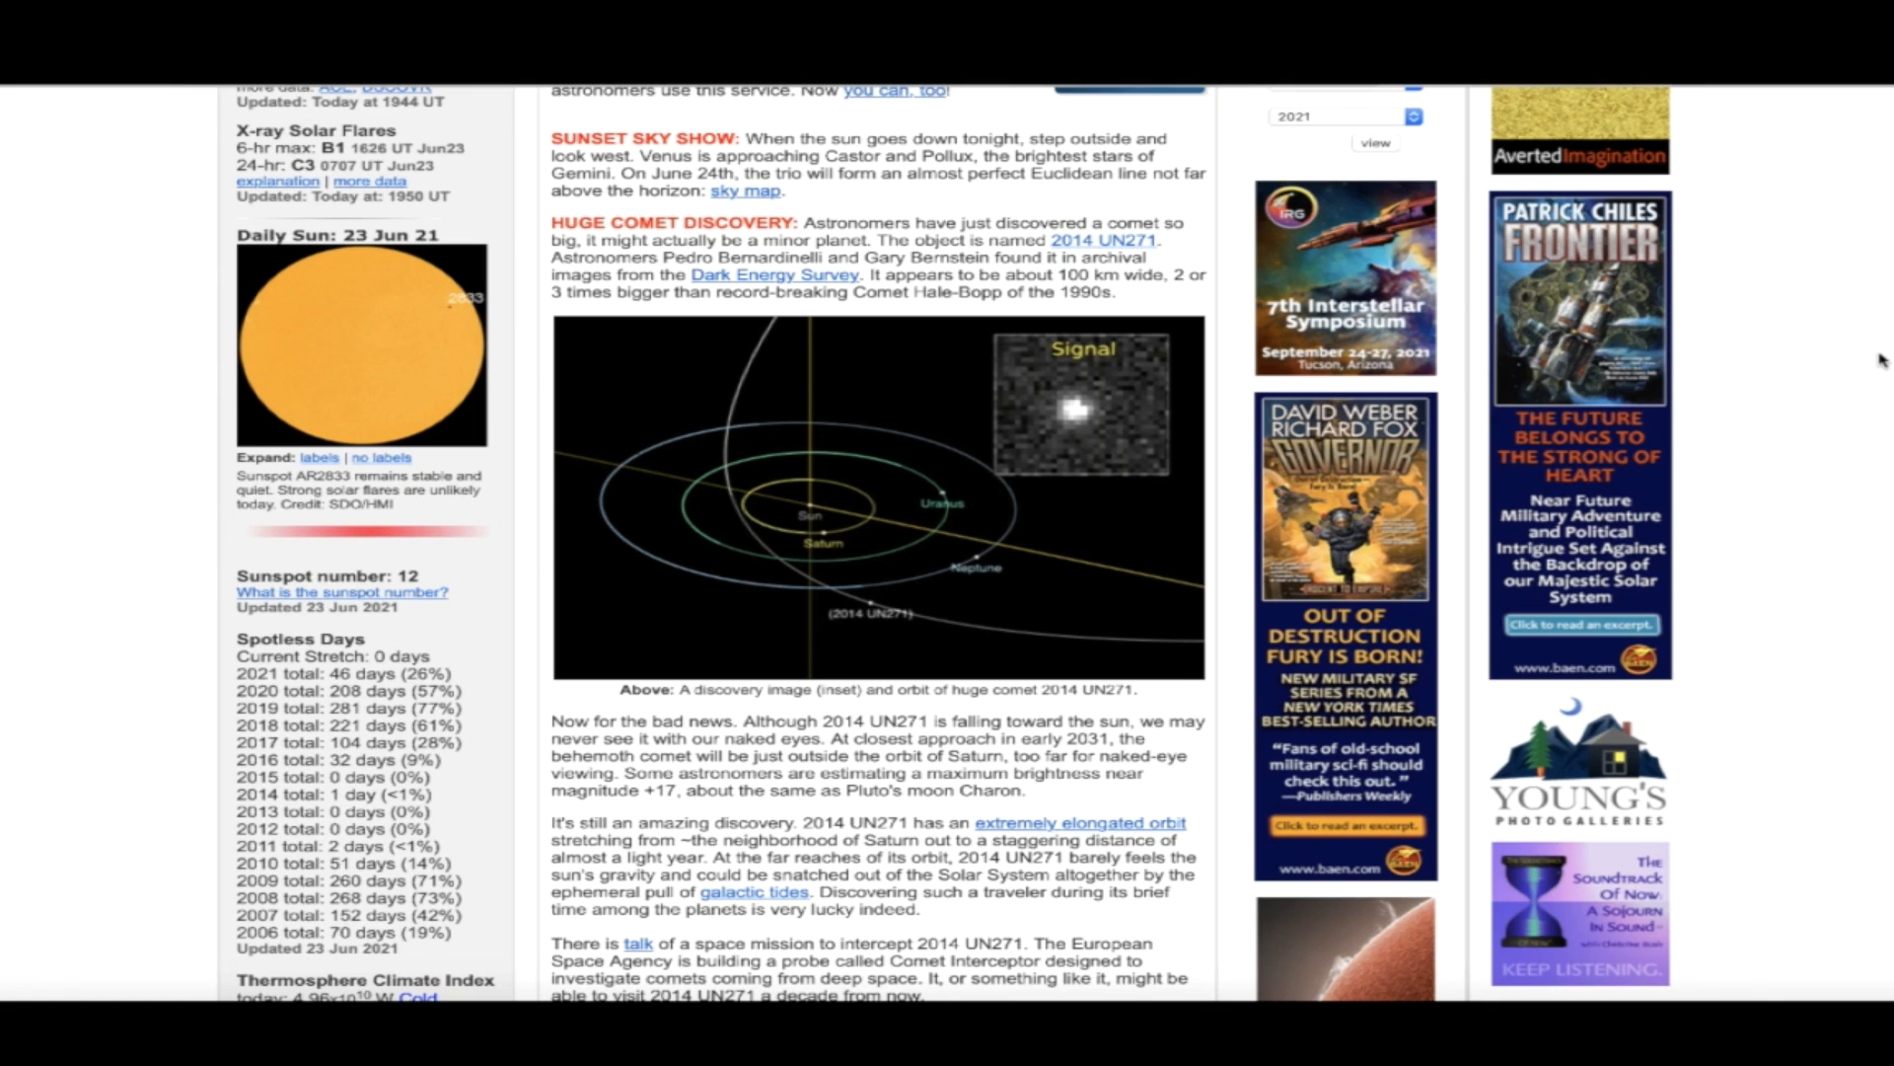
scroll(down, 3)
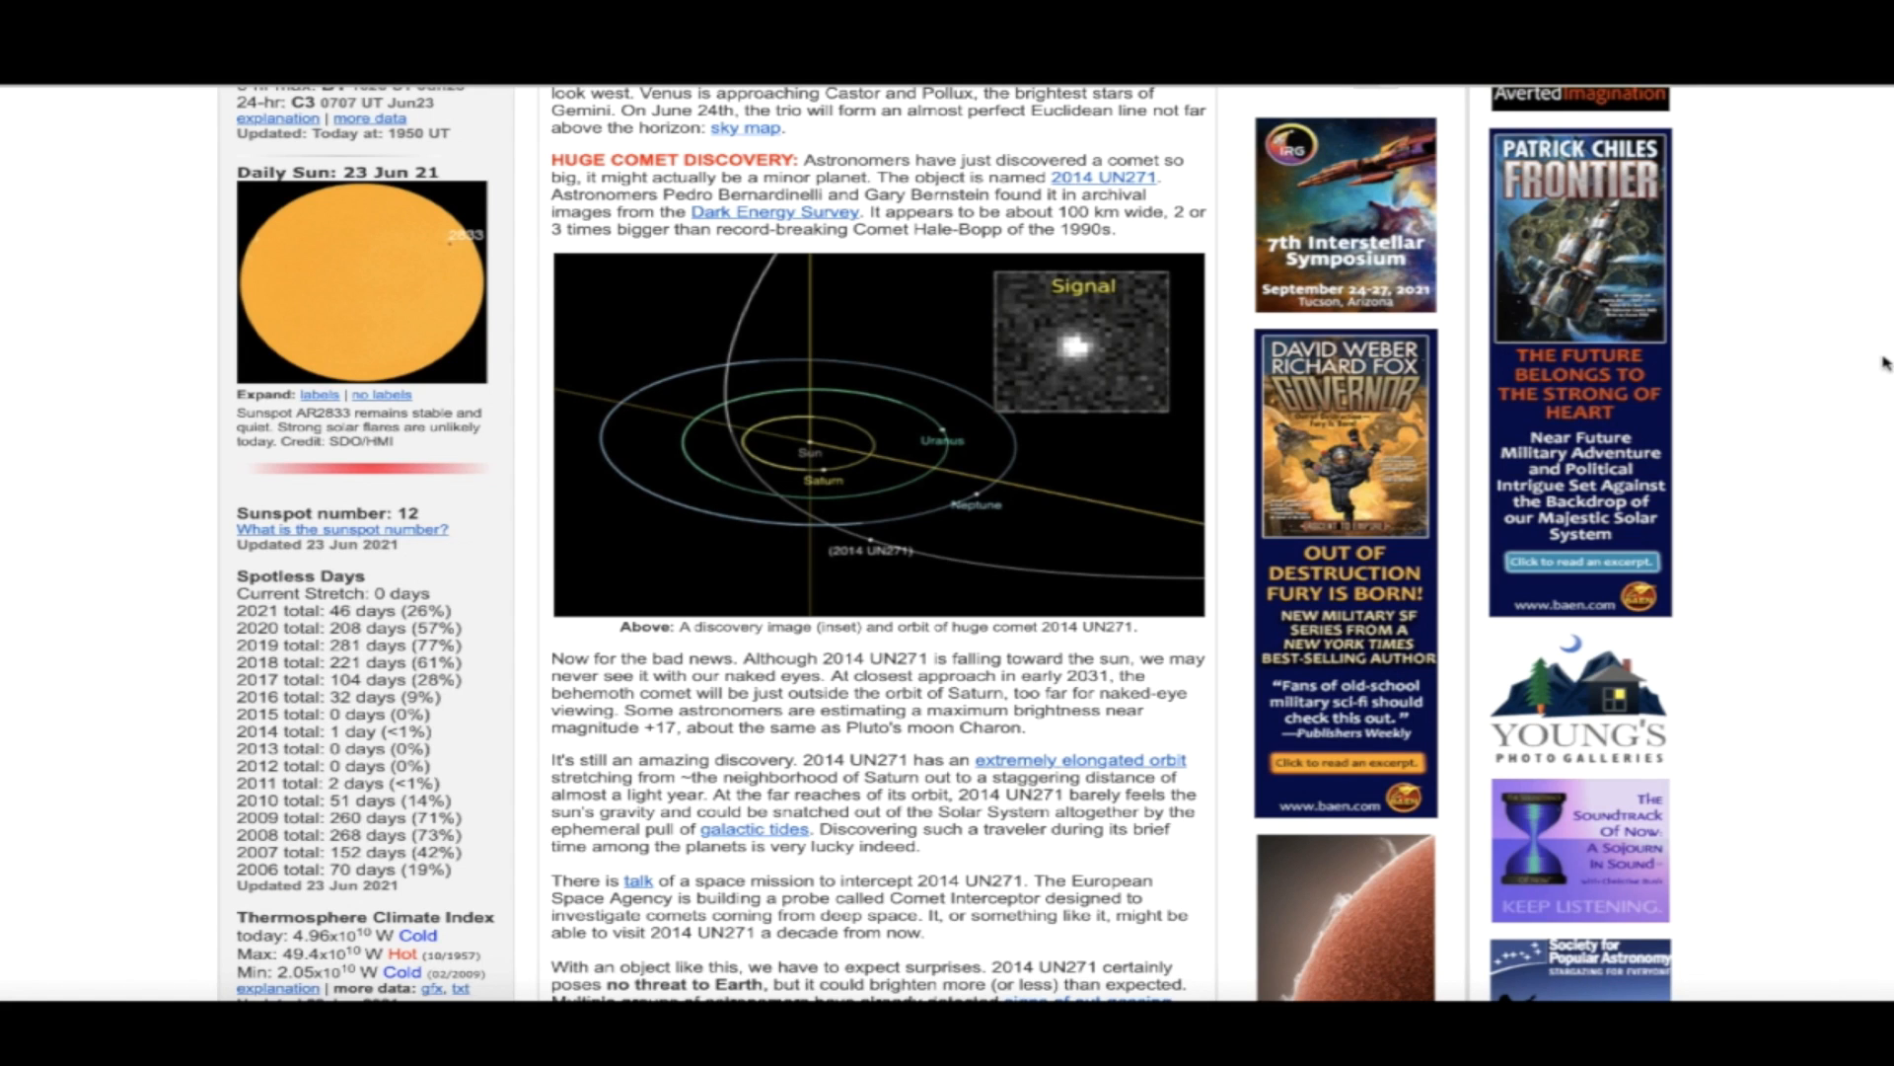
scroll(down, 3)
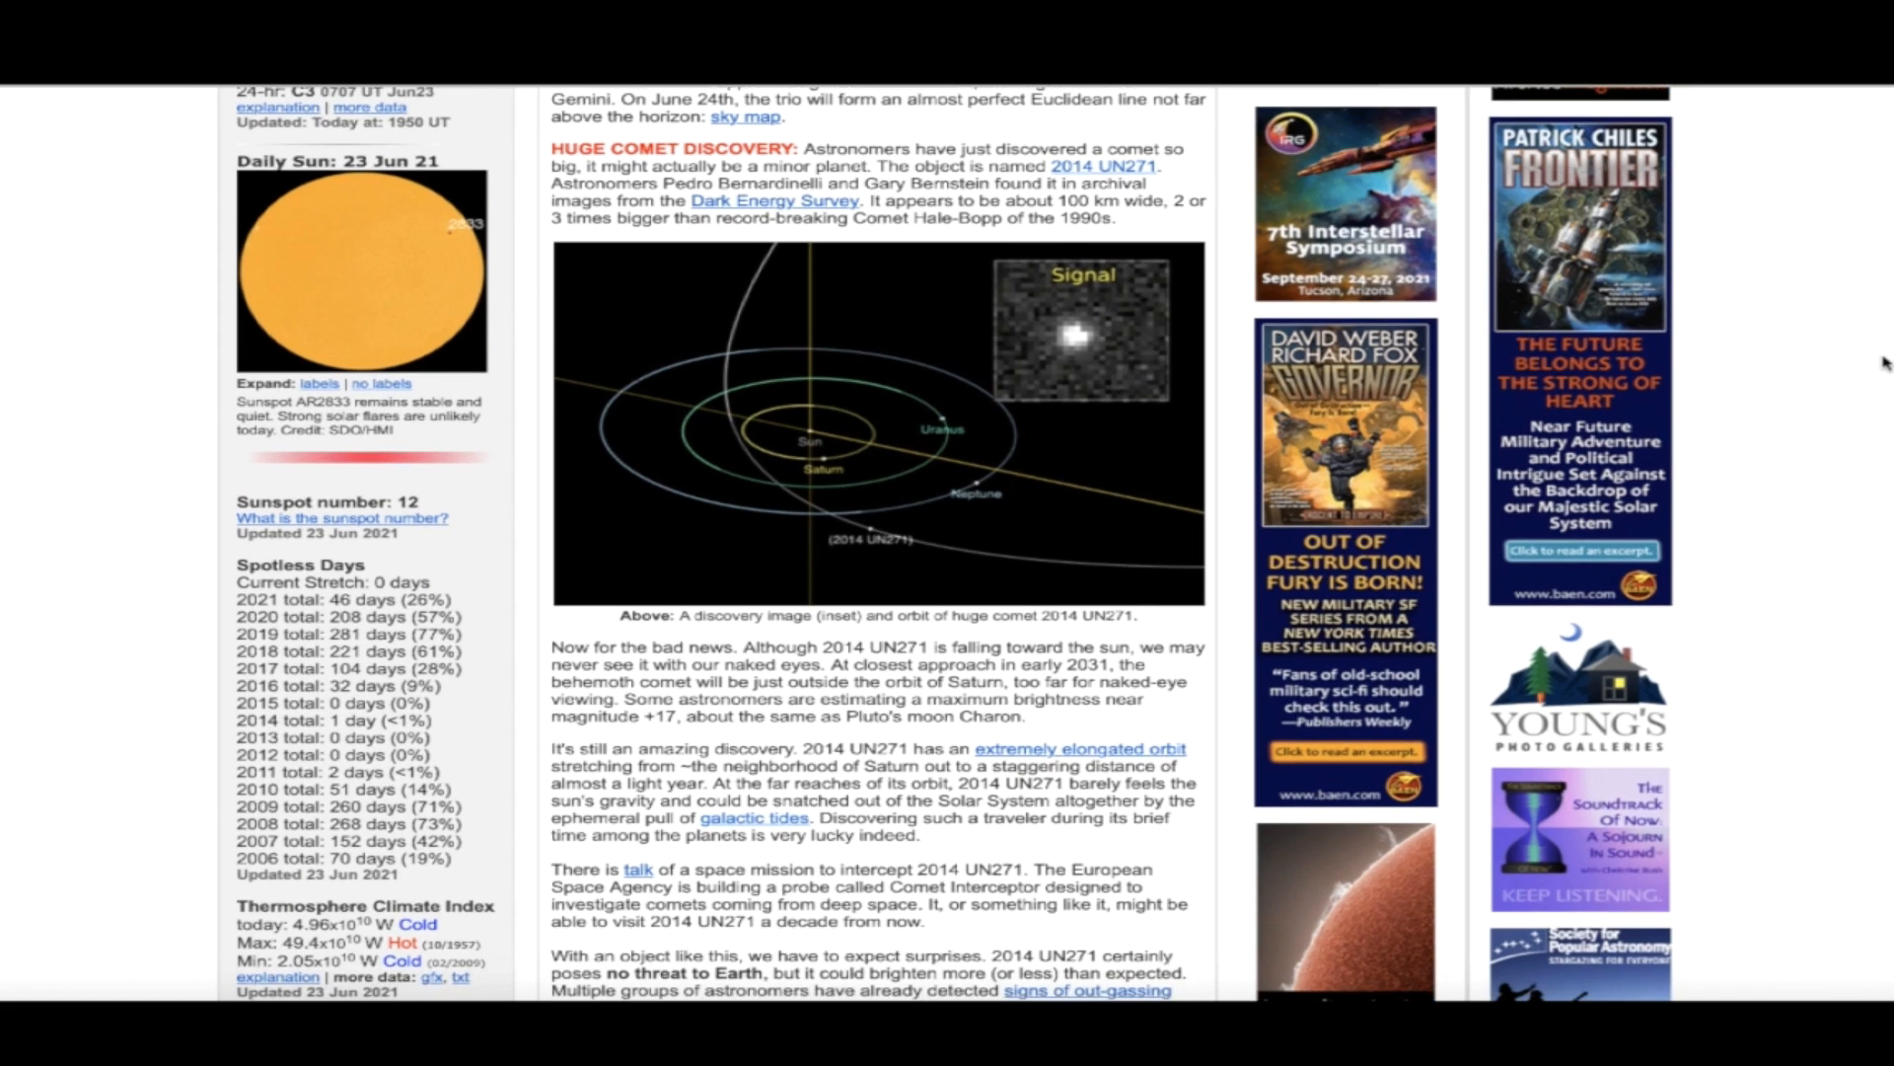
scroll(down, 3)
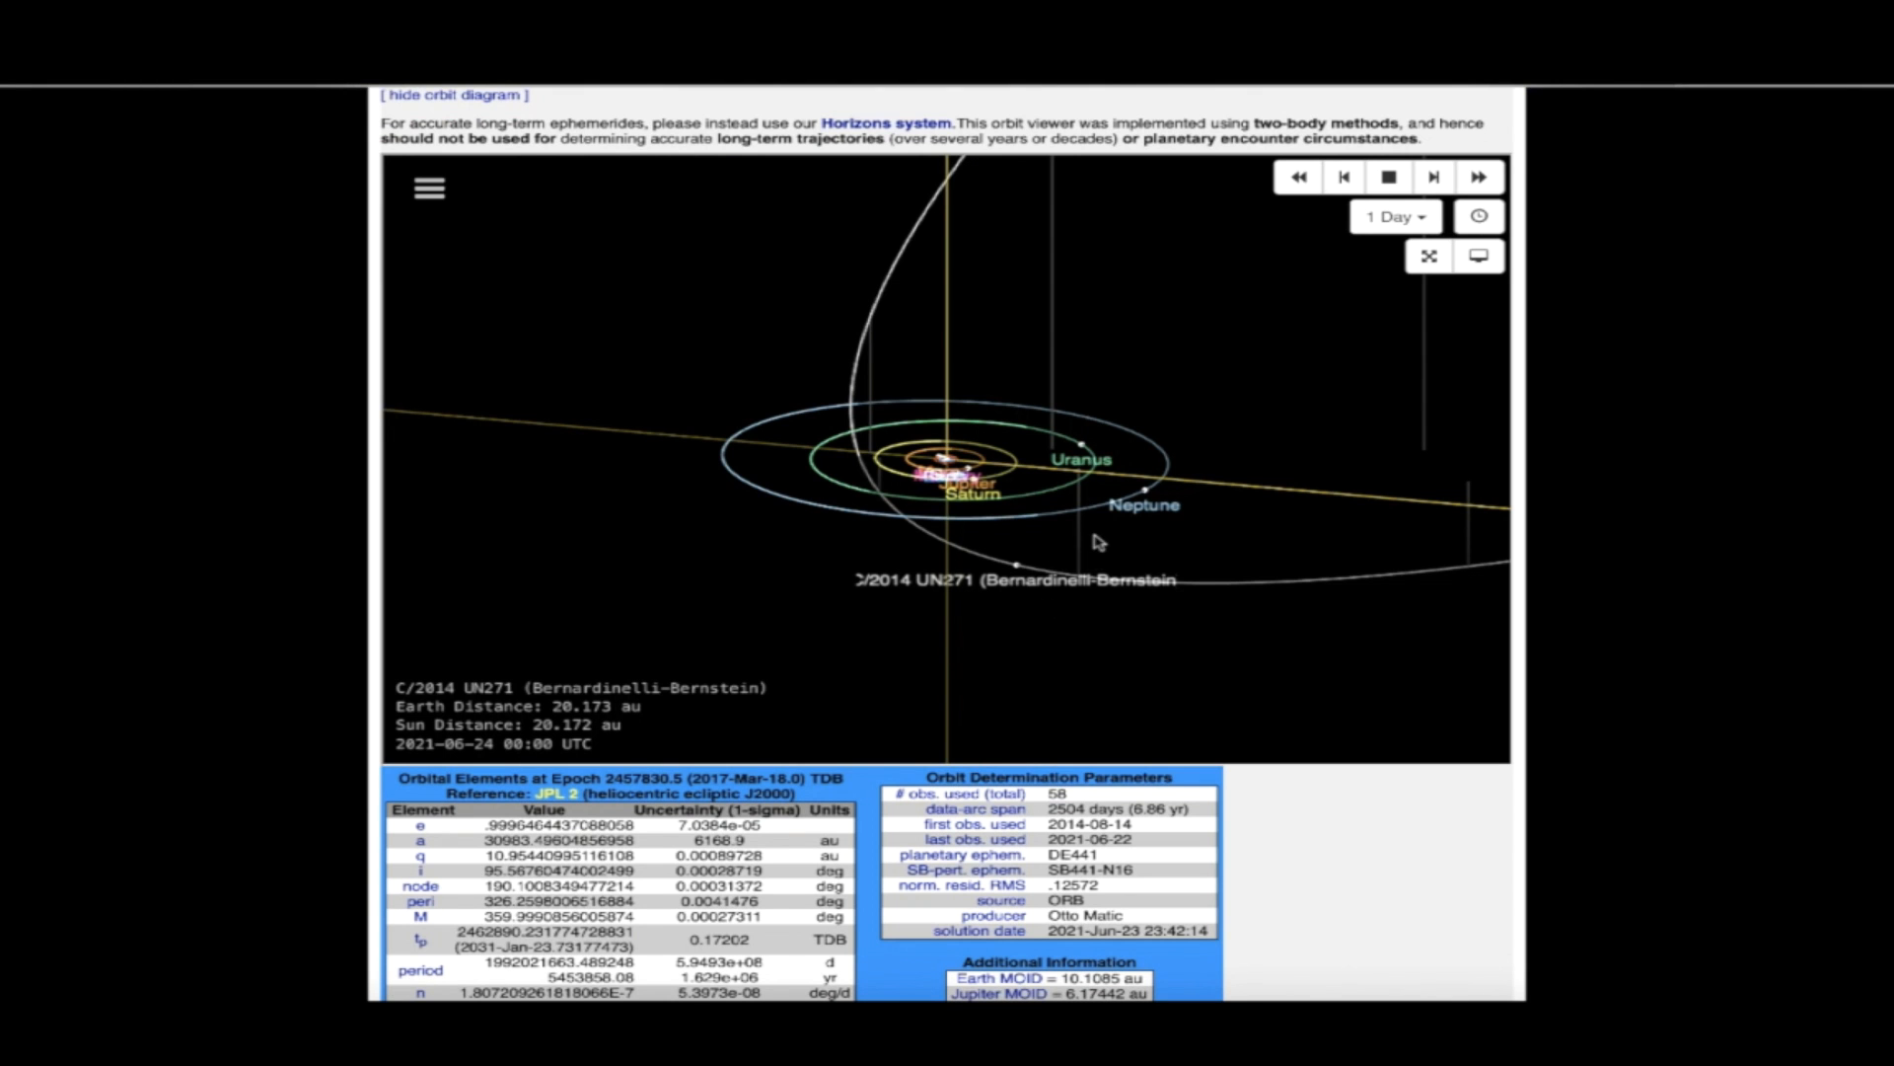
Scroll to the C/2014 UN271 page header and back to its orbit viewer
scroll(up, 3)
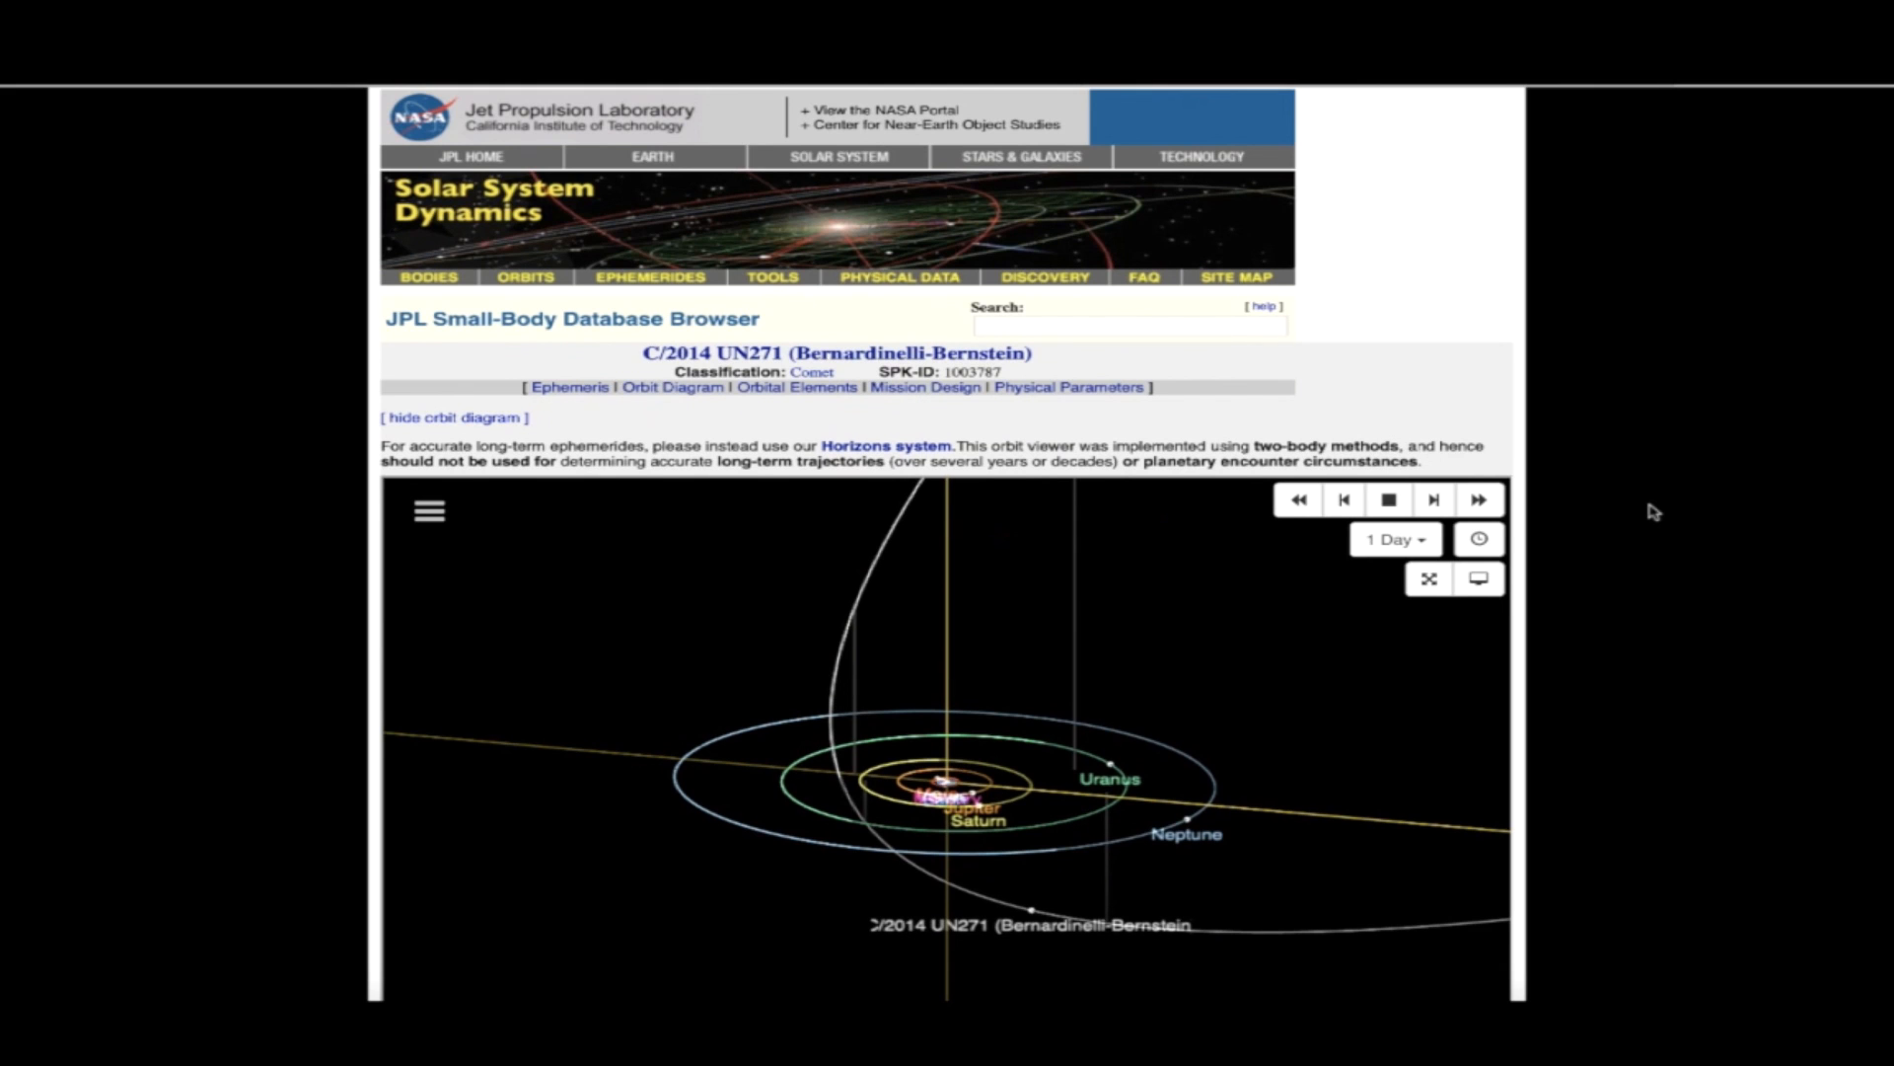
scroll(down, 3)
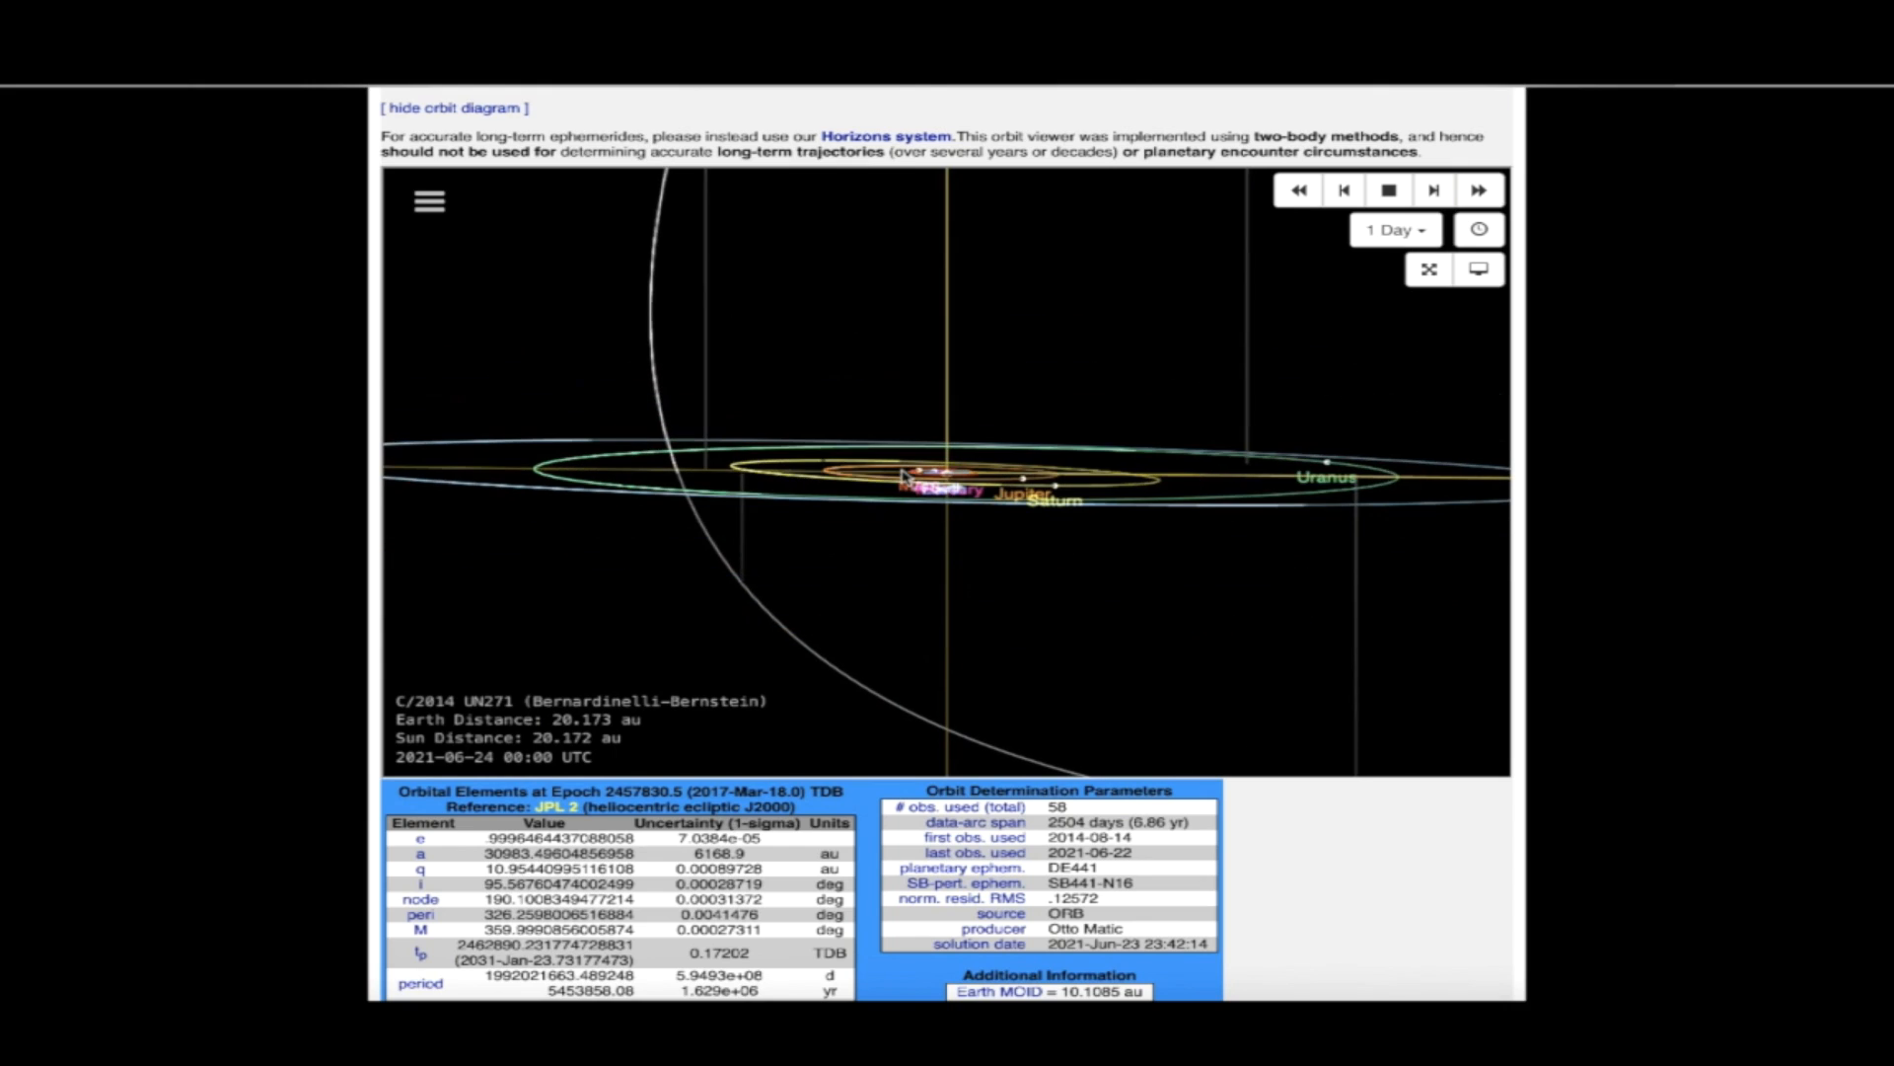
mouse_move(709, 486)
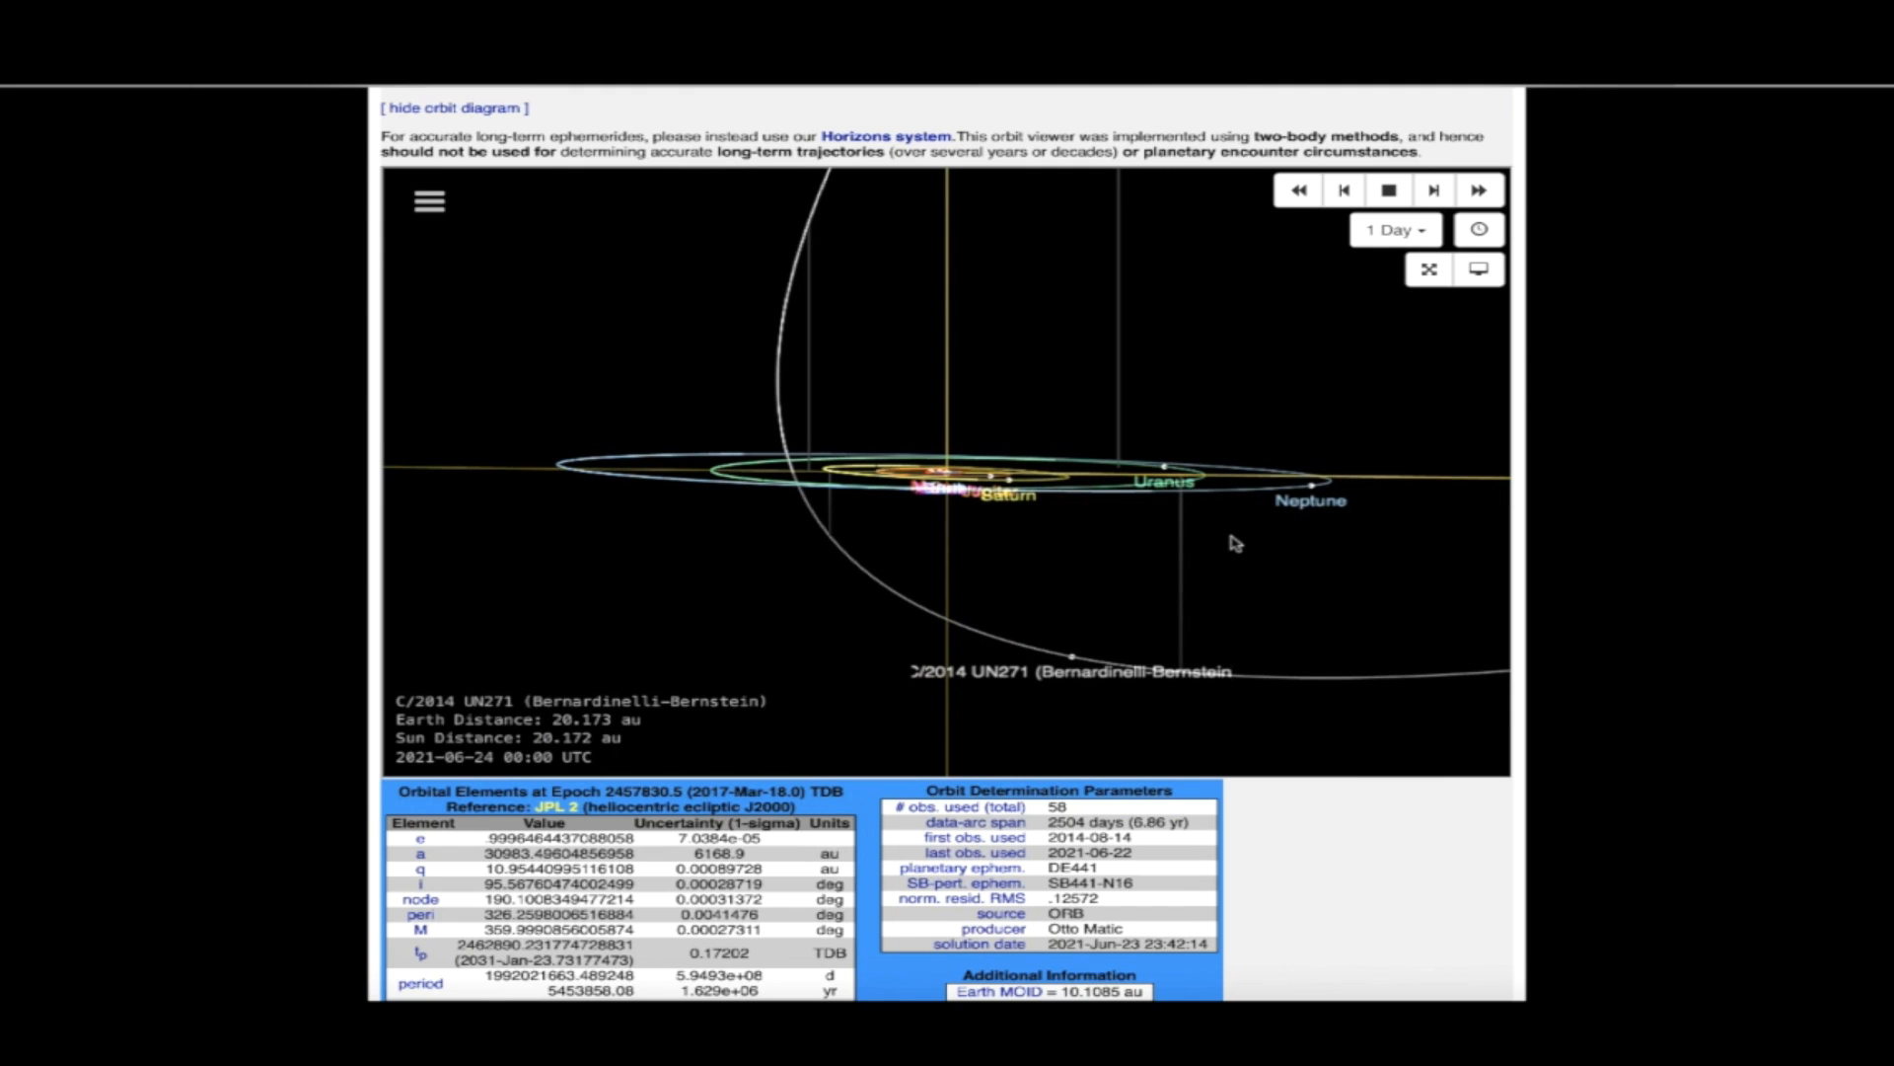
Set the animation step interval to 1 Week and play the orbit forward
click(1395, 229)
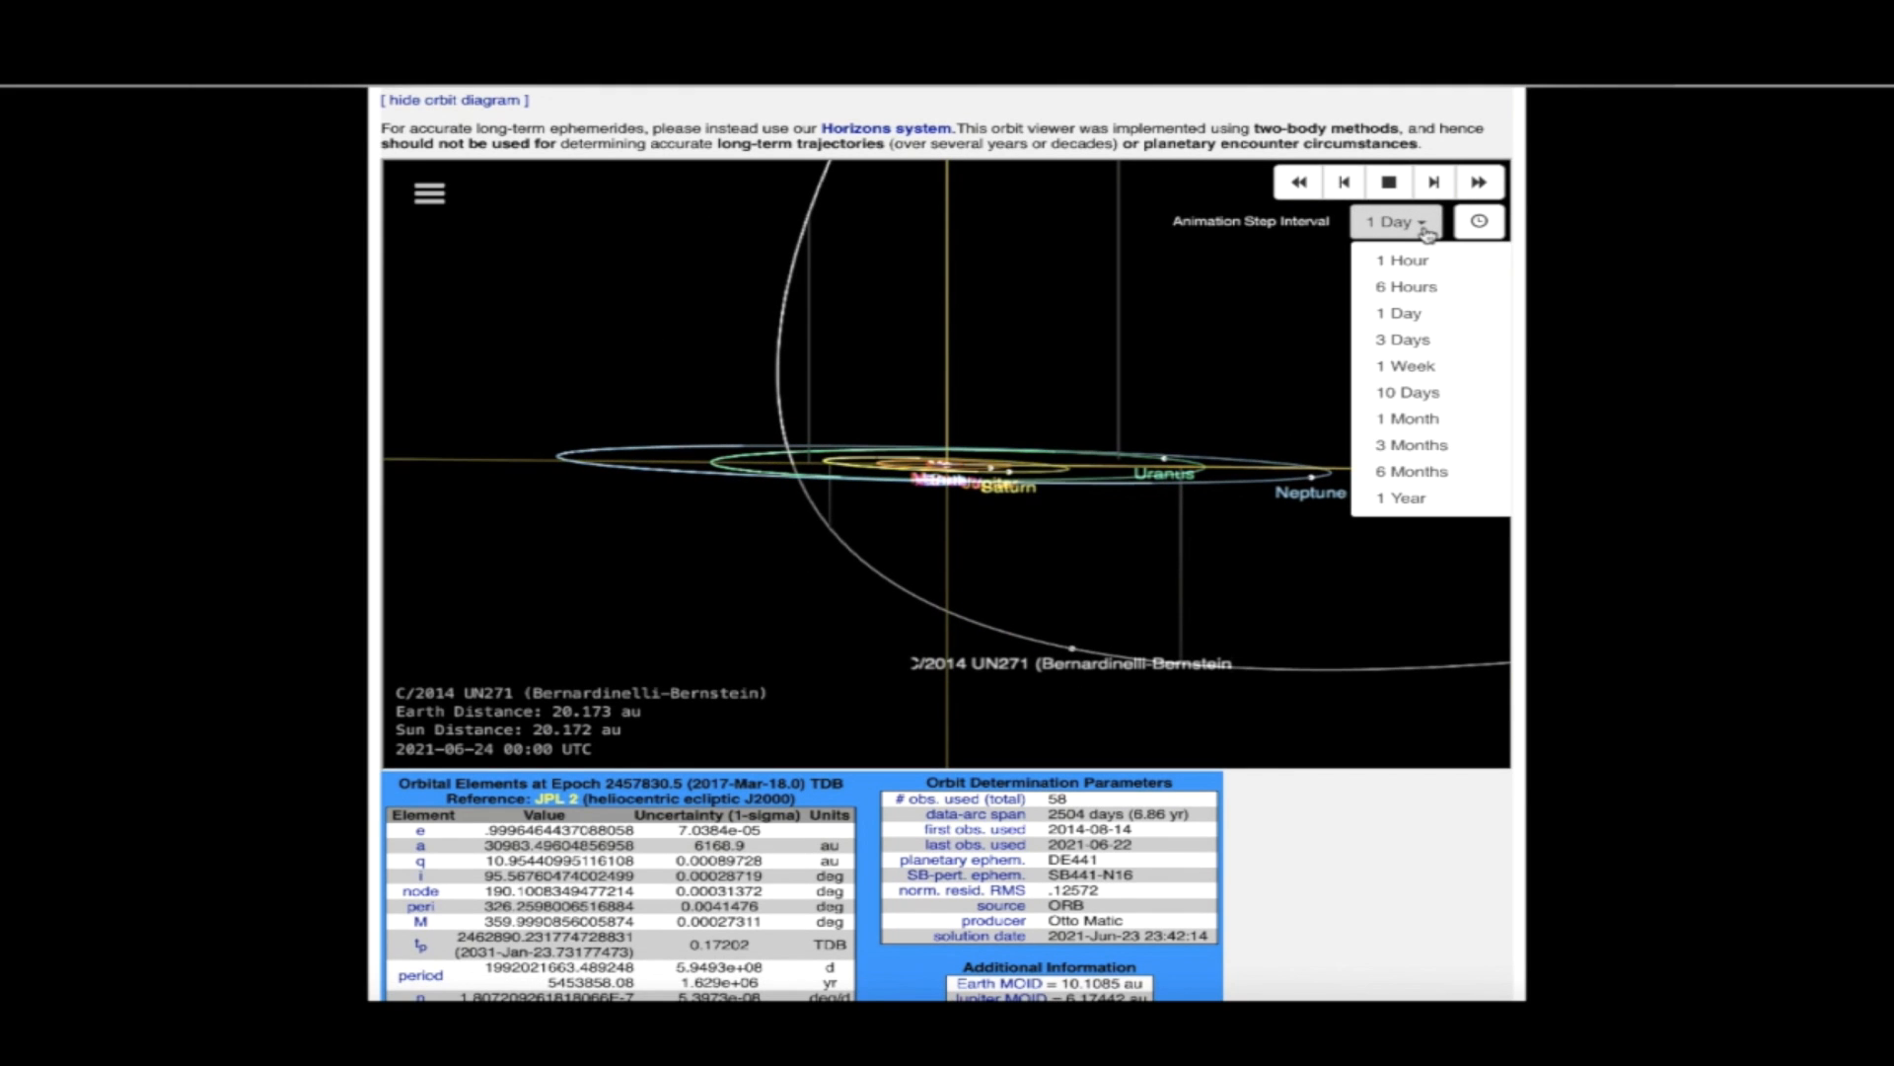
mouse_move(1416, 366)
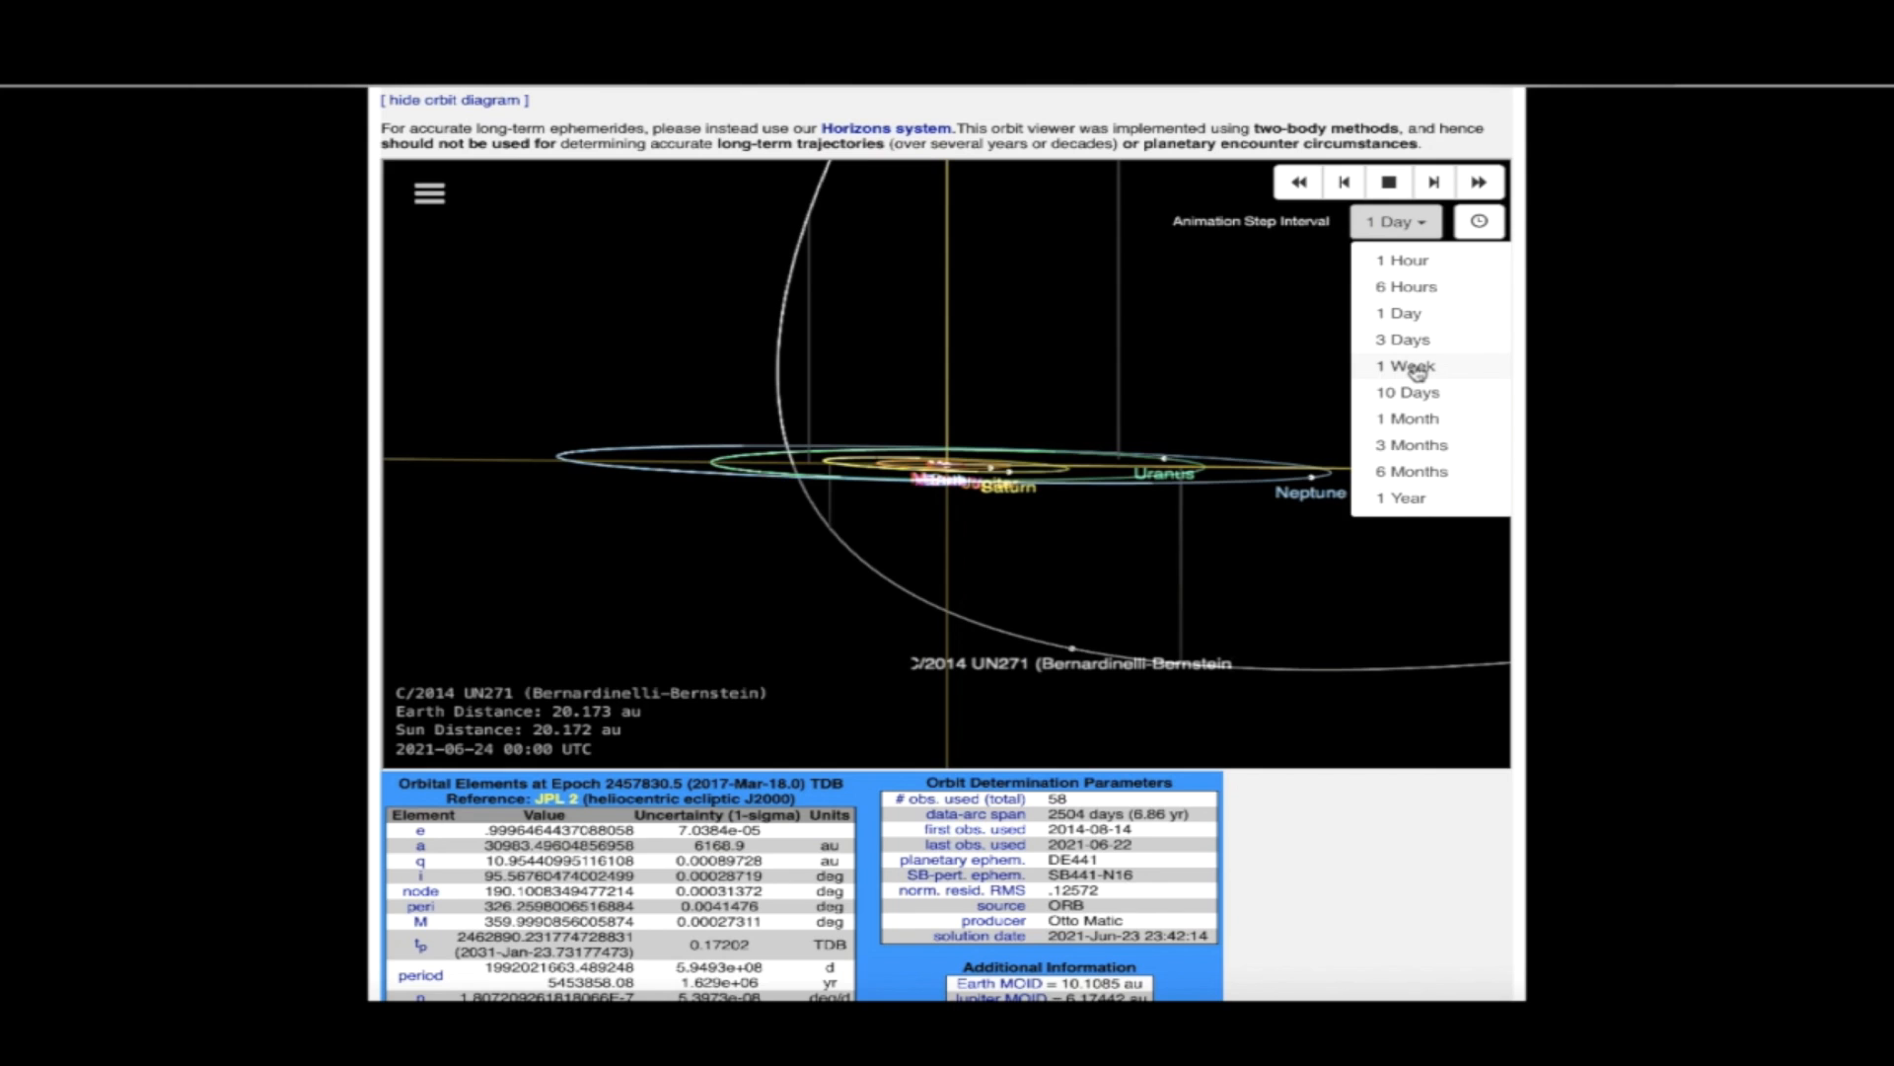
click(1405, 366)
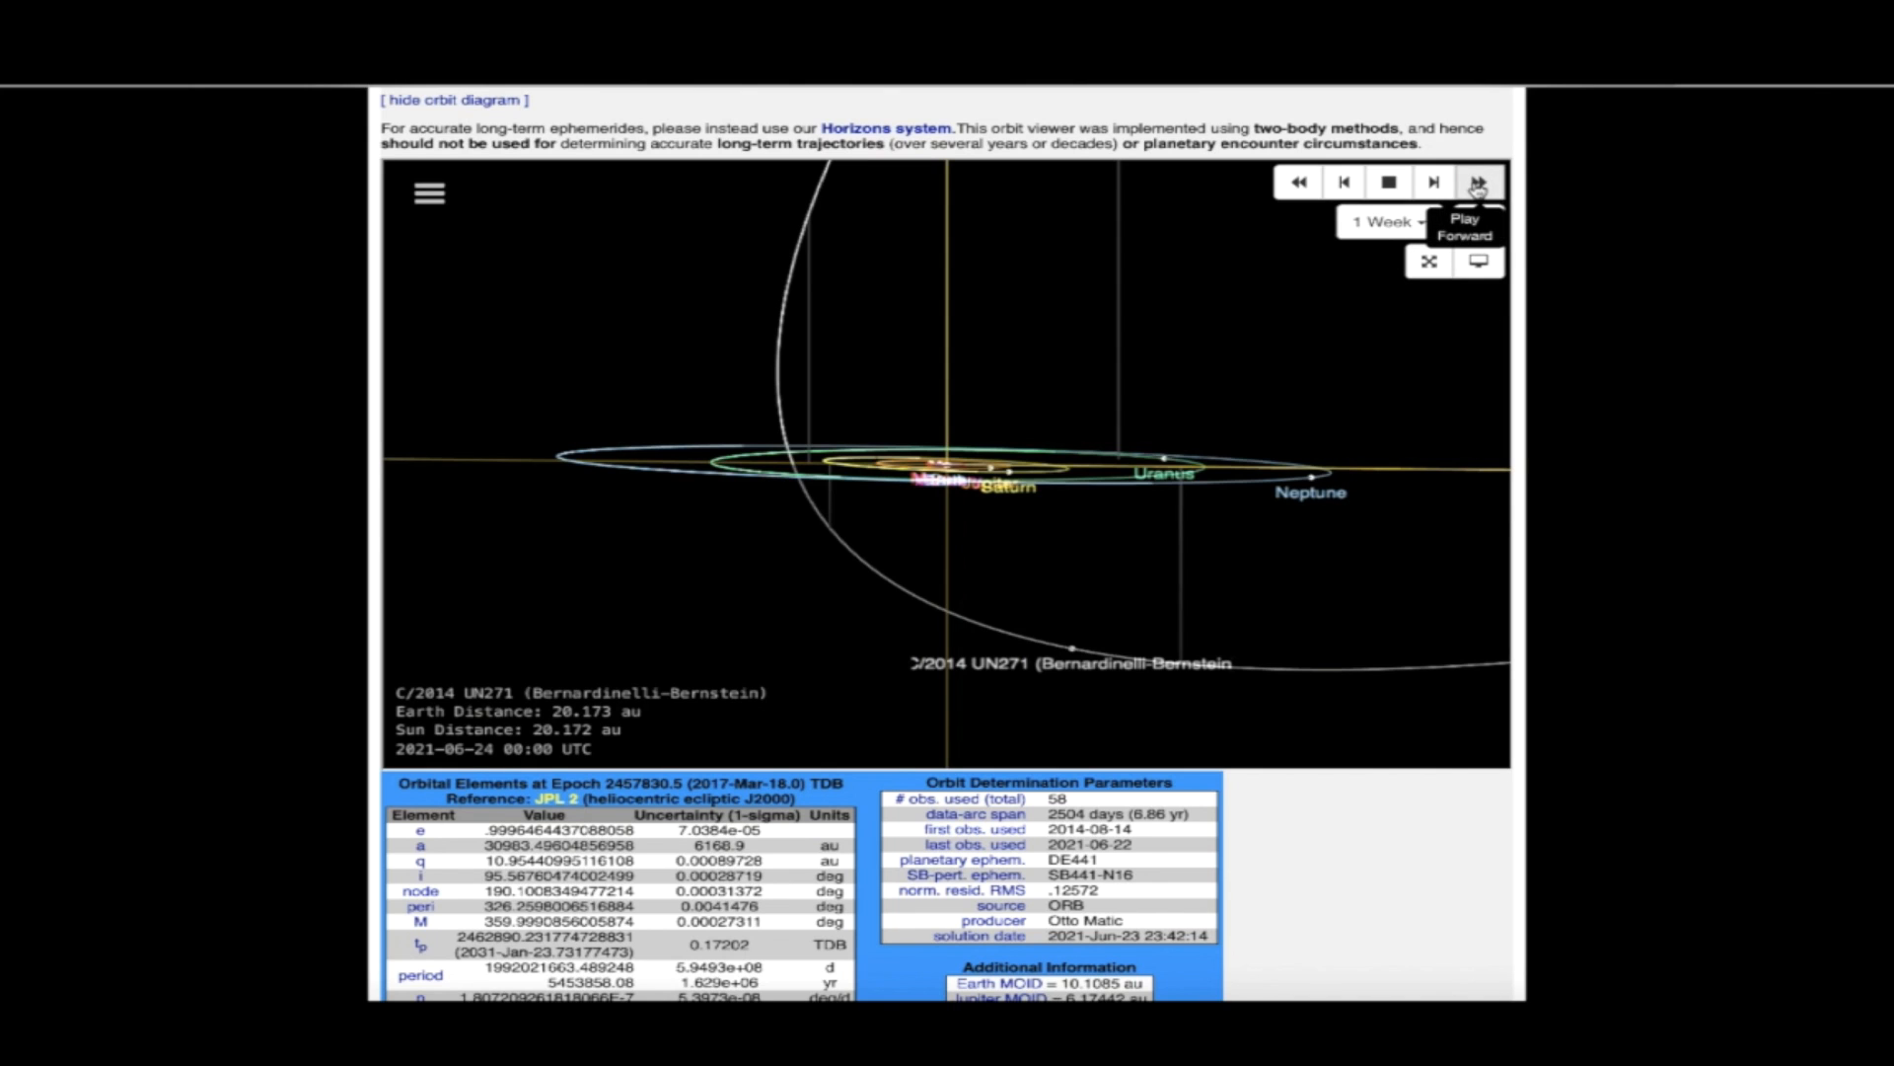
click(1479, 182)
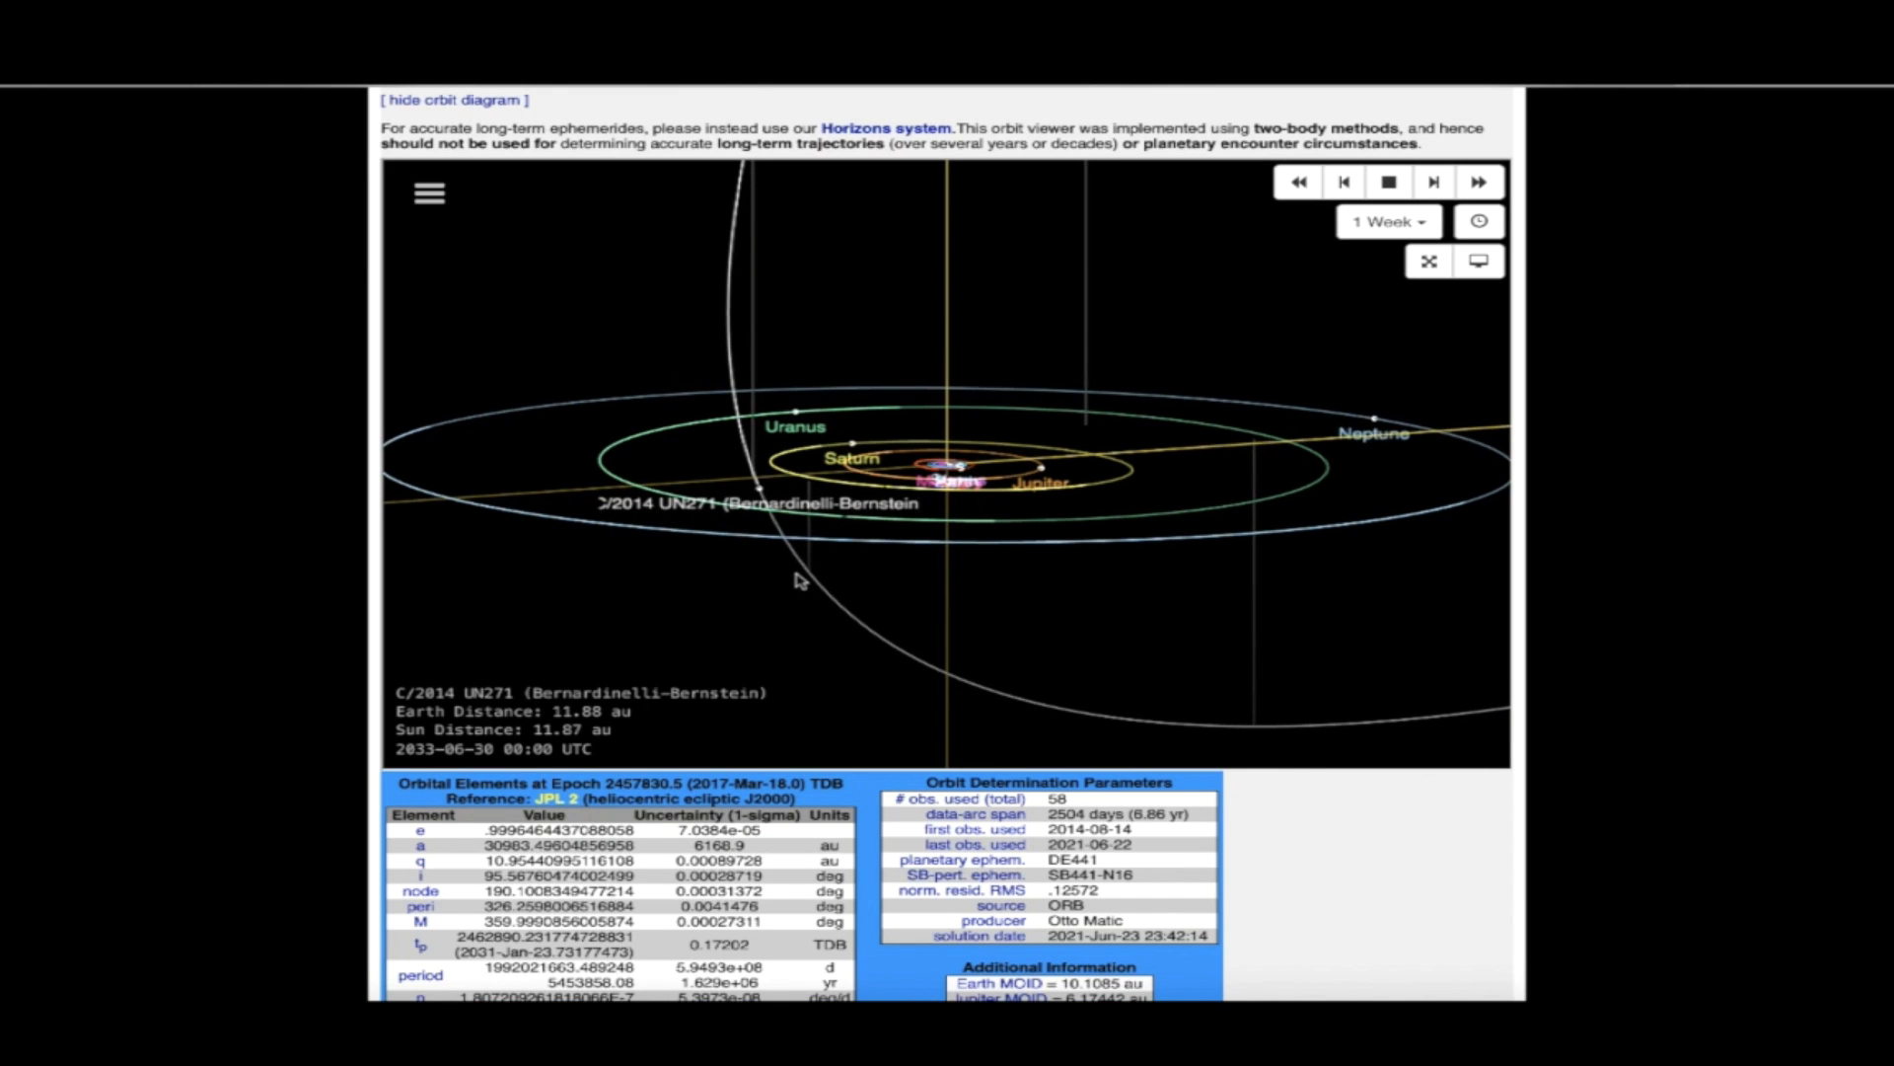
mouse_move(782, 523)
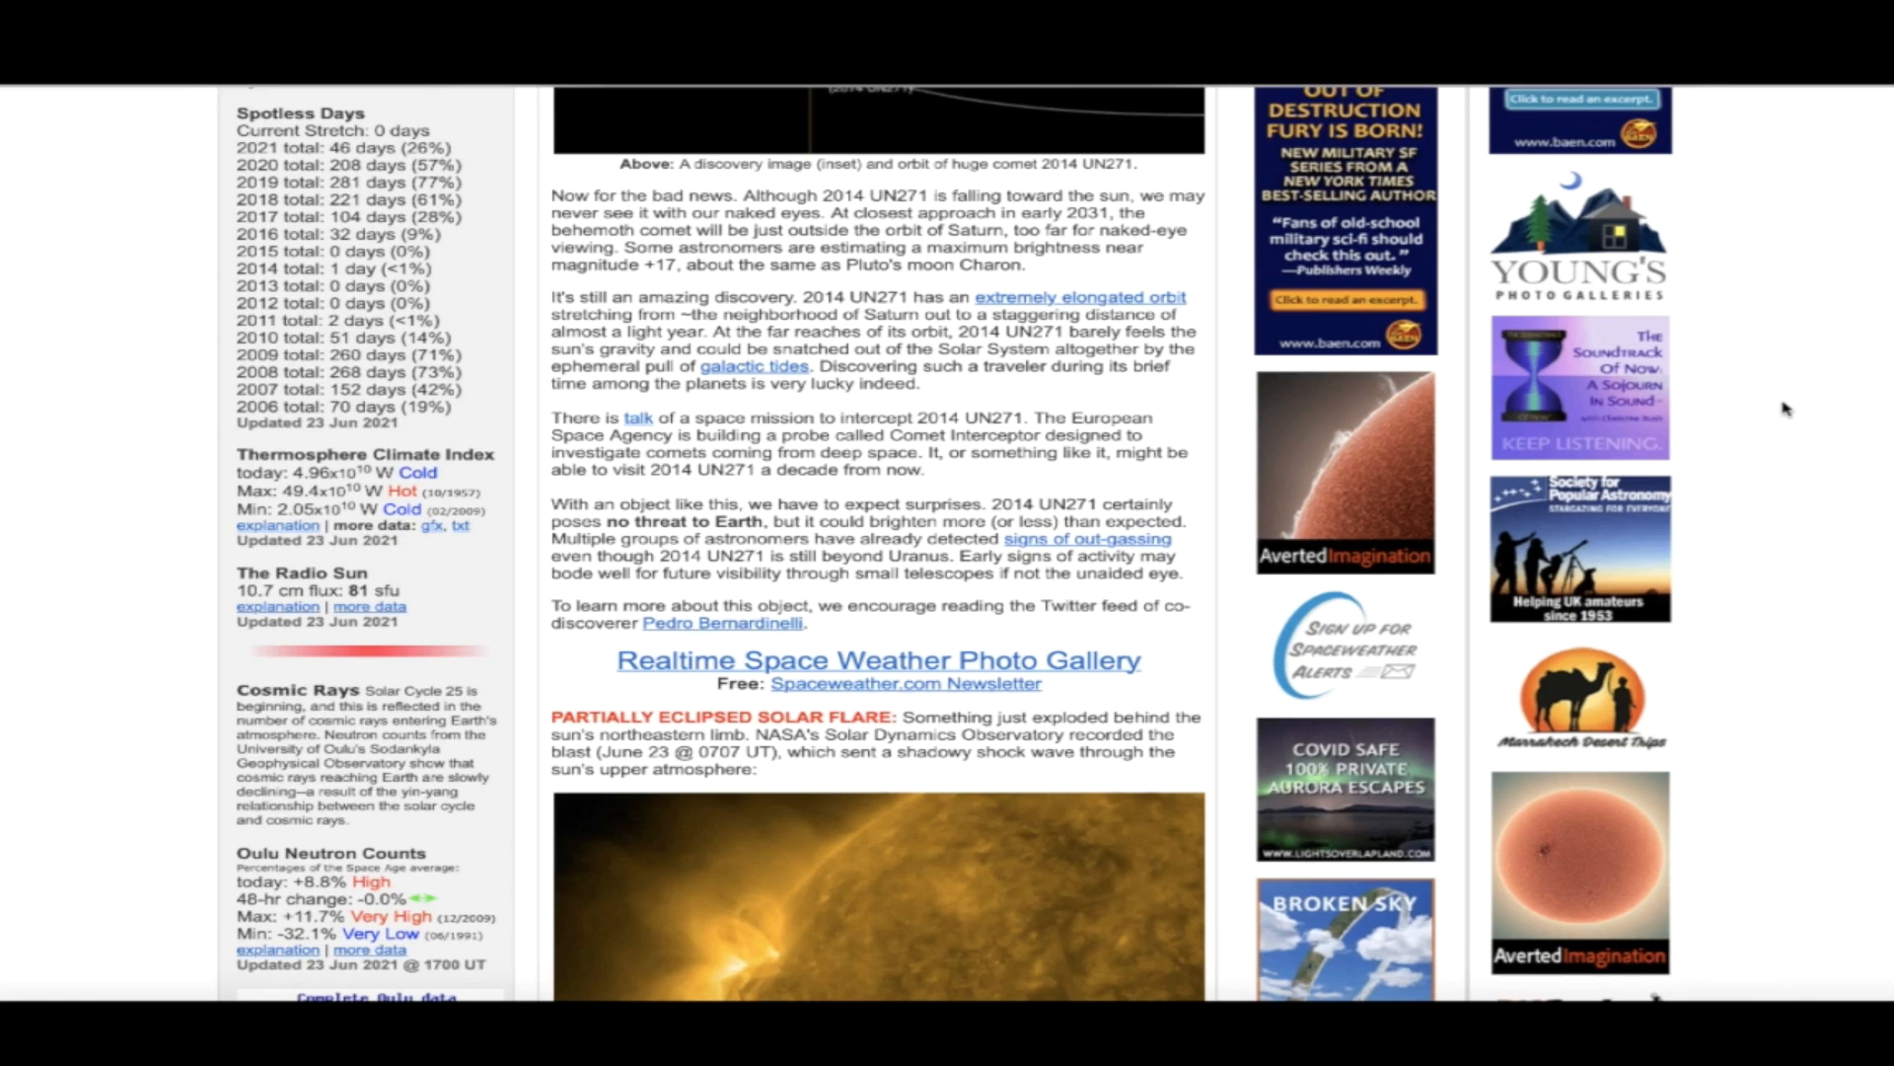
Scroll the spaceweather.com page to the HUGE COMET DISCOVERY section and orbit image
scroll(down, 3)
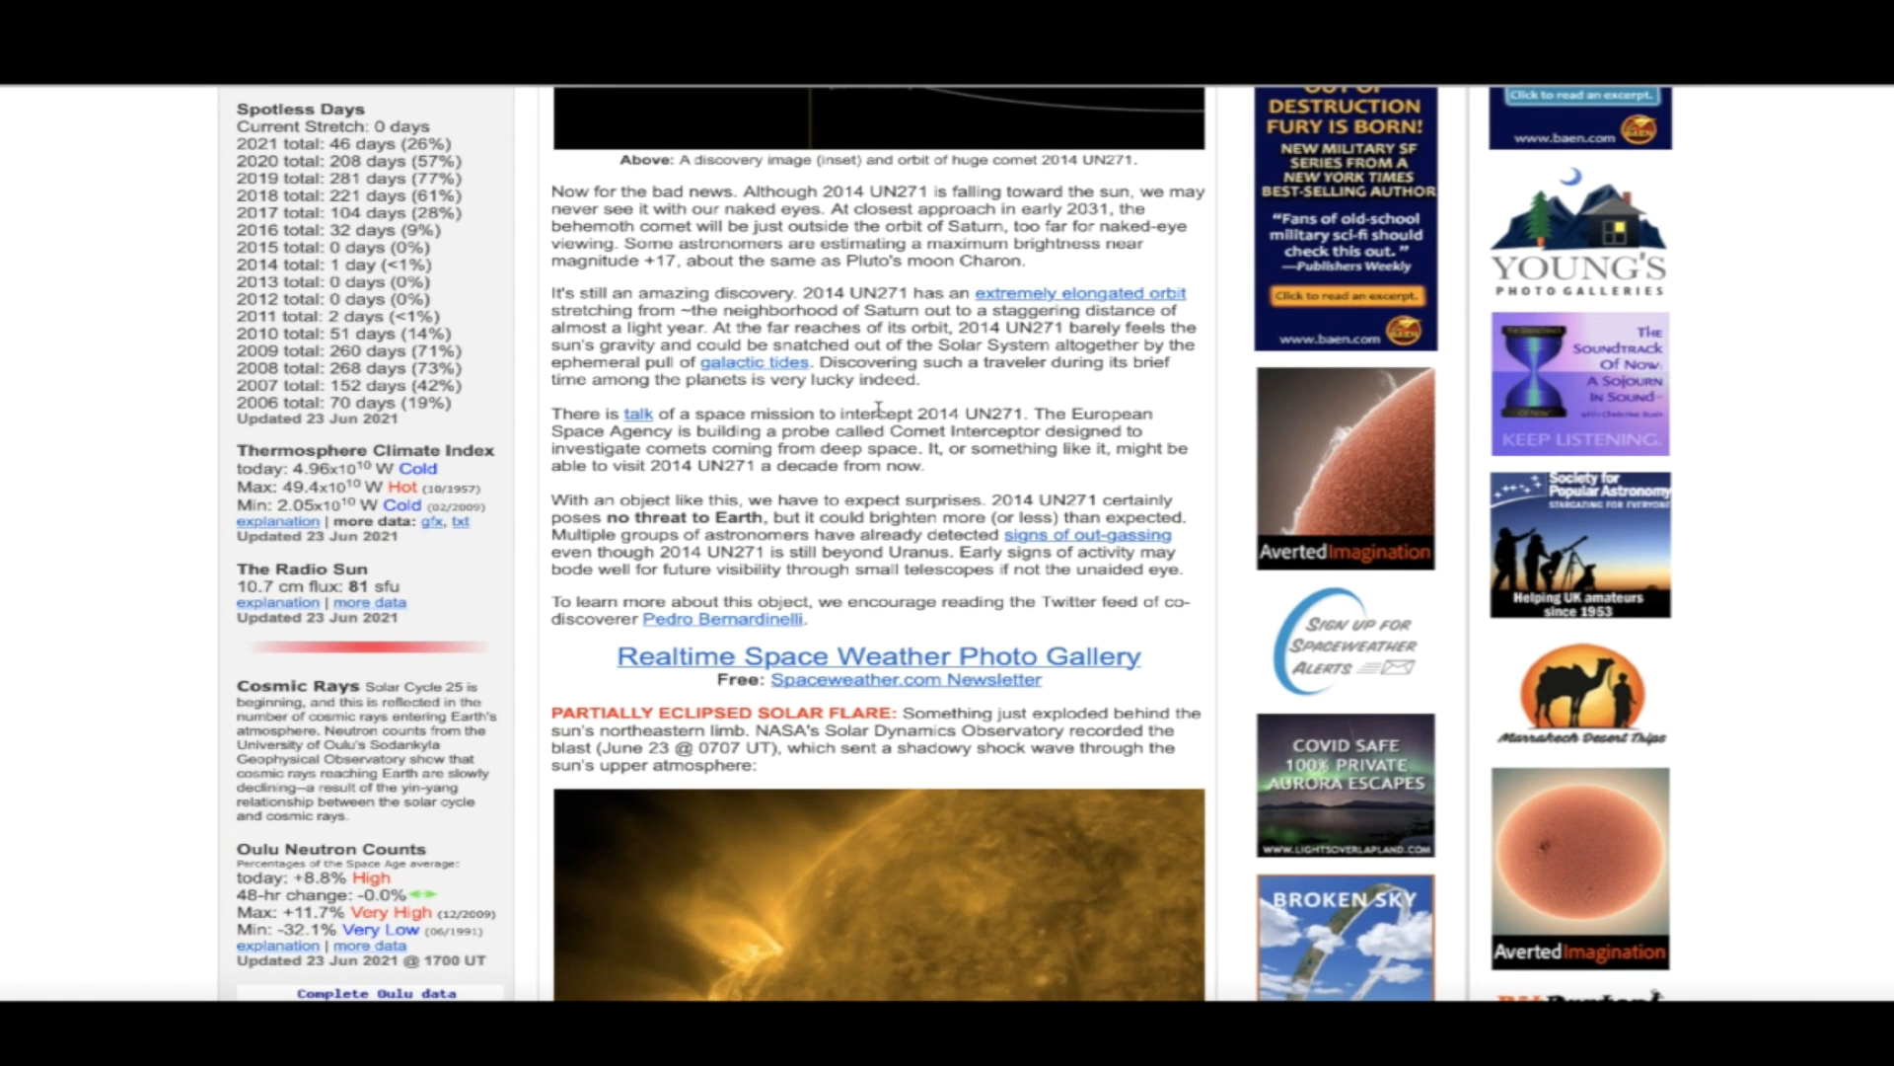
mouse_move(779, 409)
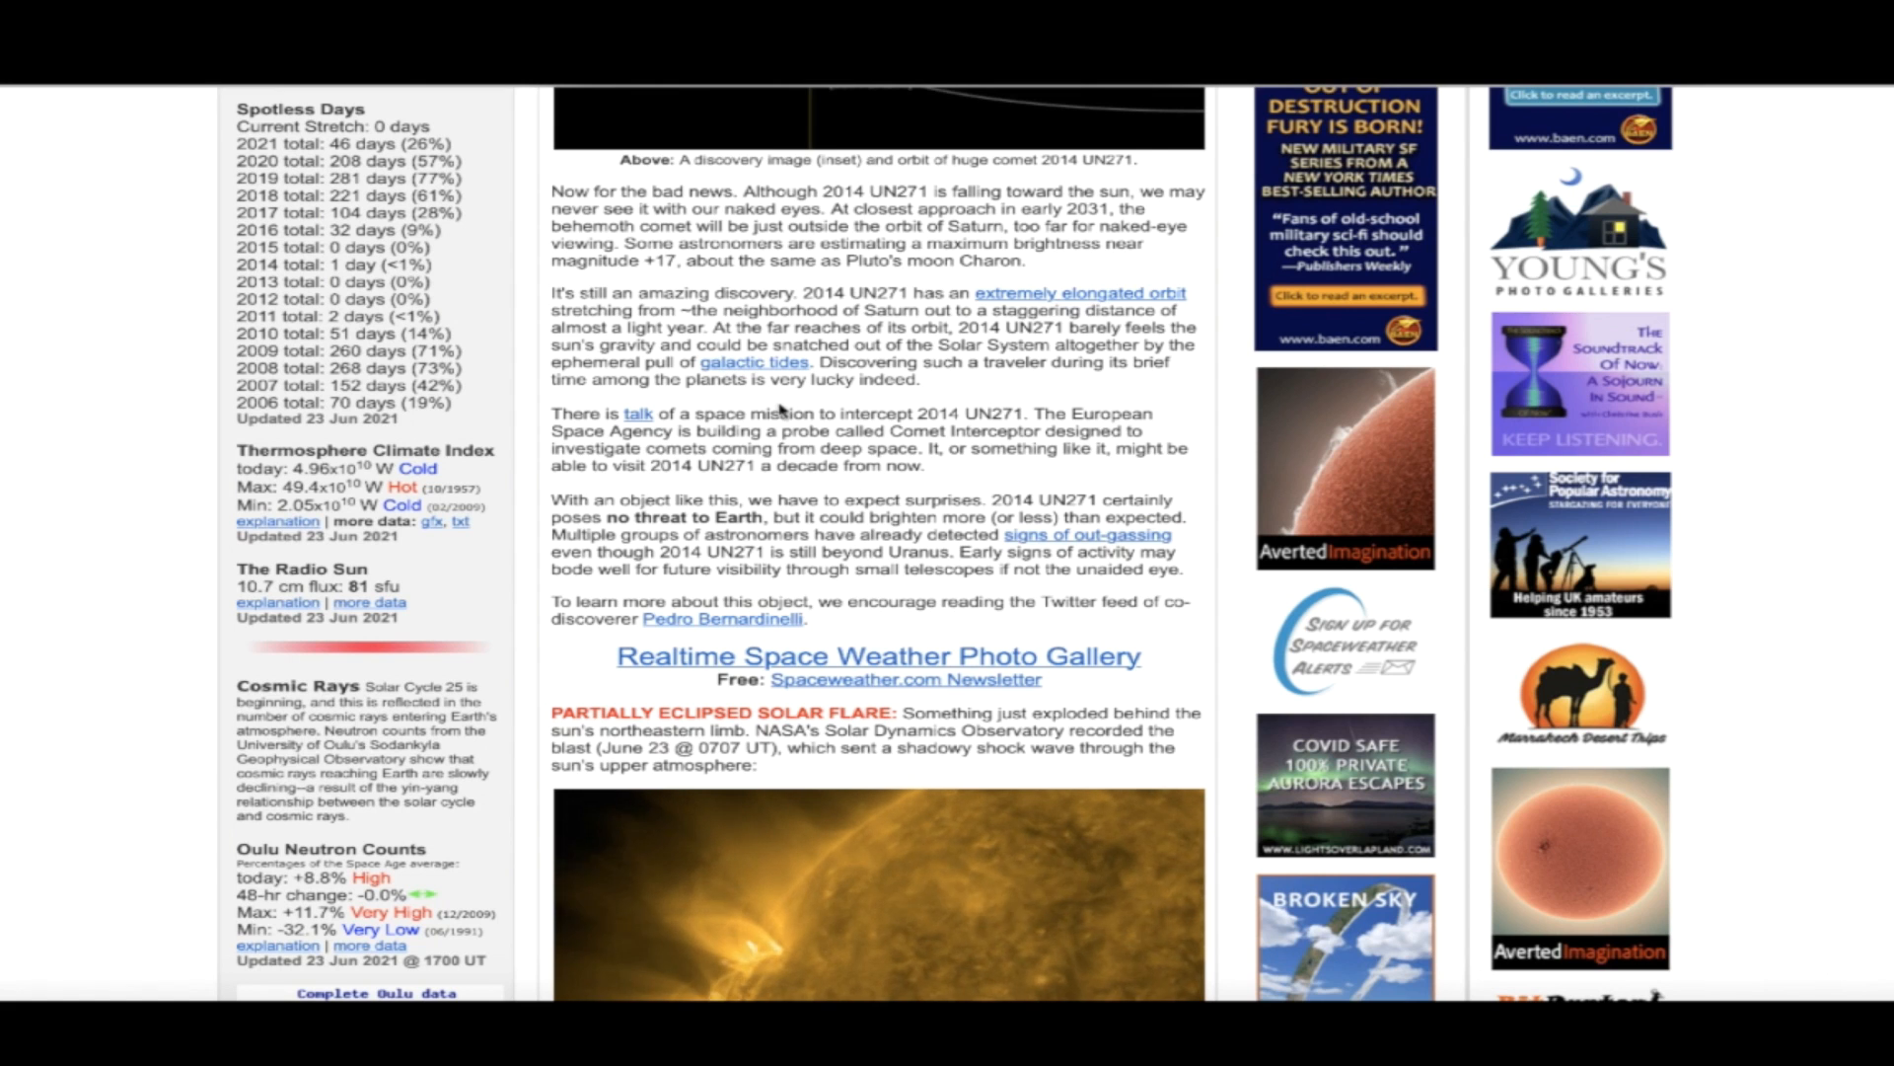
mouse_move(1135, 445)
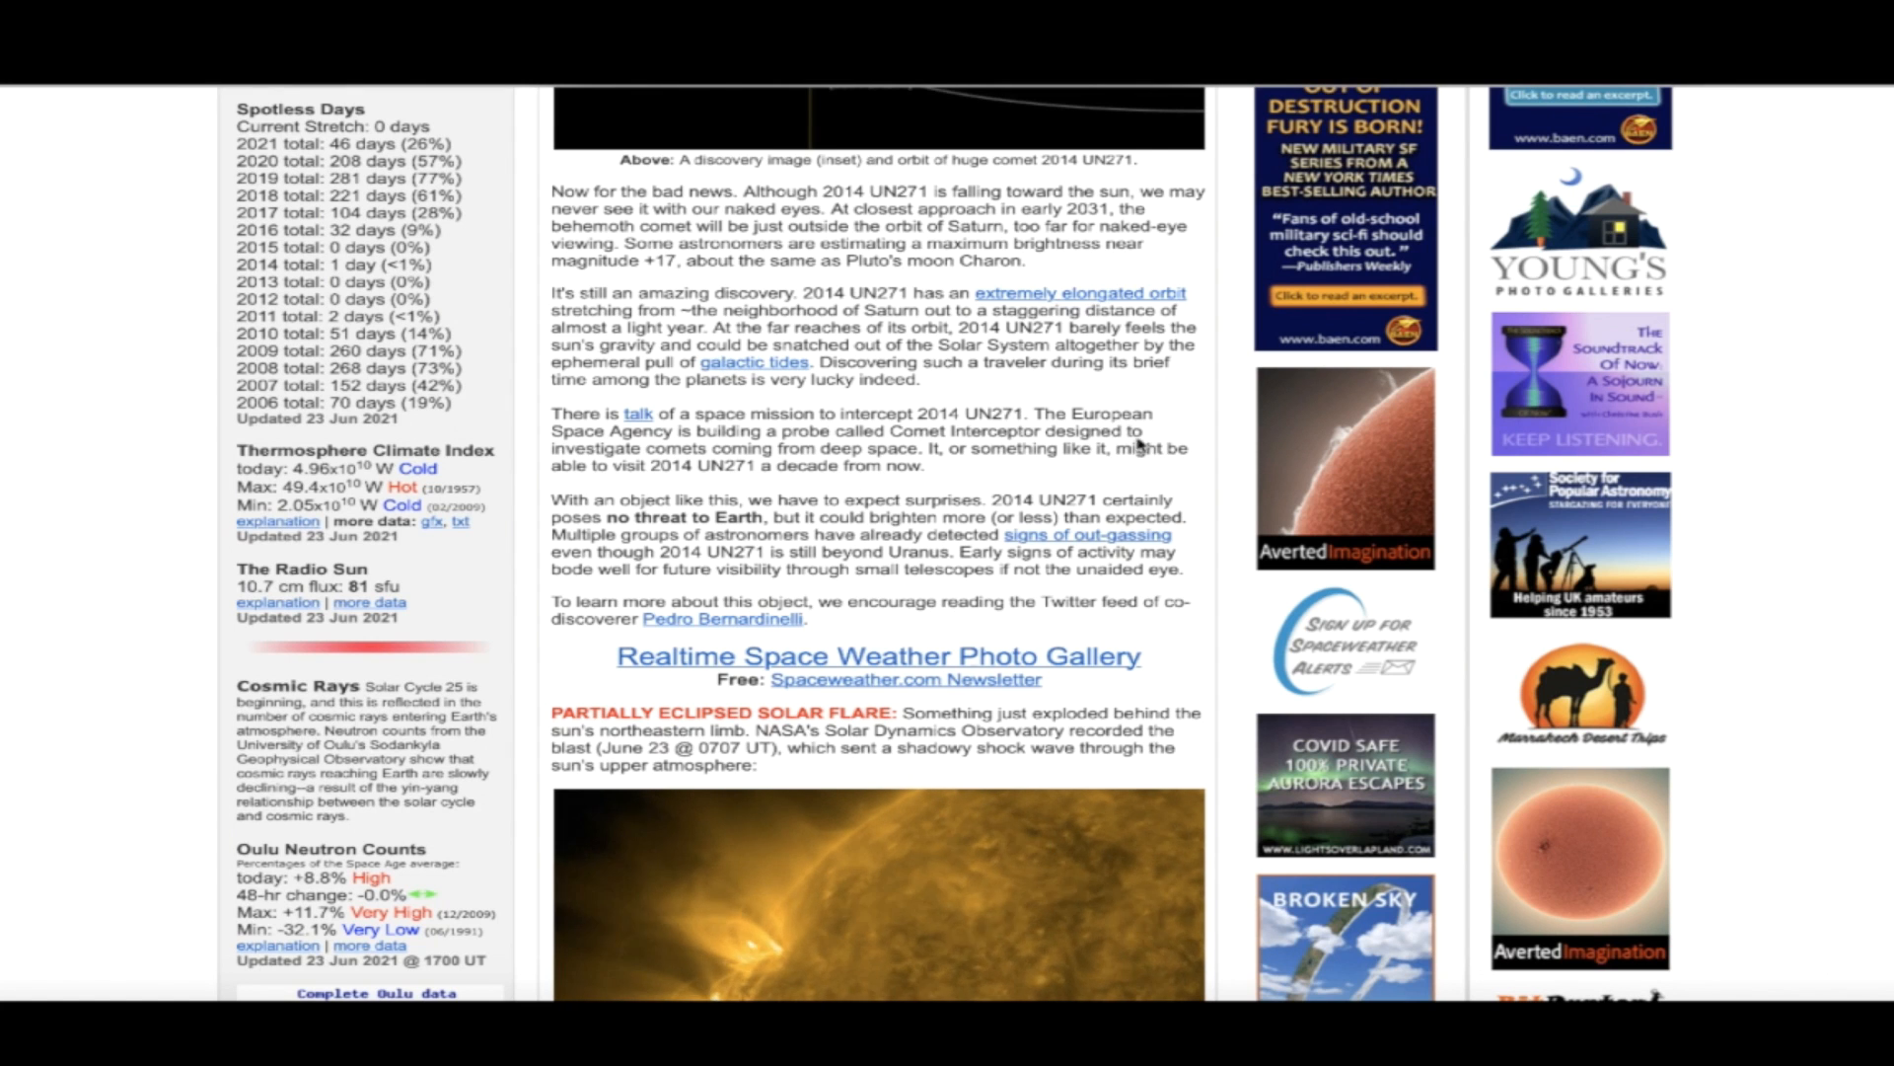
scroll(down, 3)
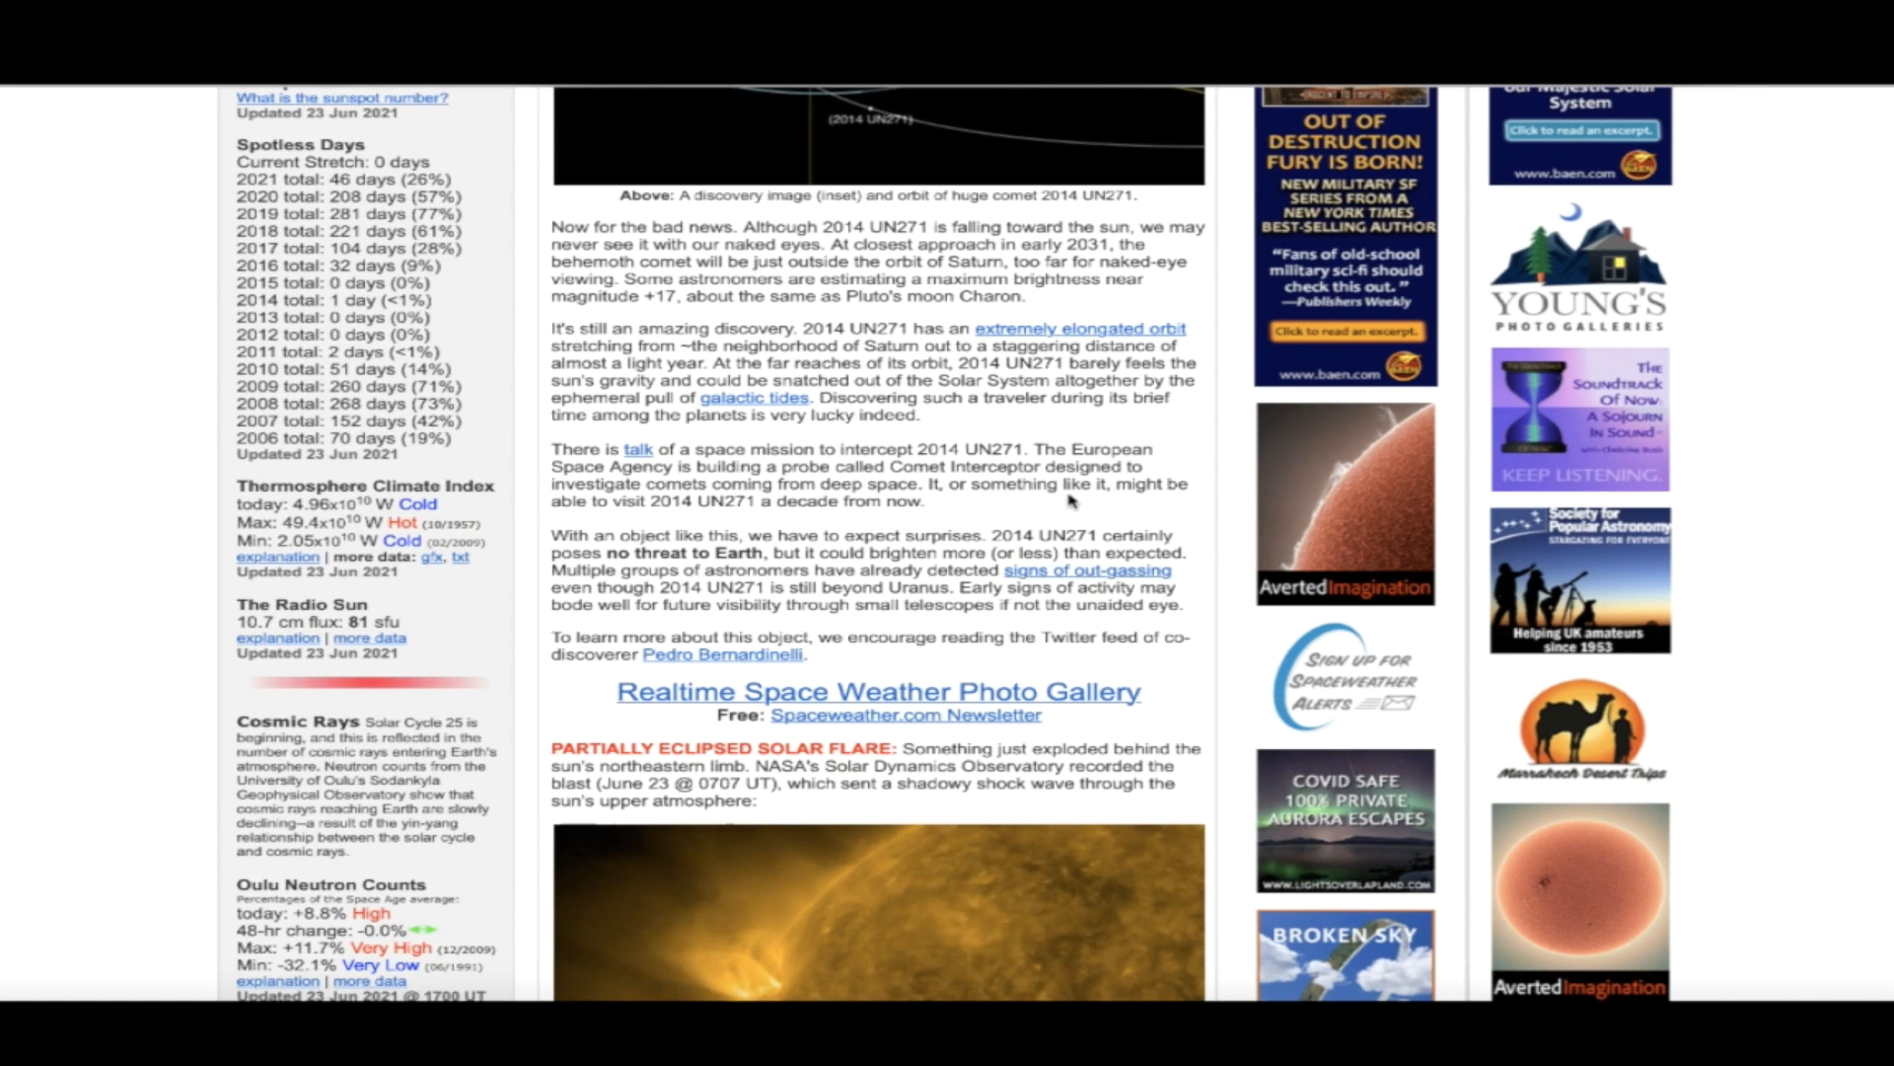
scroll(down, 3)
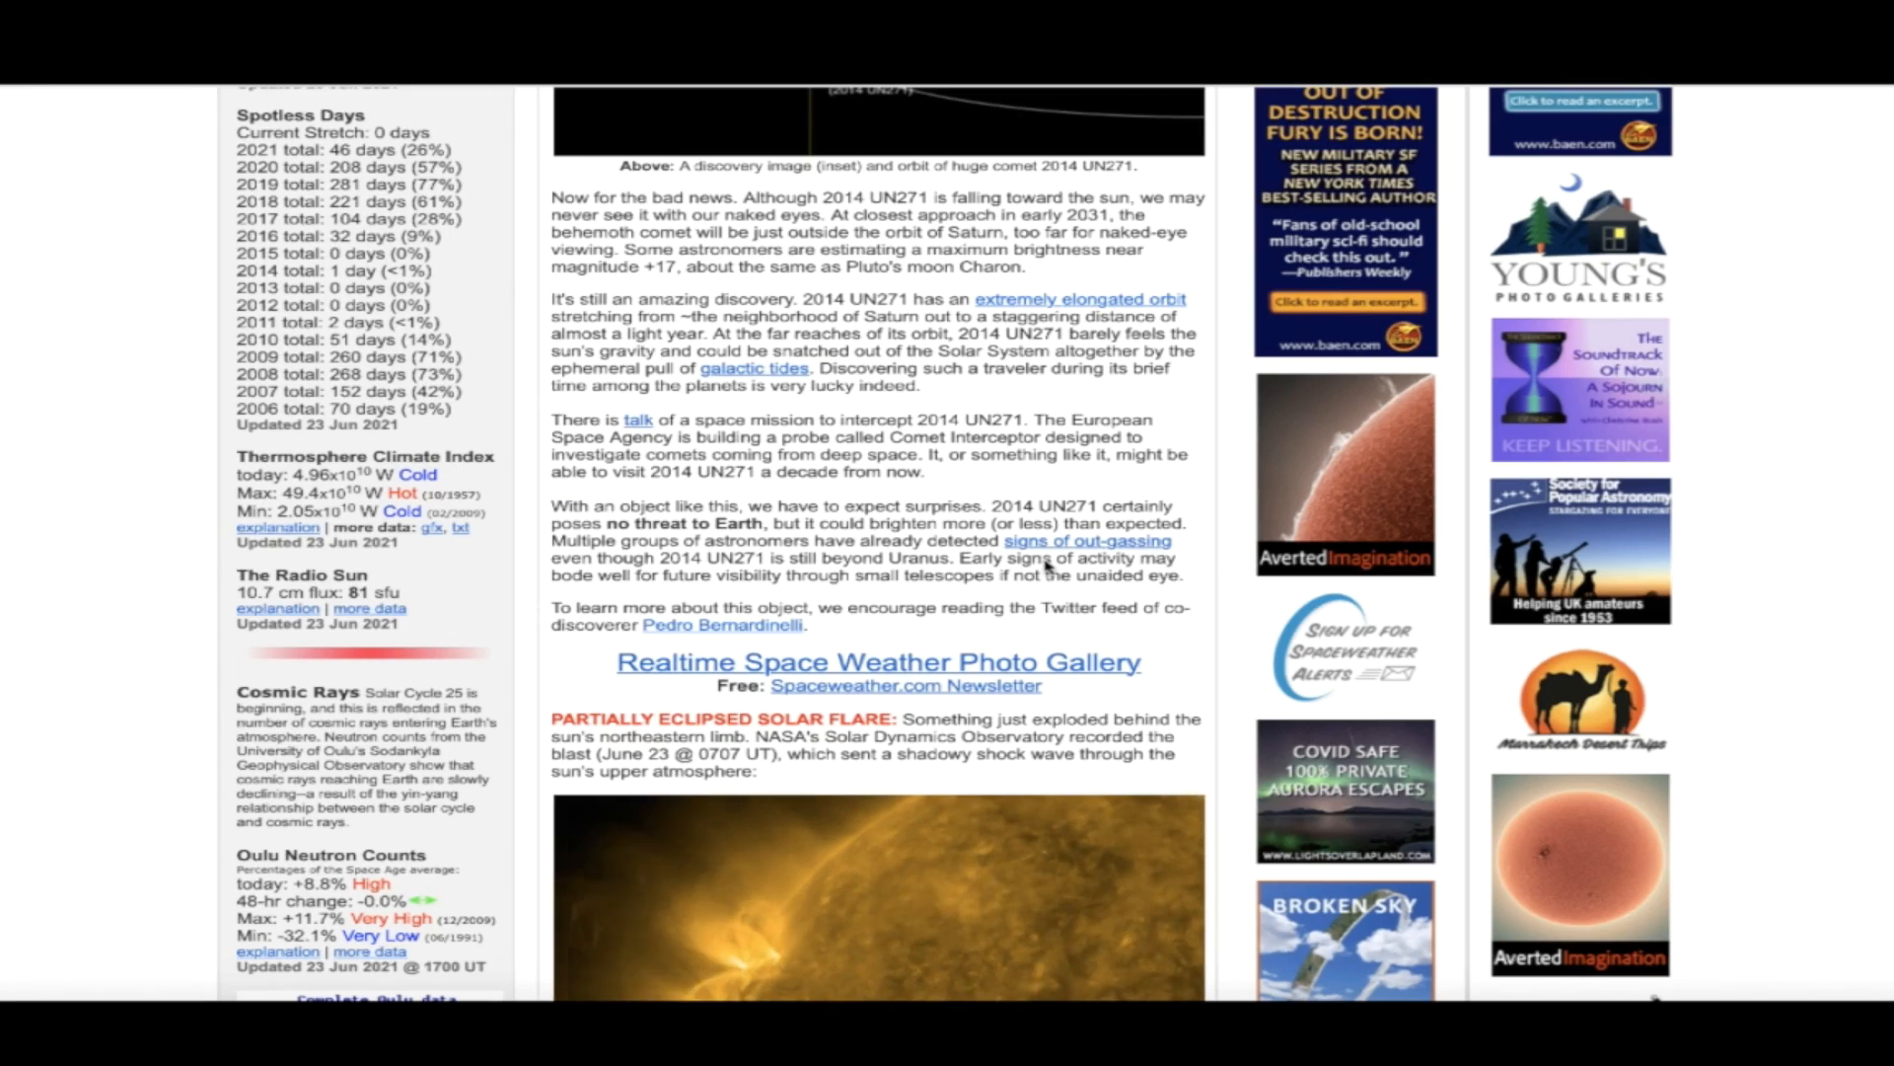
mouse_move(1773, 465)
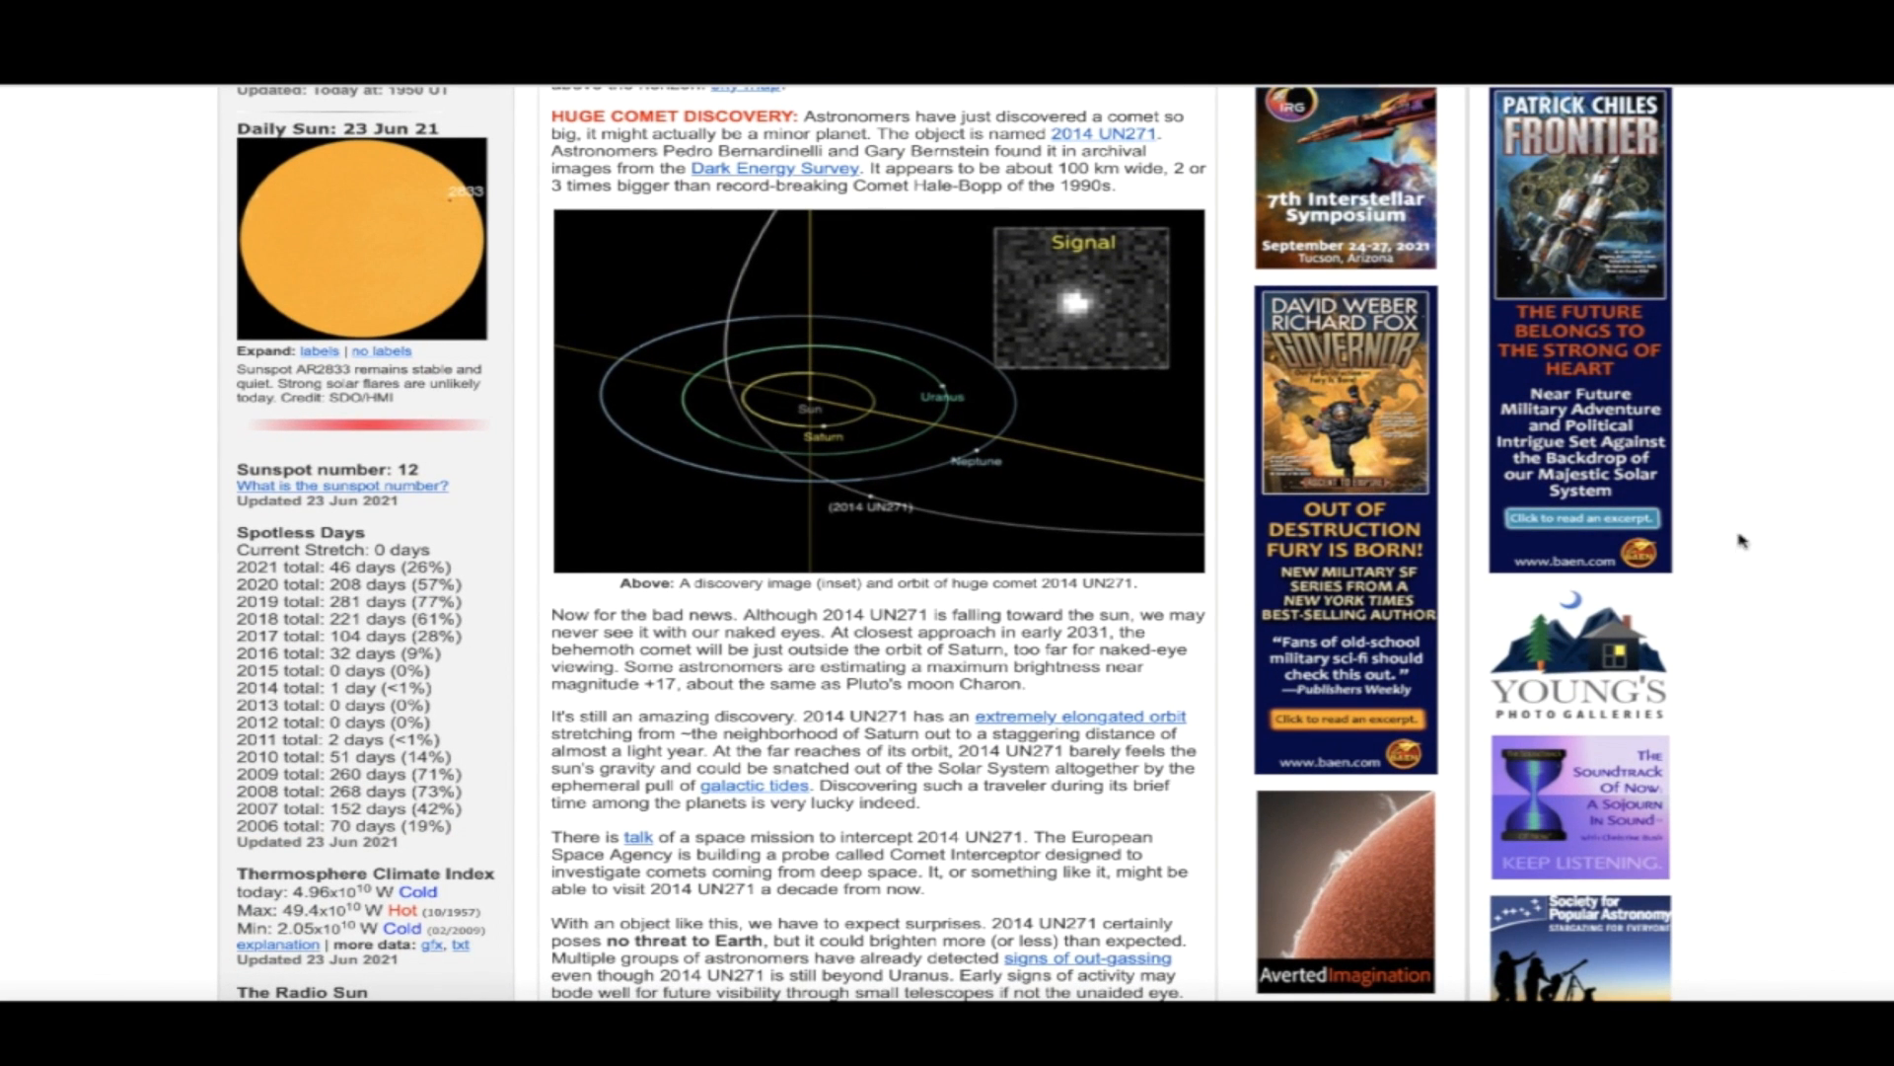
scroll(down, 3)
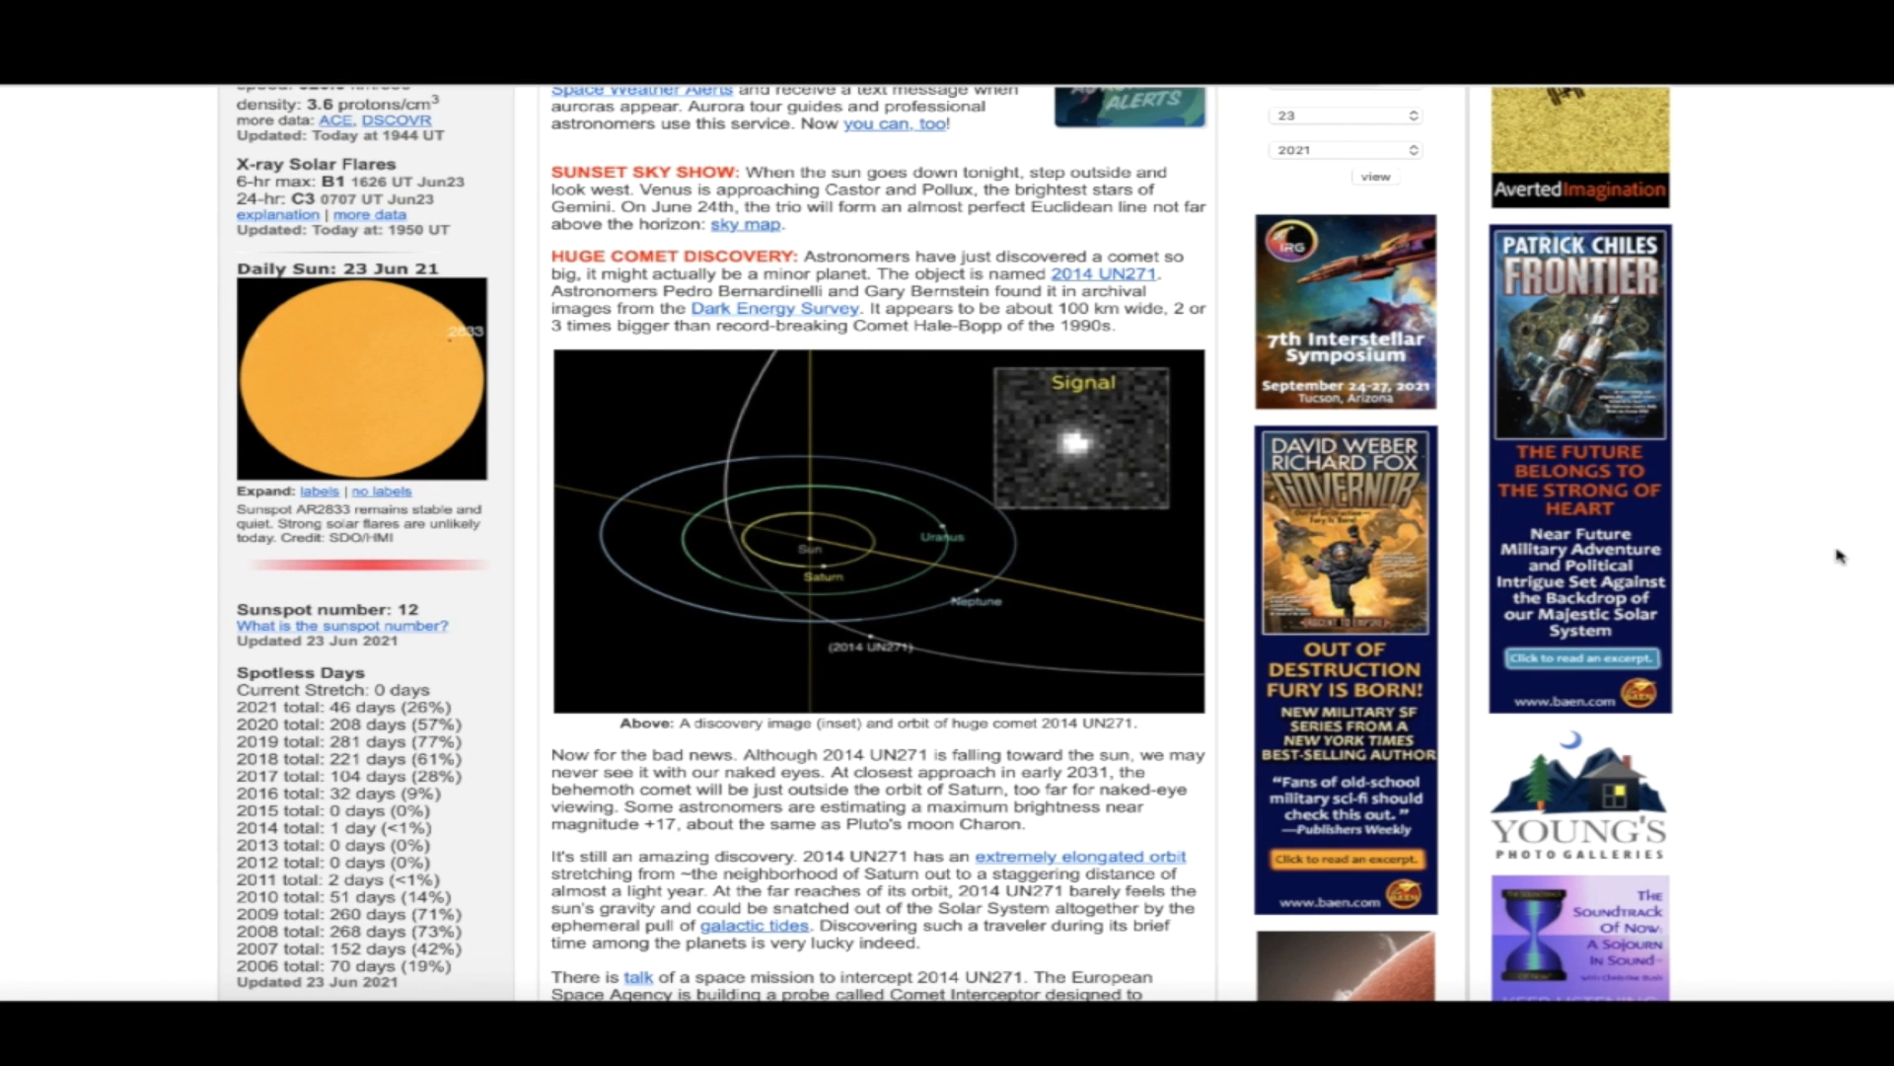
scroll(down, 3)
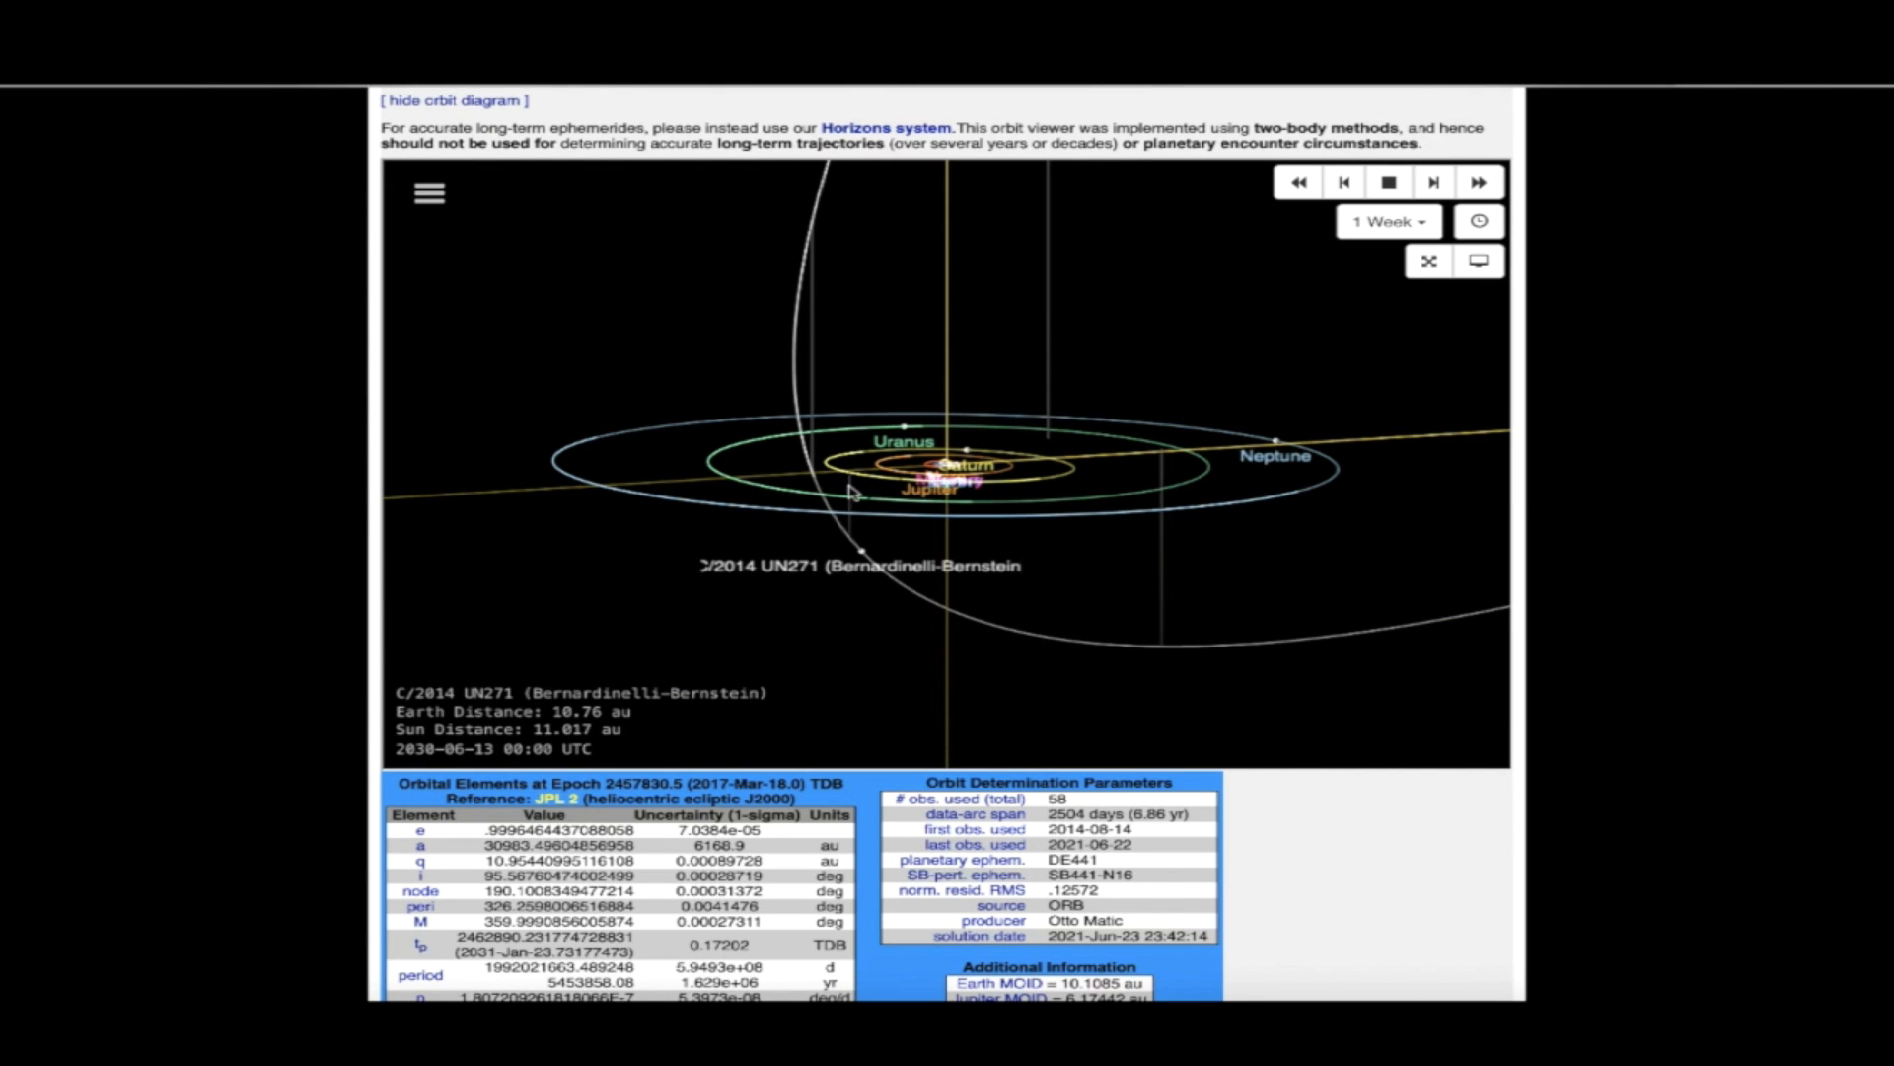
mouse_move(1072, 403)
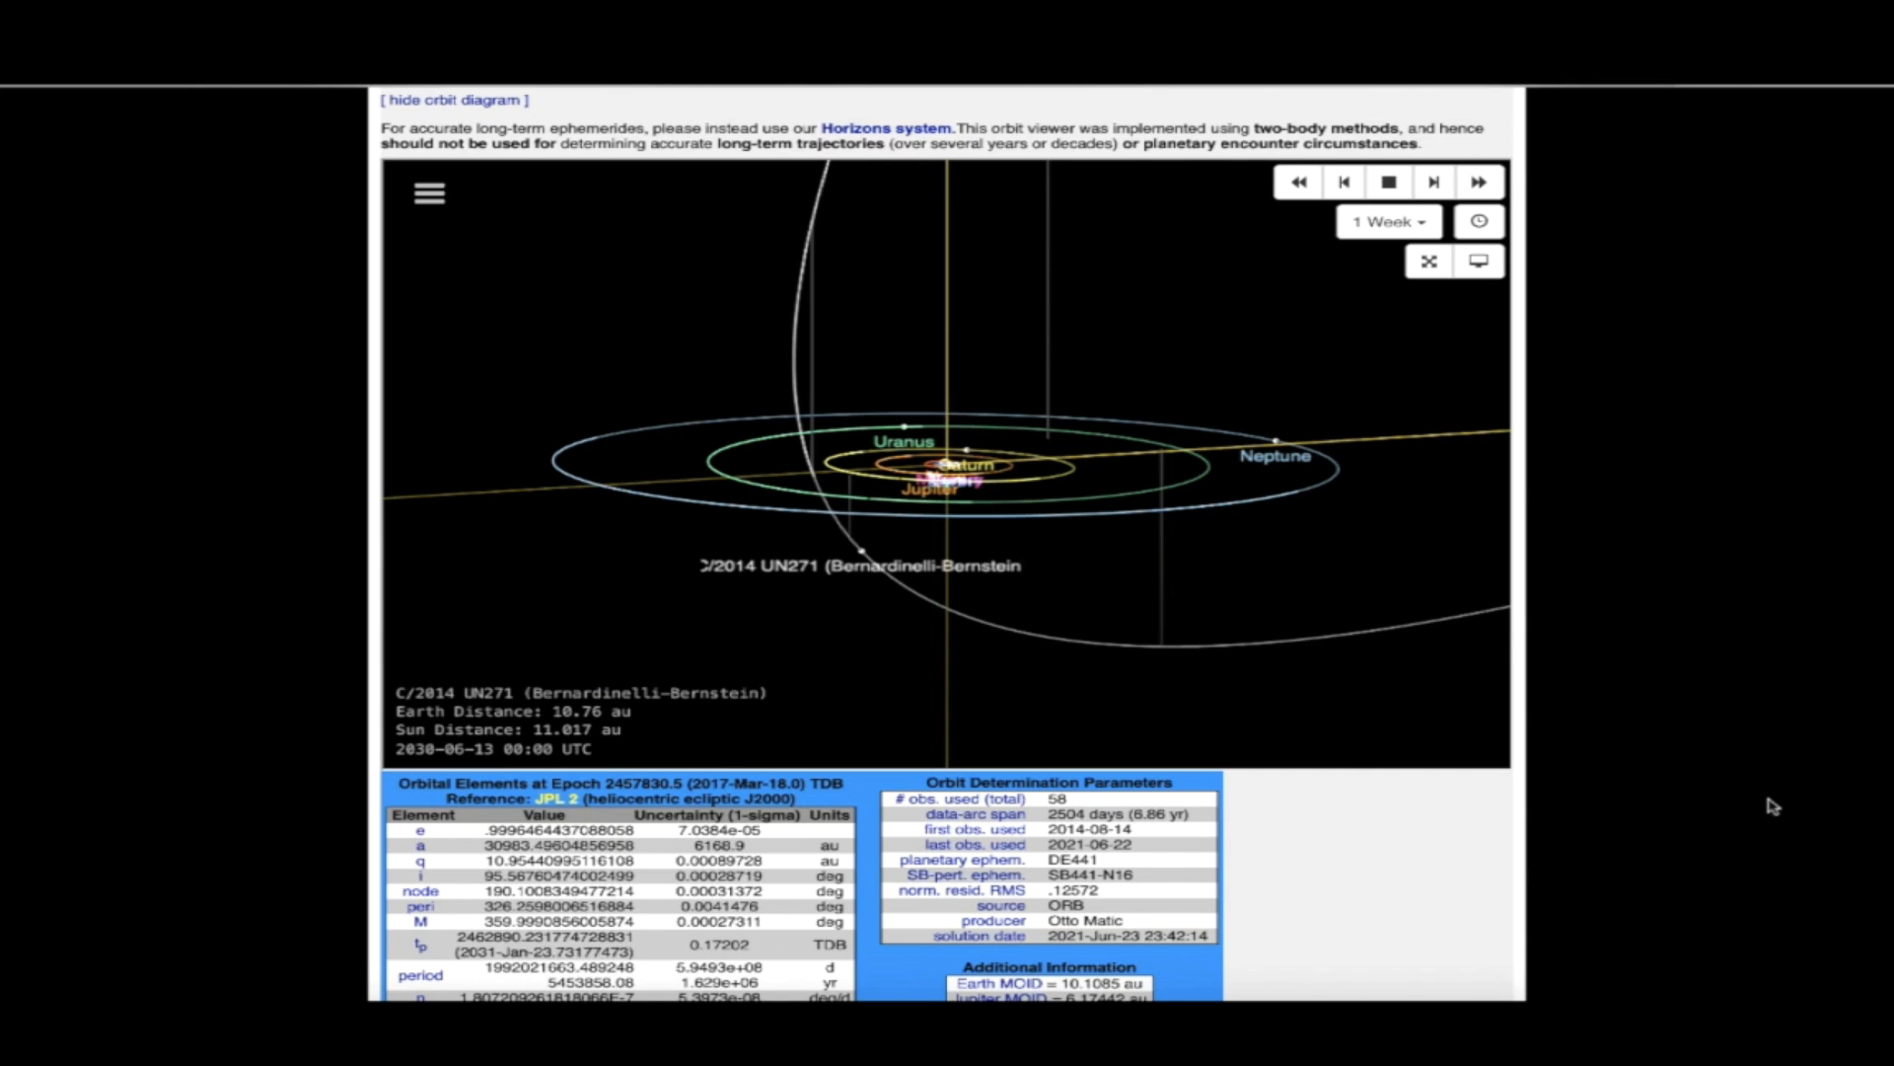
mouse_move(873, 553)
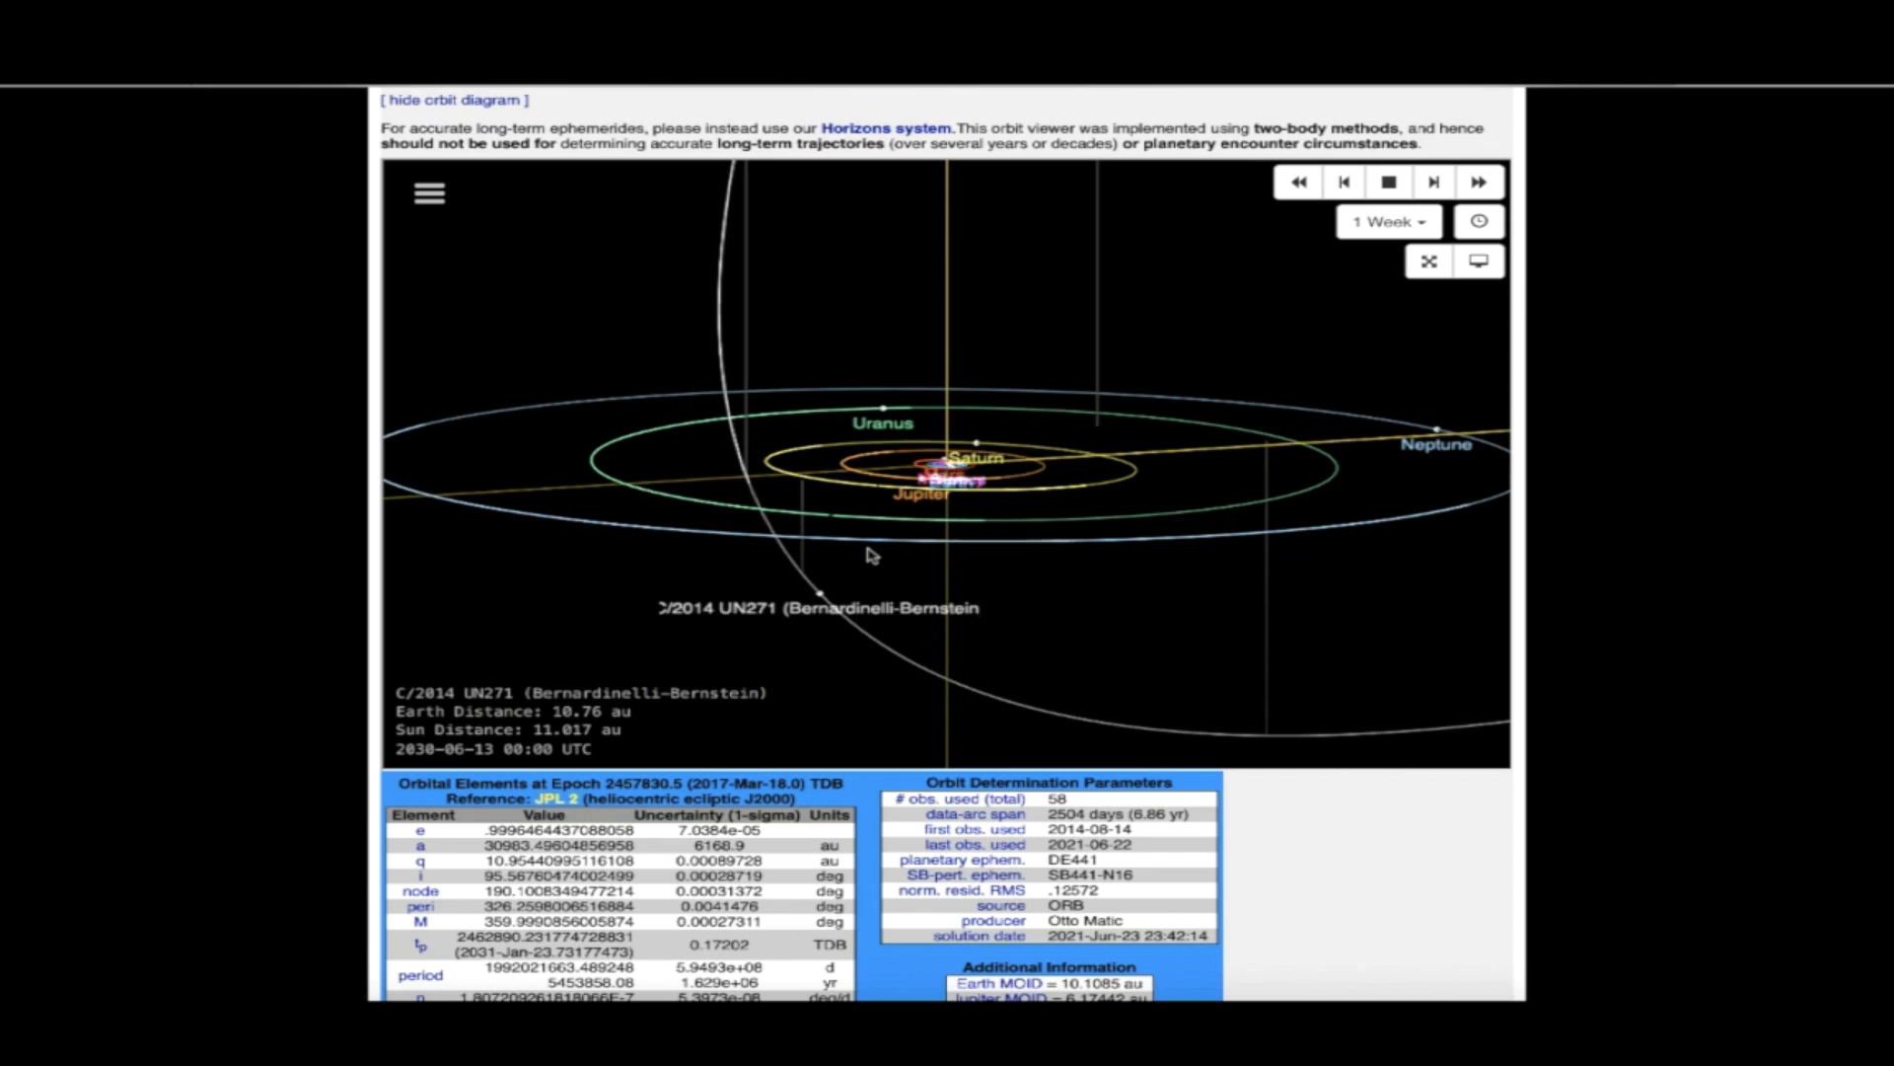
mouse_move(746, 732)
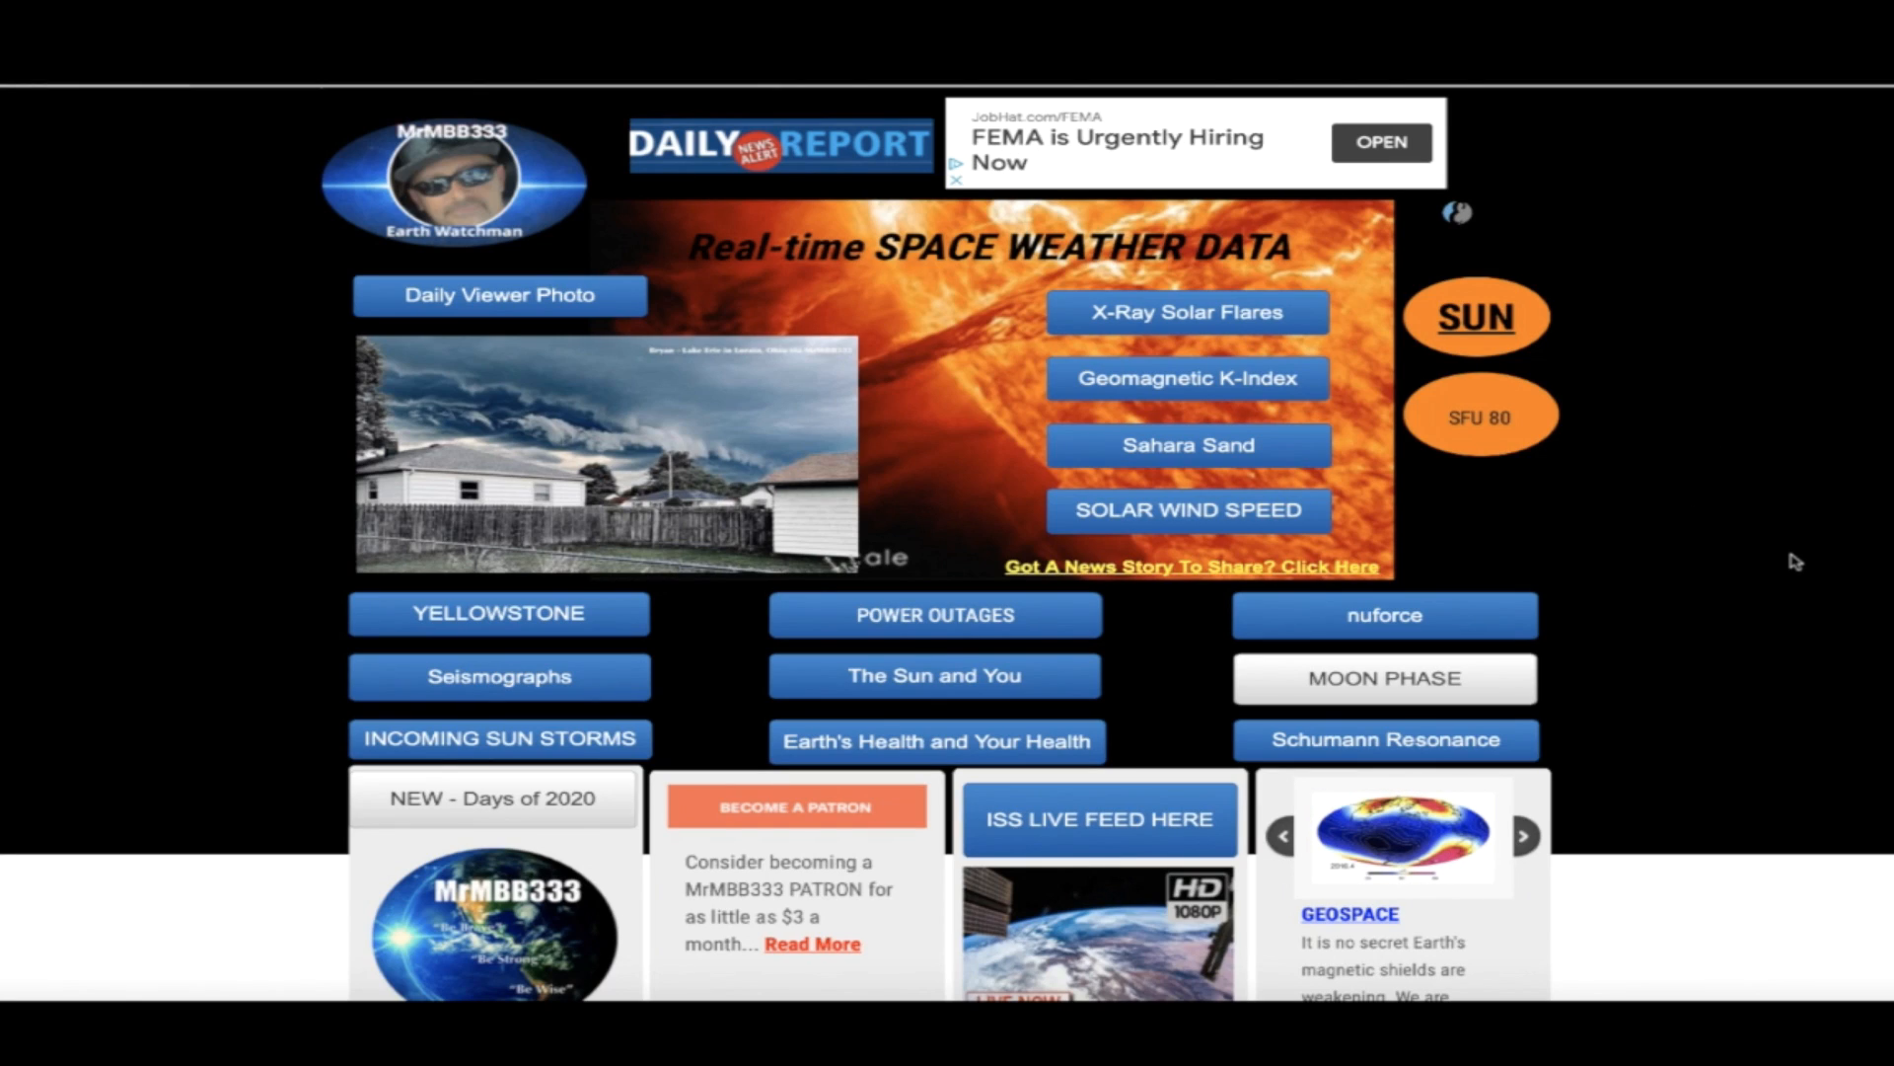
mouse_move(1817, 547)
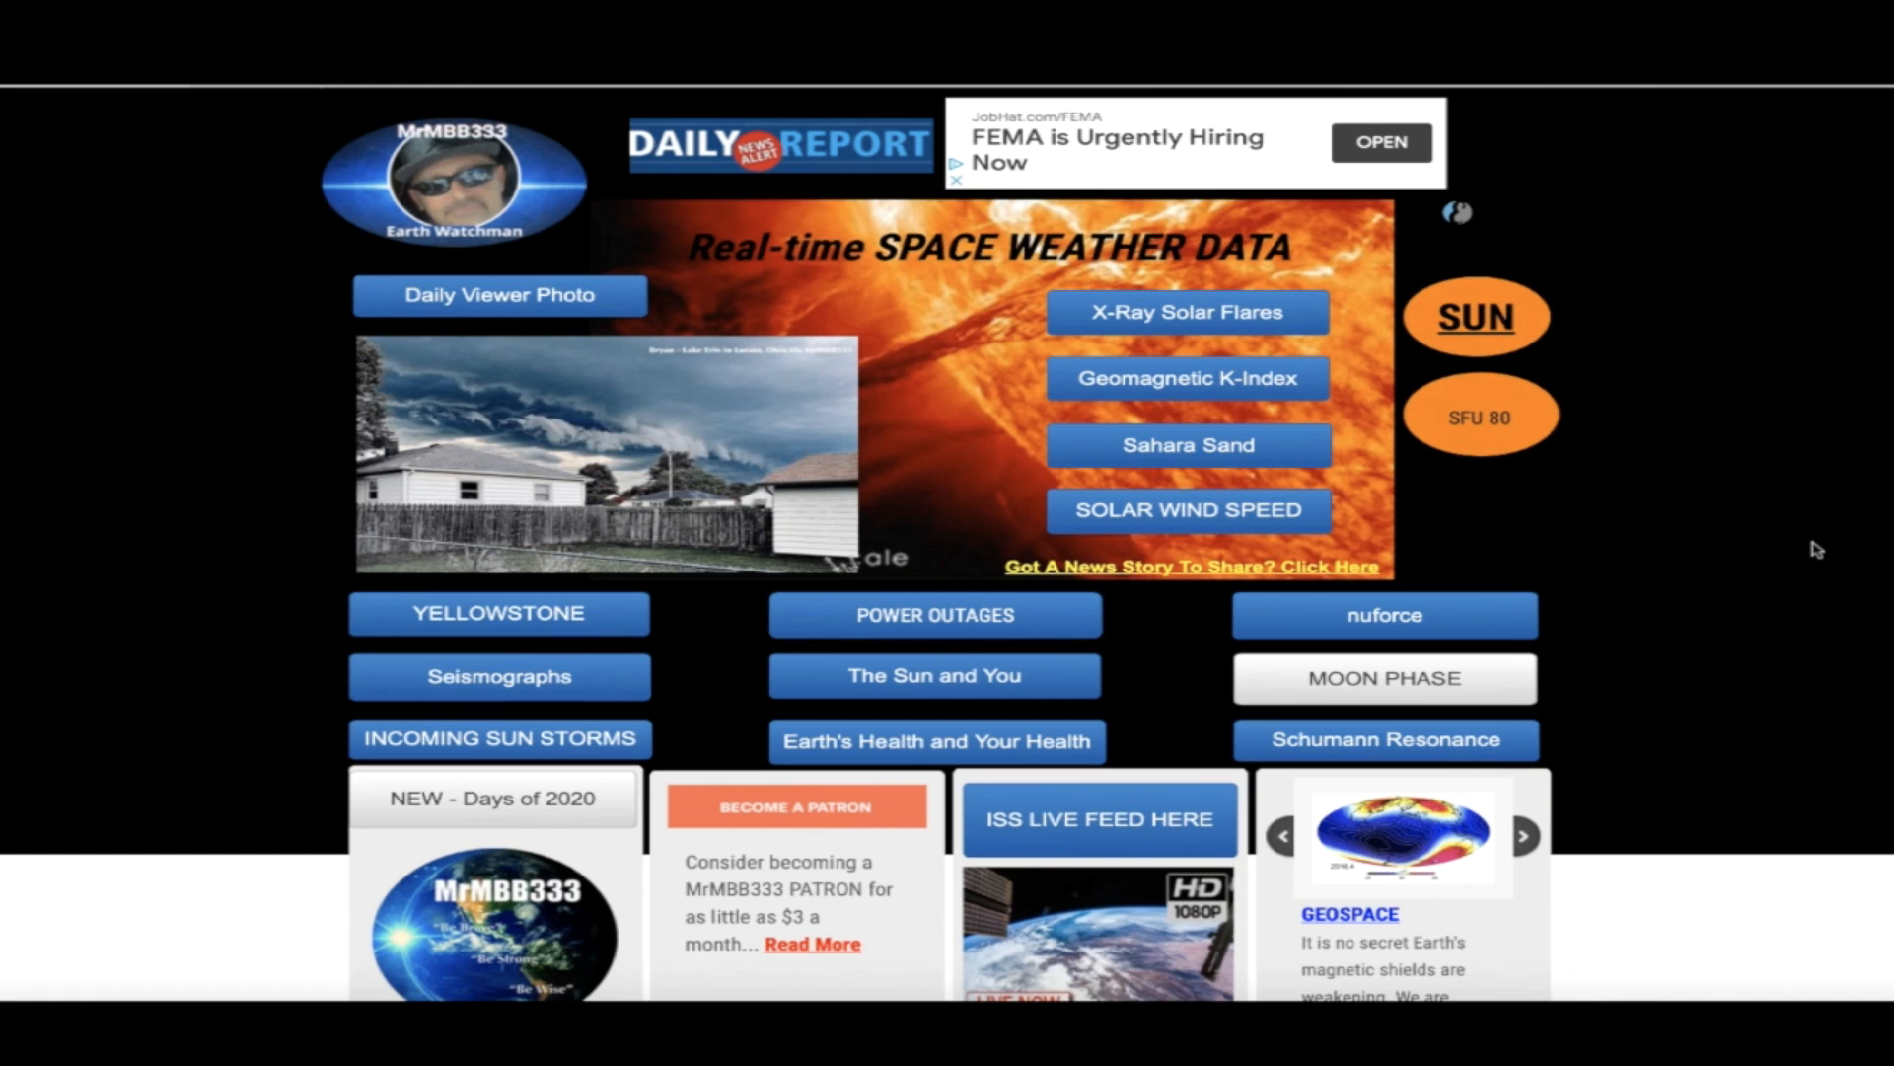